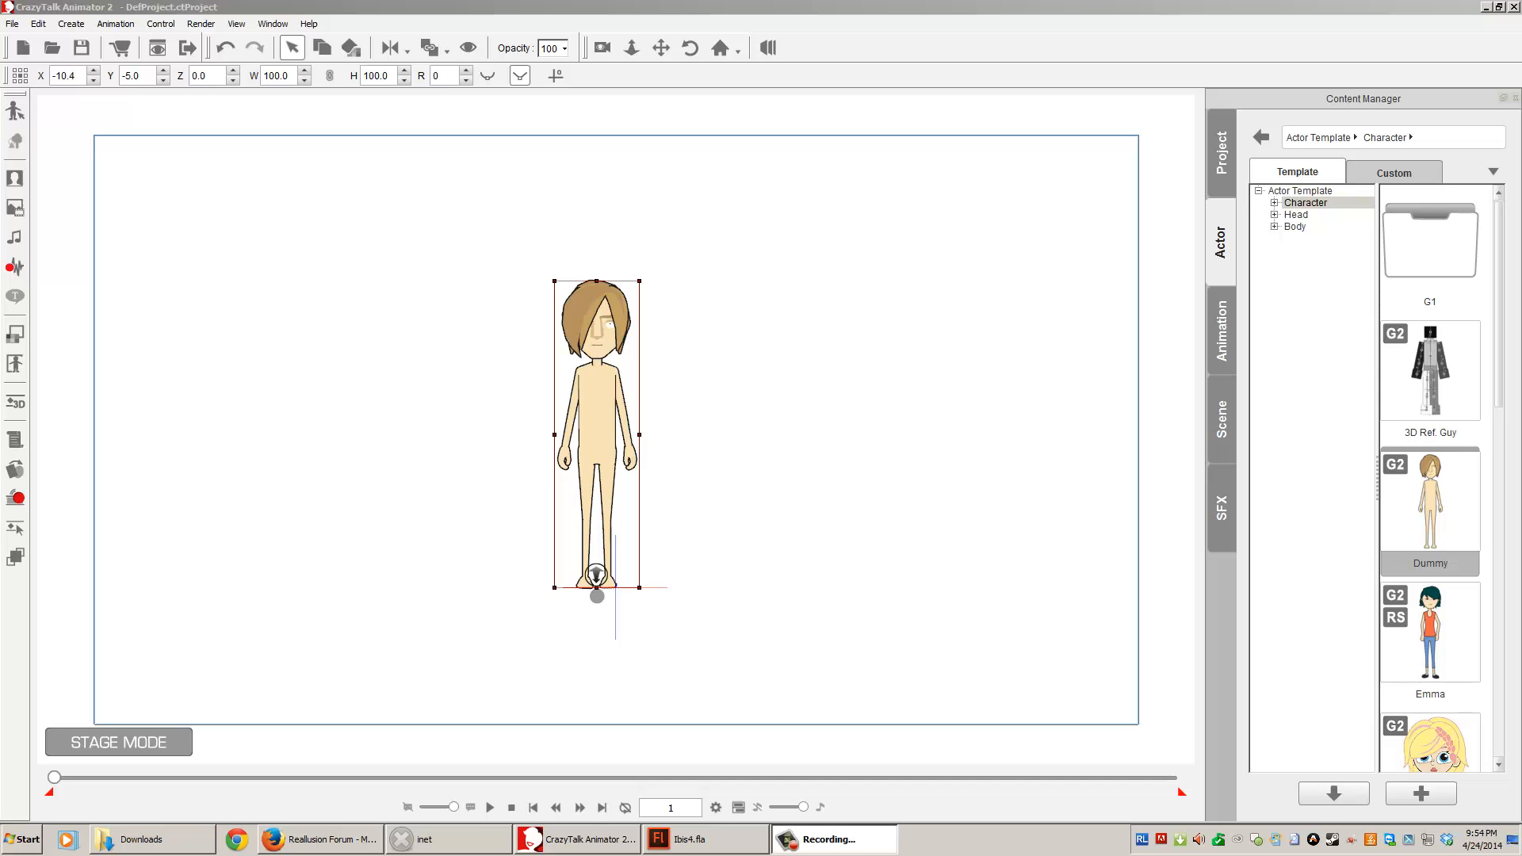
Step: Switch to the Ibis rig's Flash file to replace the Dummy actor
left_click(690, 839)
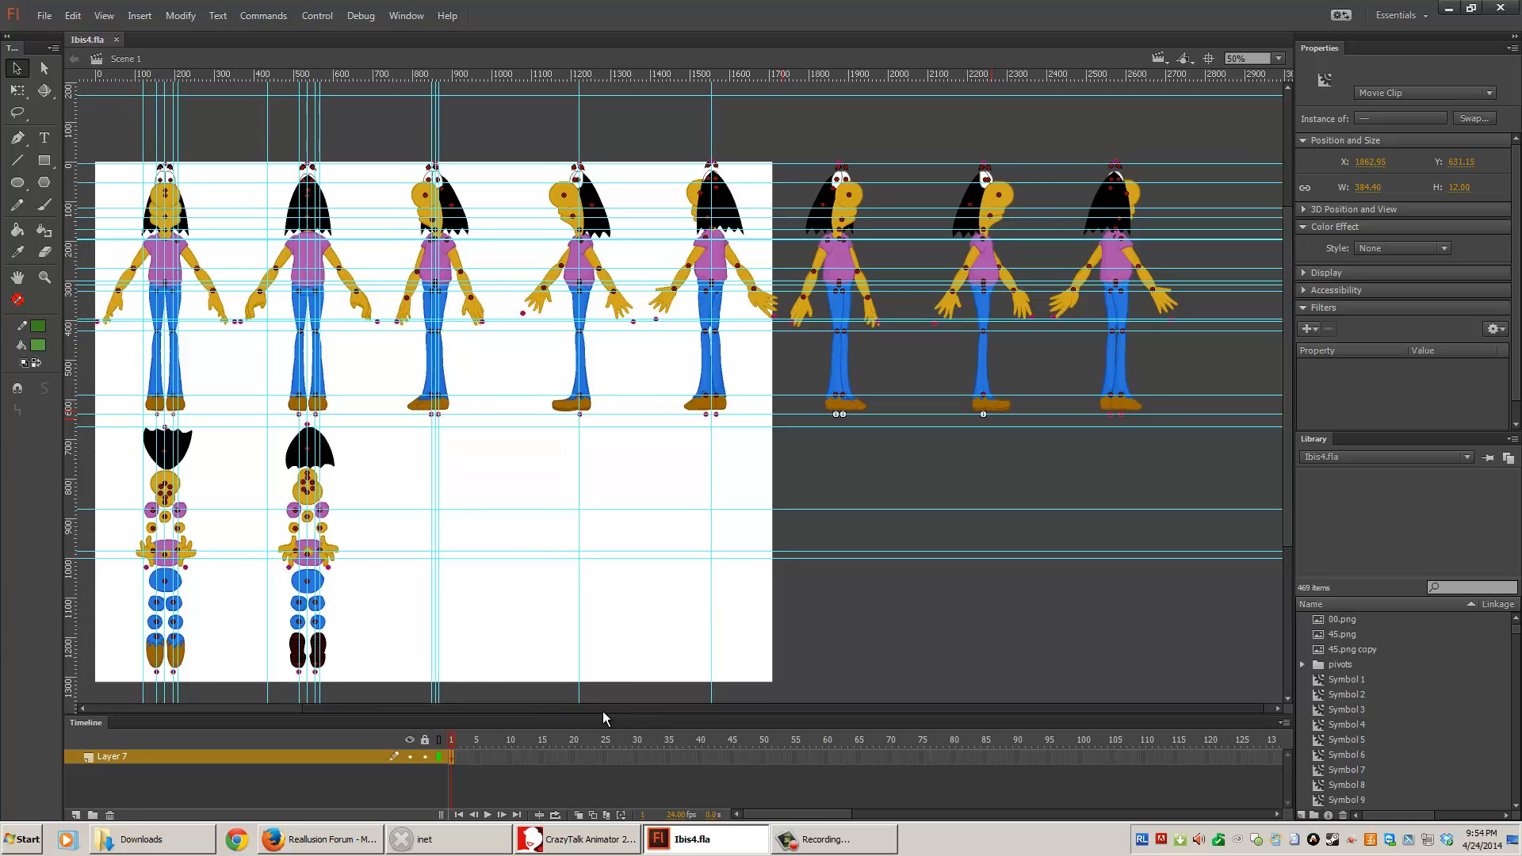
scroll("left", 3)
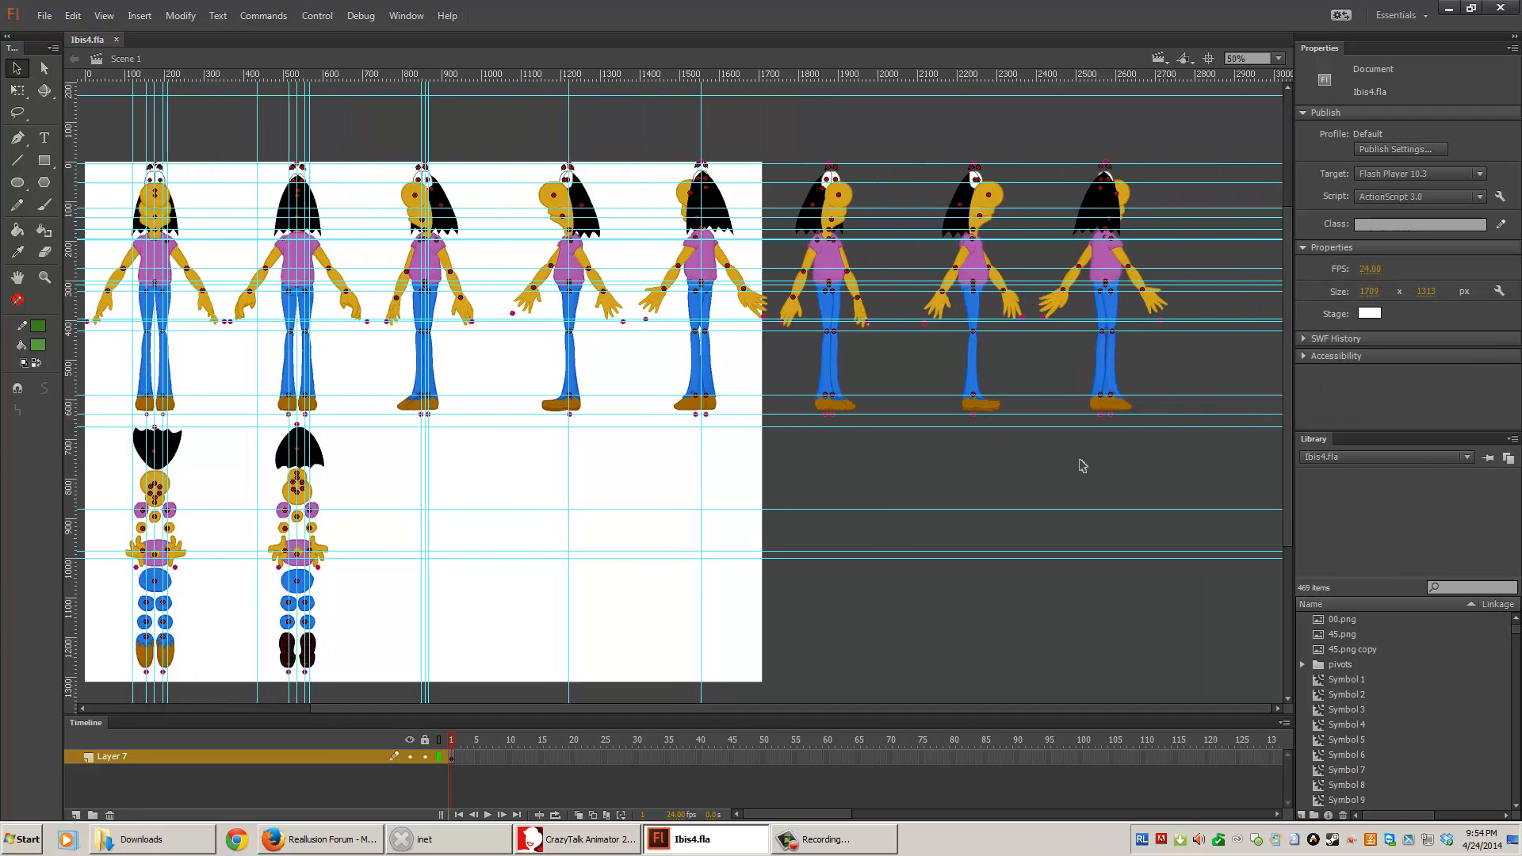
mouse_move(789, 697)
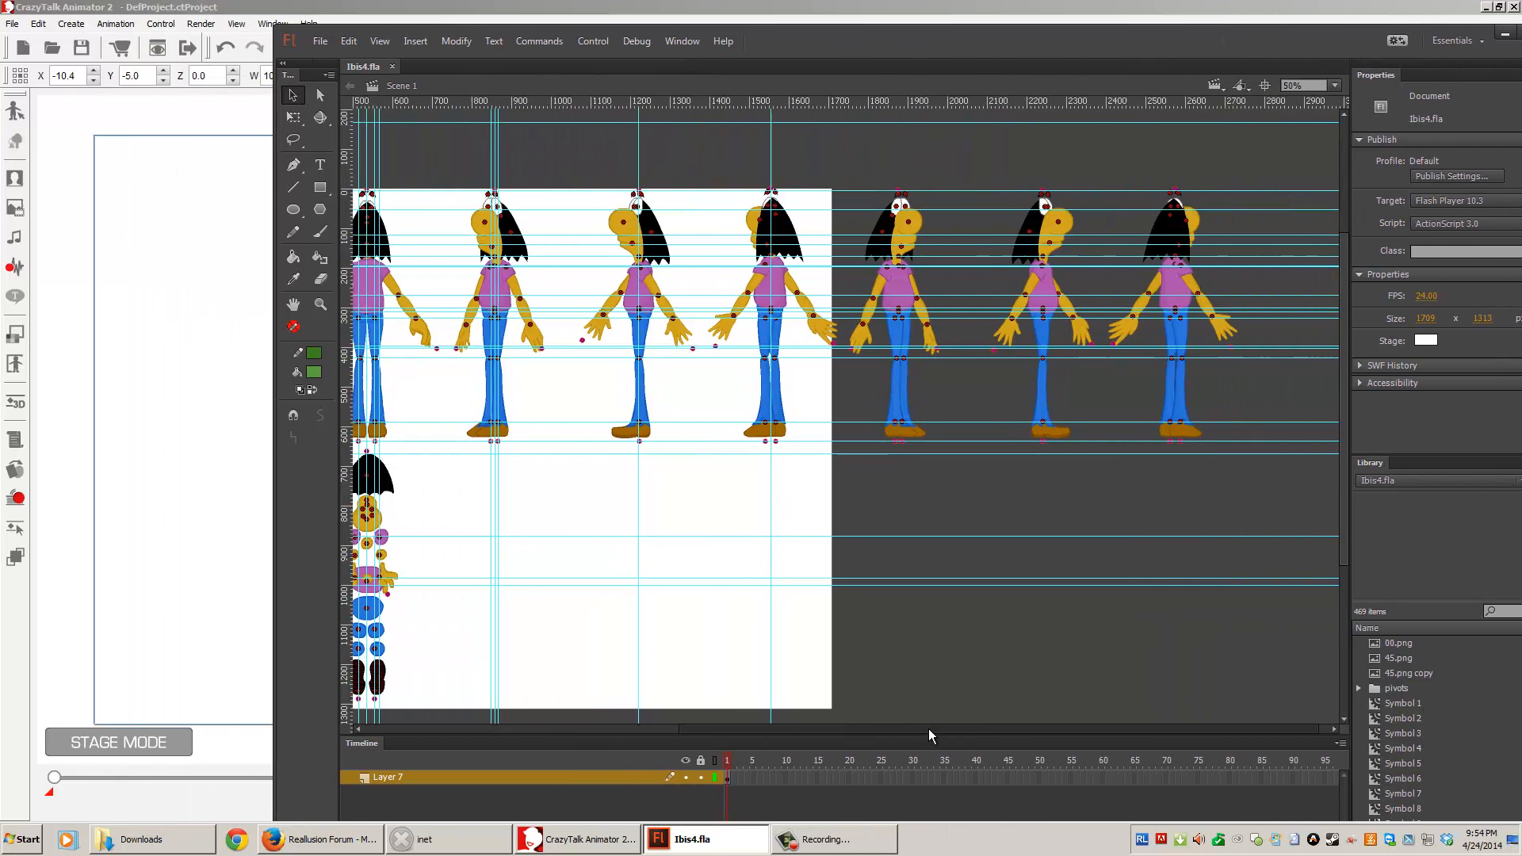
scroll("left", 3)
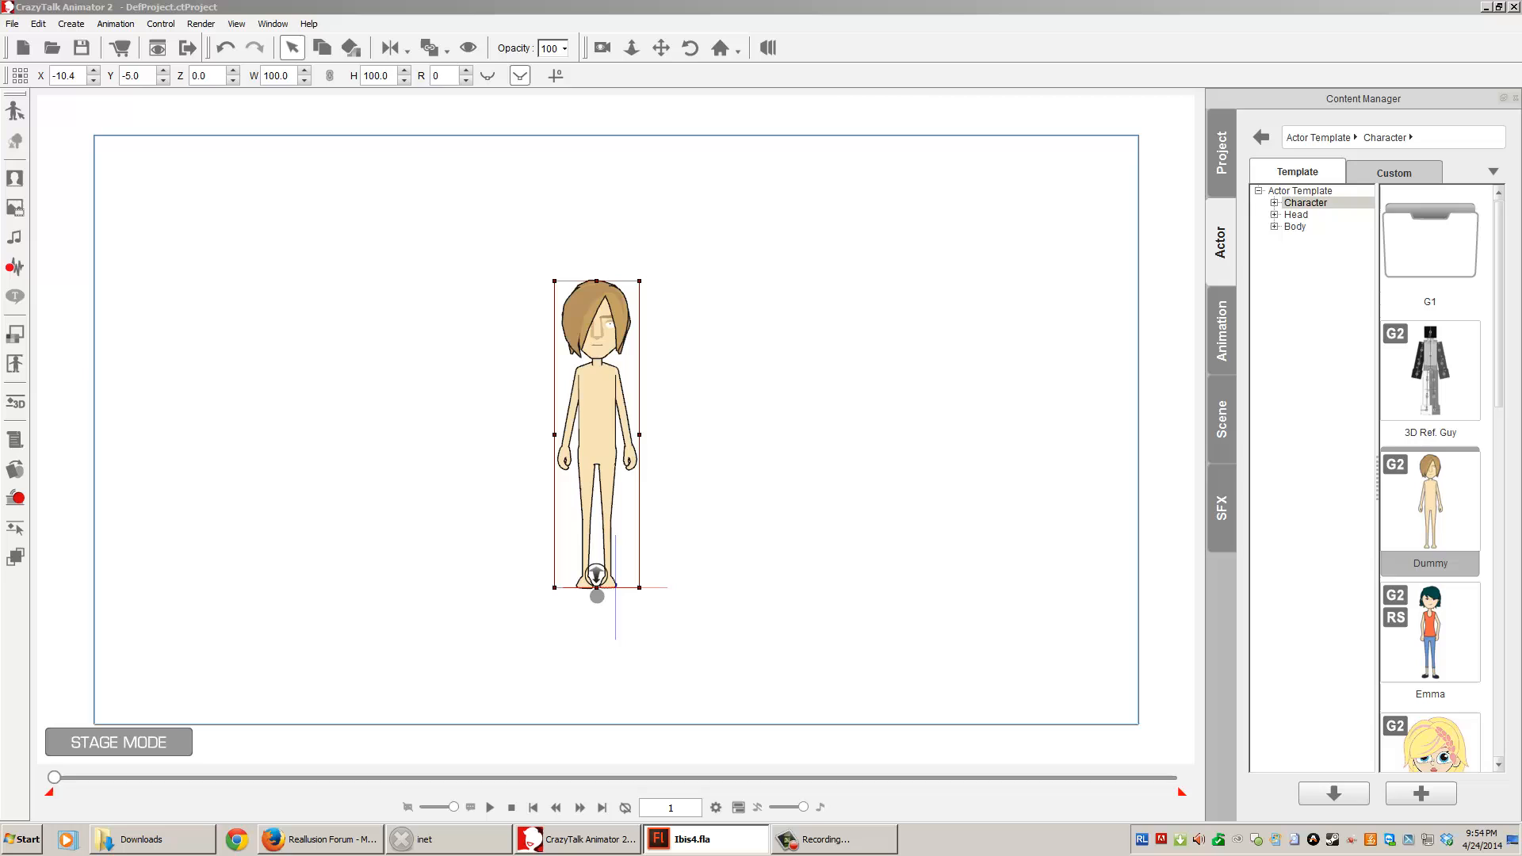
mouse_move(29, 107)
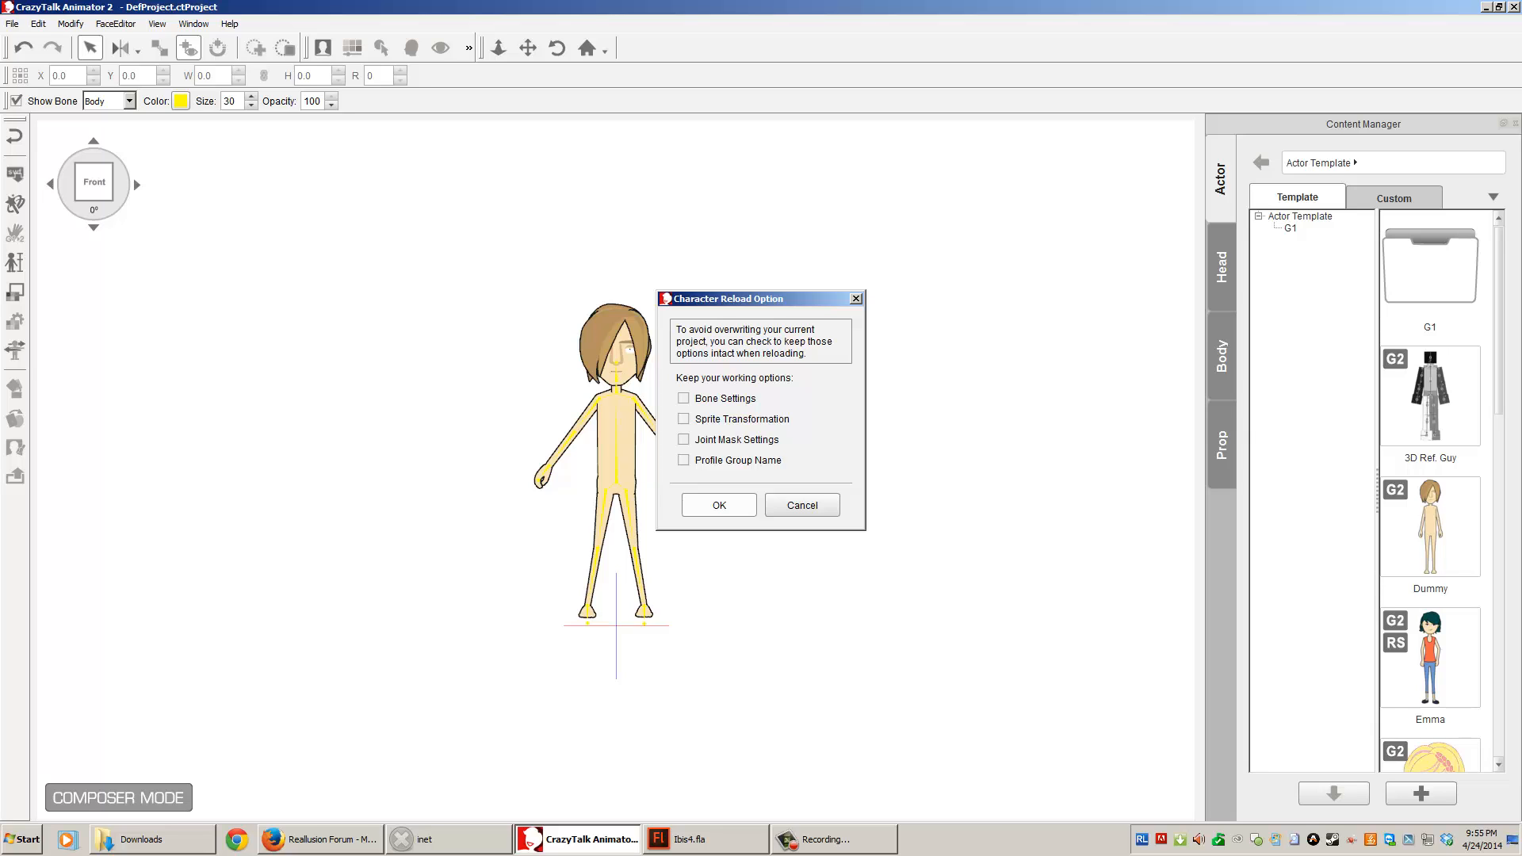
Step: Confirm the character reload, review the sprite and pivot error log, then close the report
left_click(718, 505)
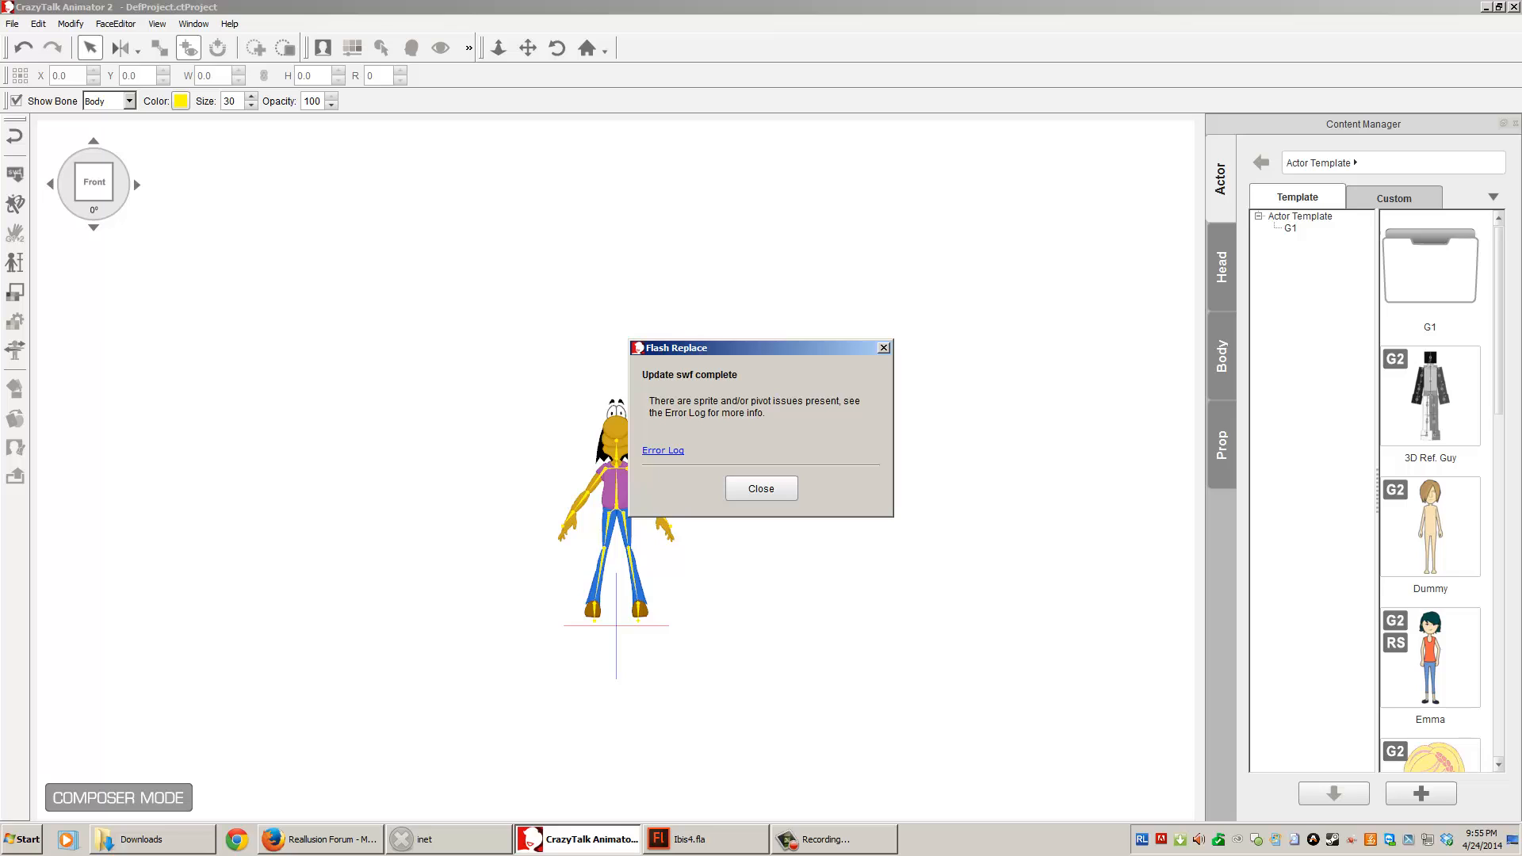
mouse_move(1000, 245)
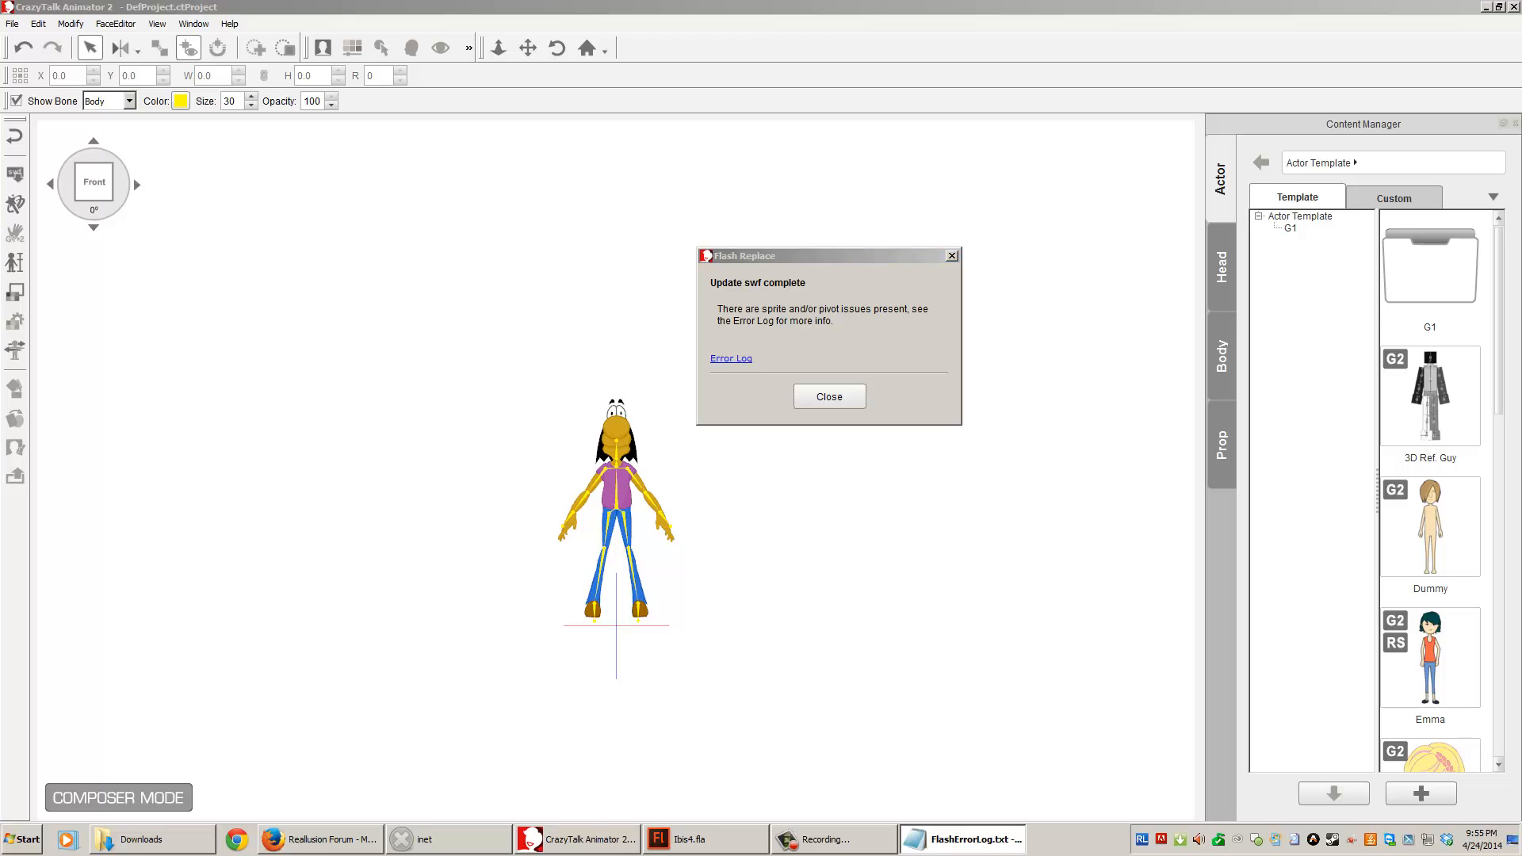
left_click(731, 359)
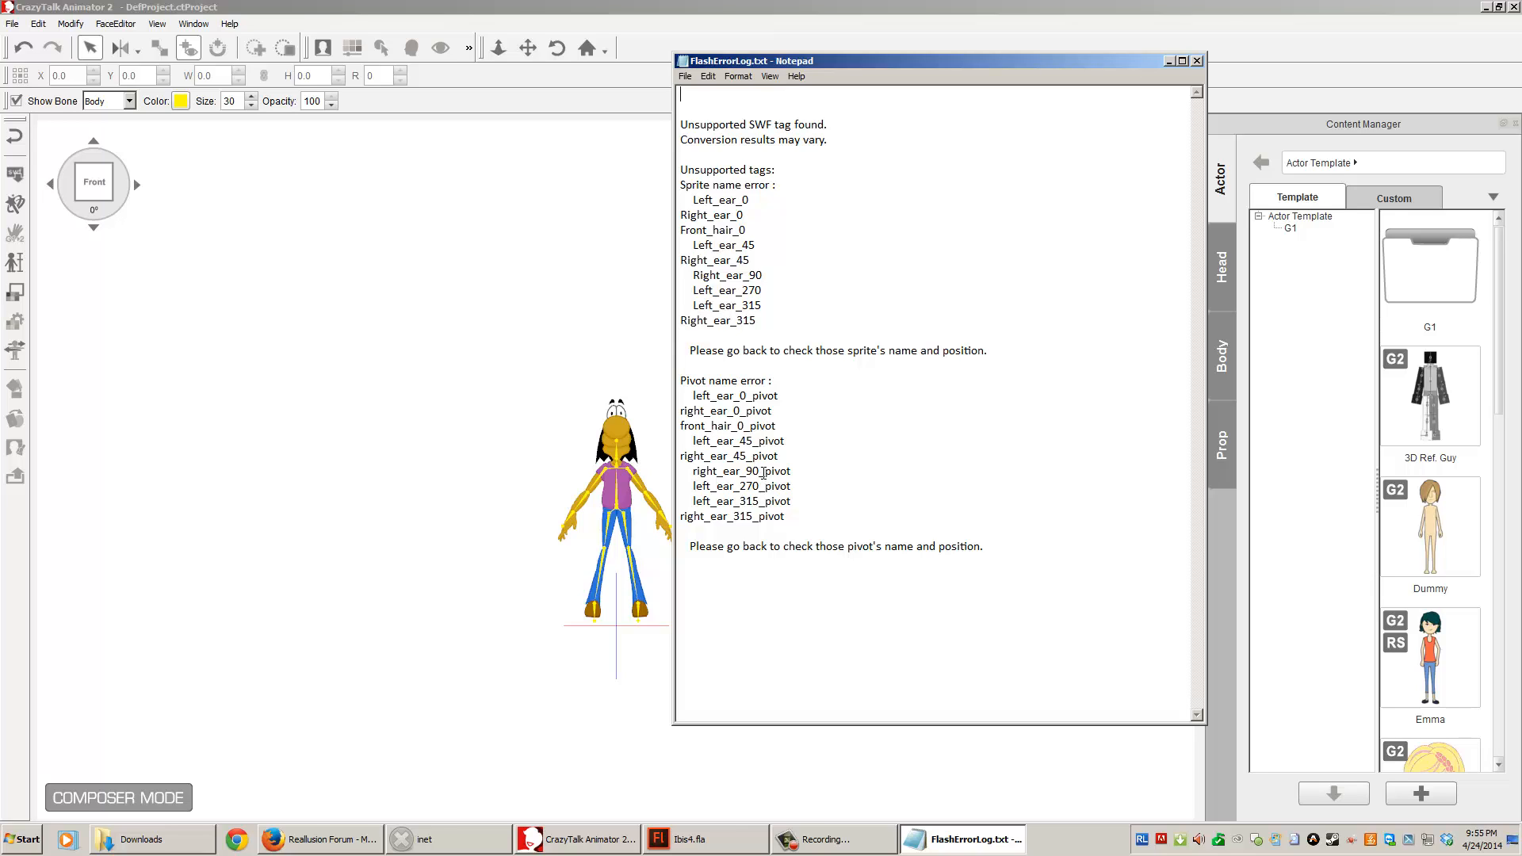
mouse_move(696, 427)
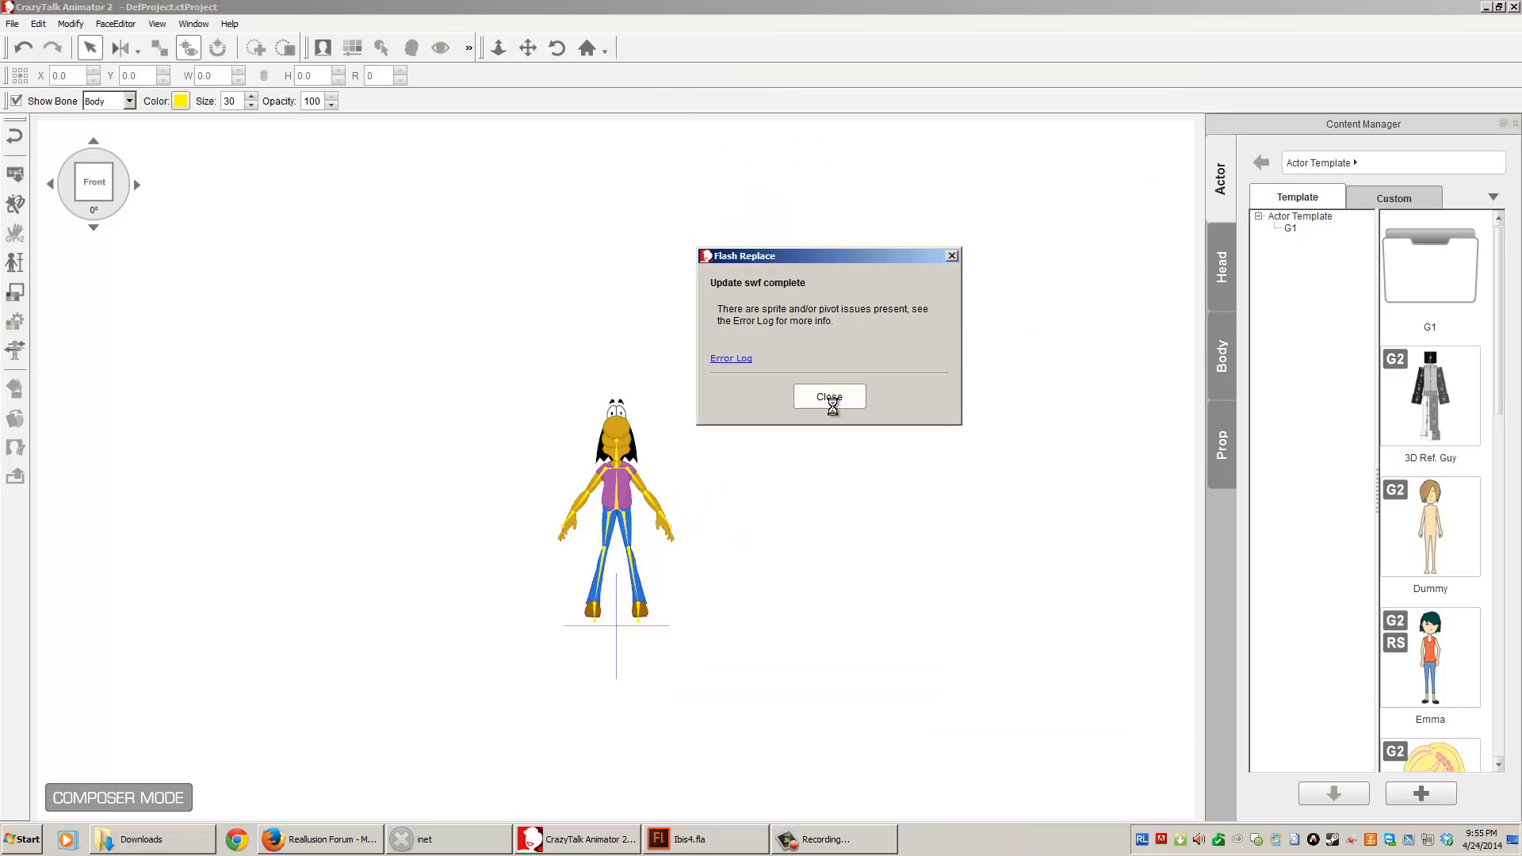
left_click(829, 396)
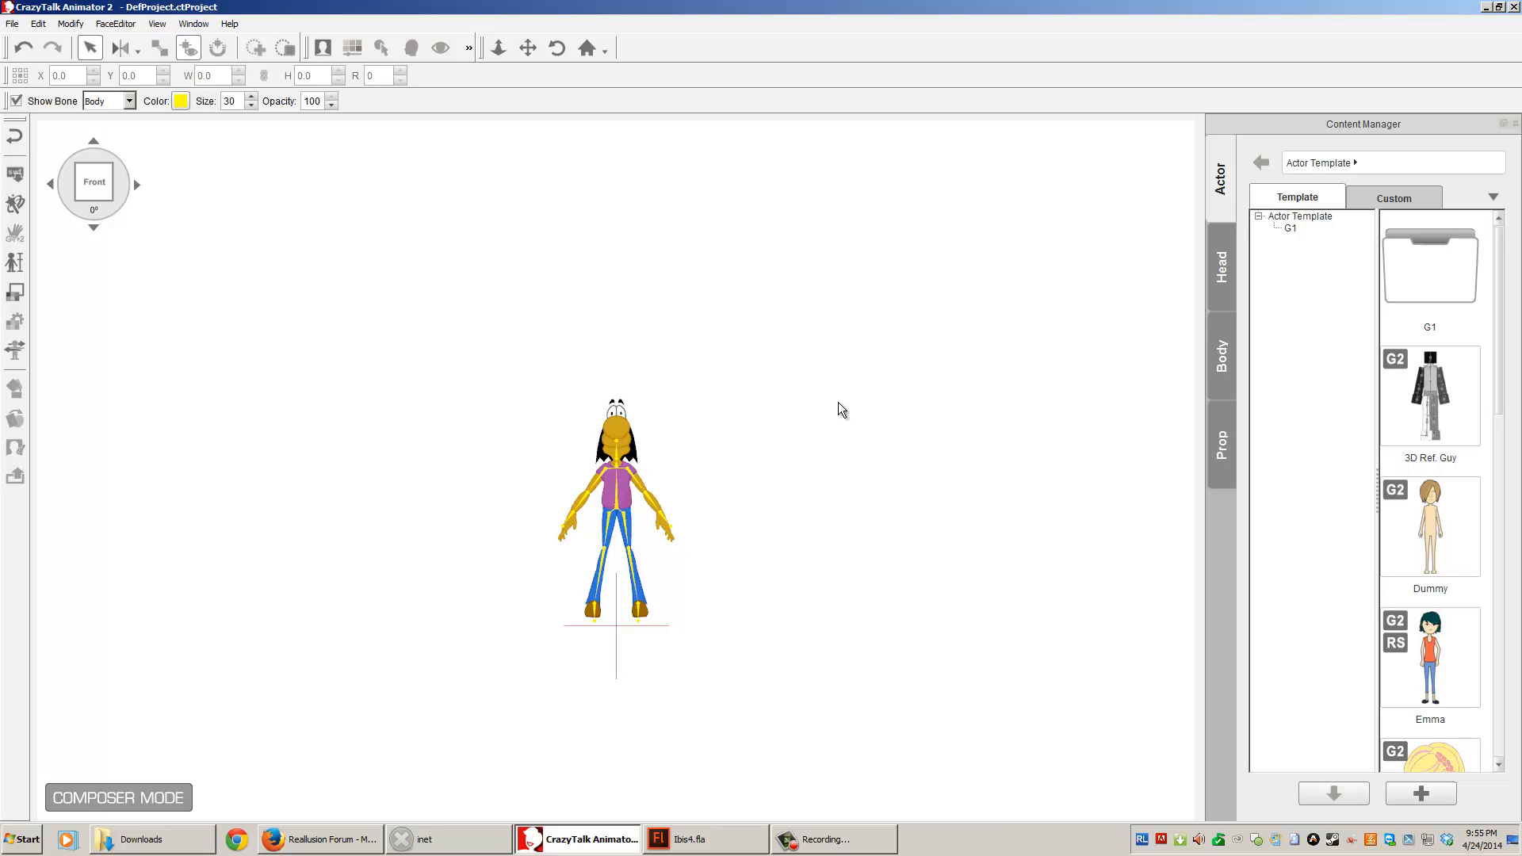
mouse_move(627, 420)
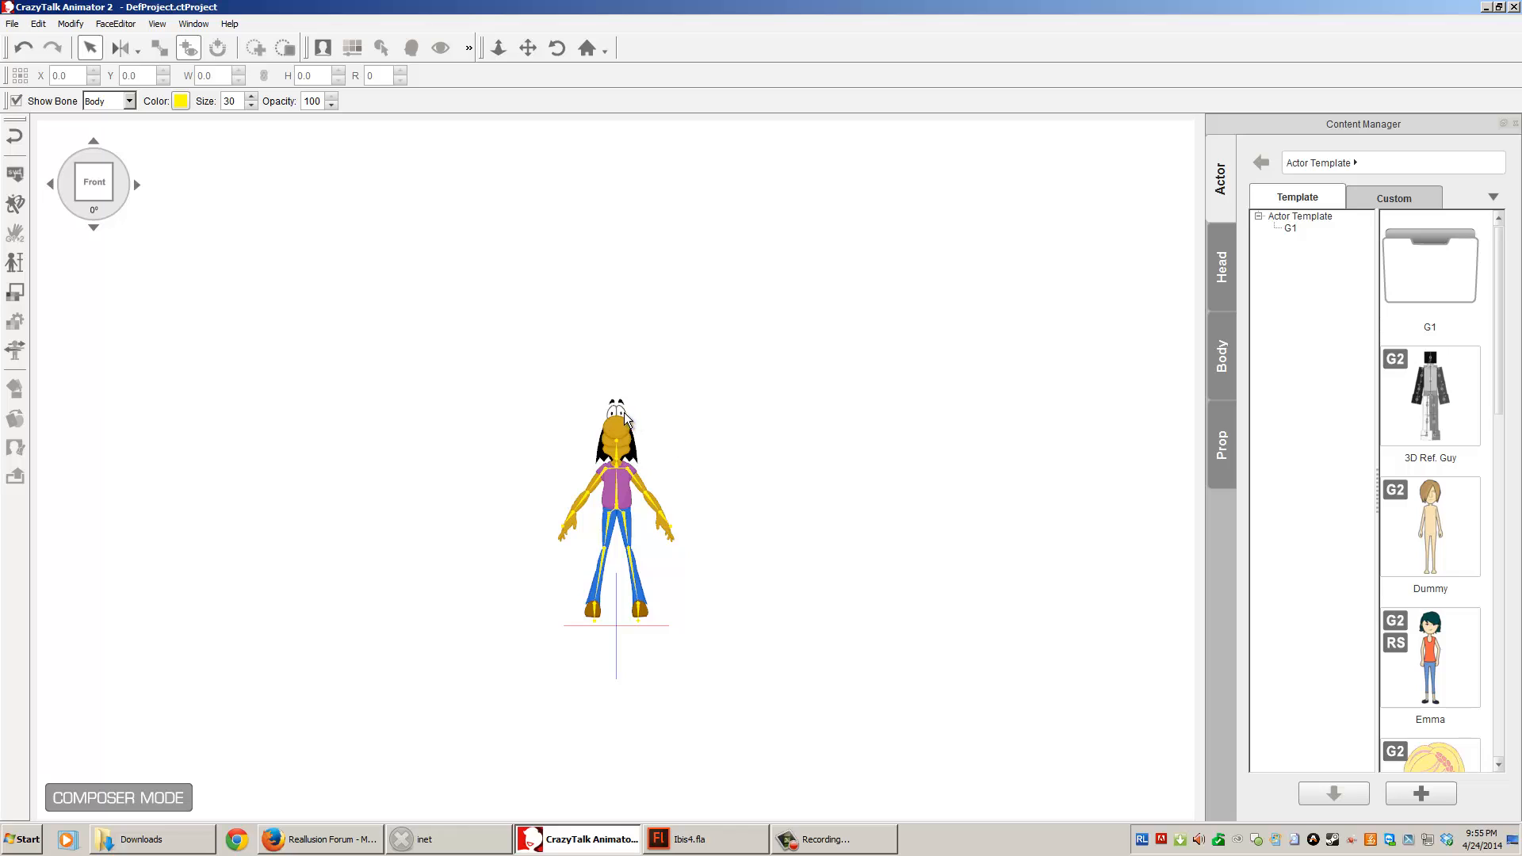
mouse_move(412, 316)
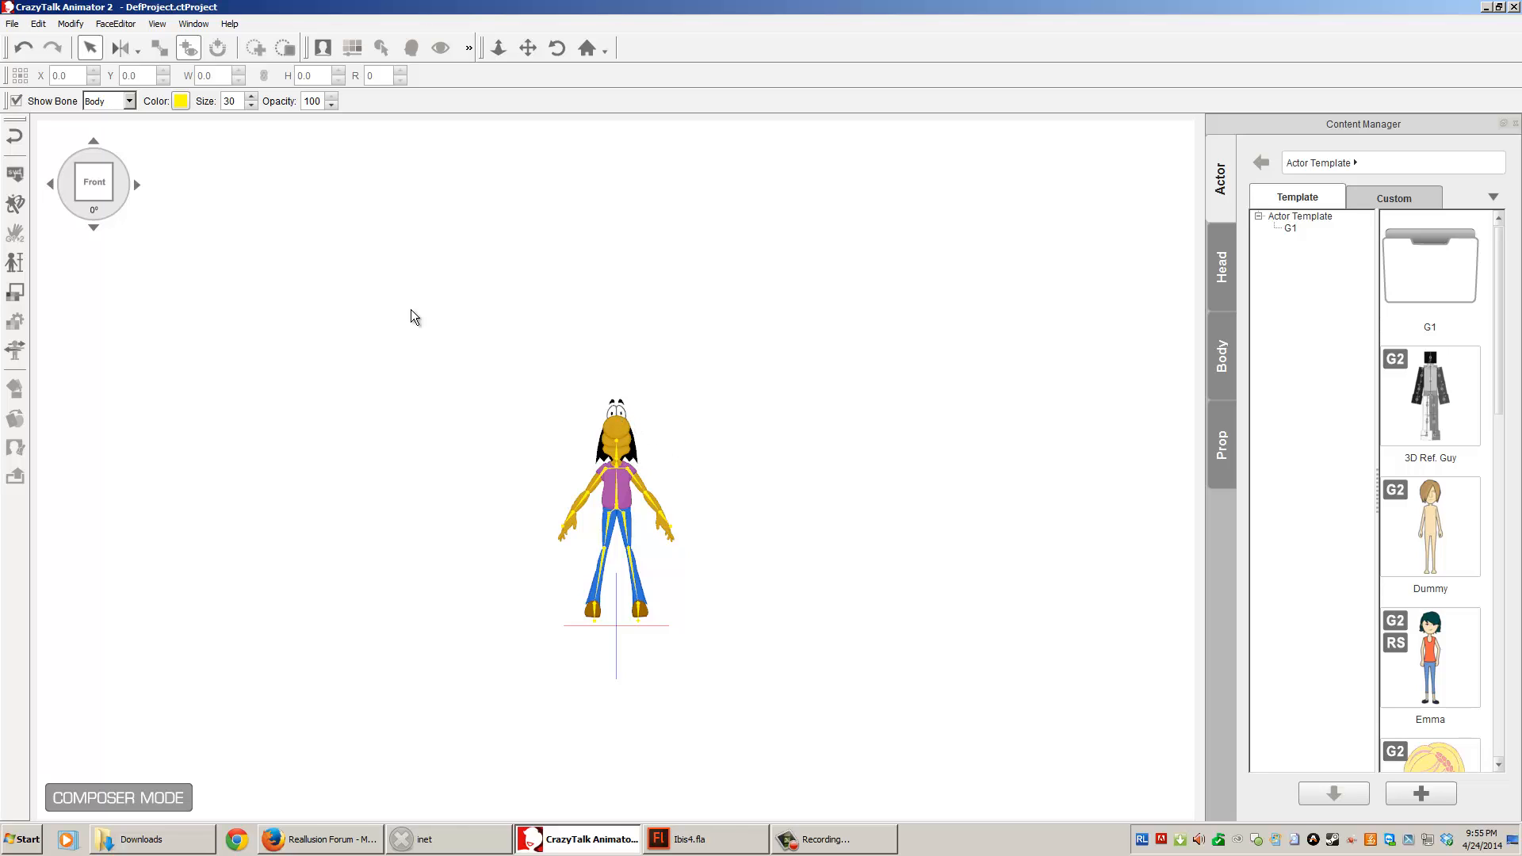
Step: Turn the Ibis actor to 45° and 90° side view, then back to front
left_click(136, 185)
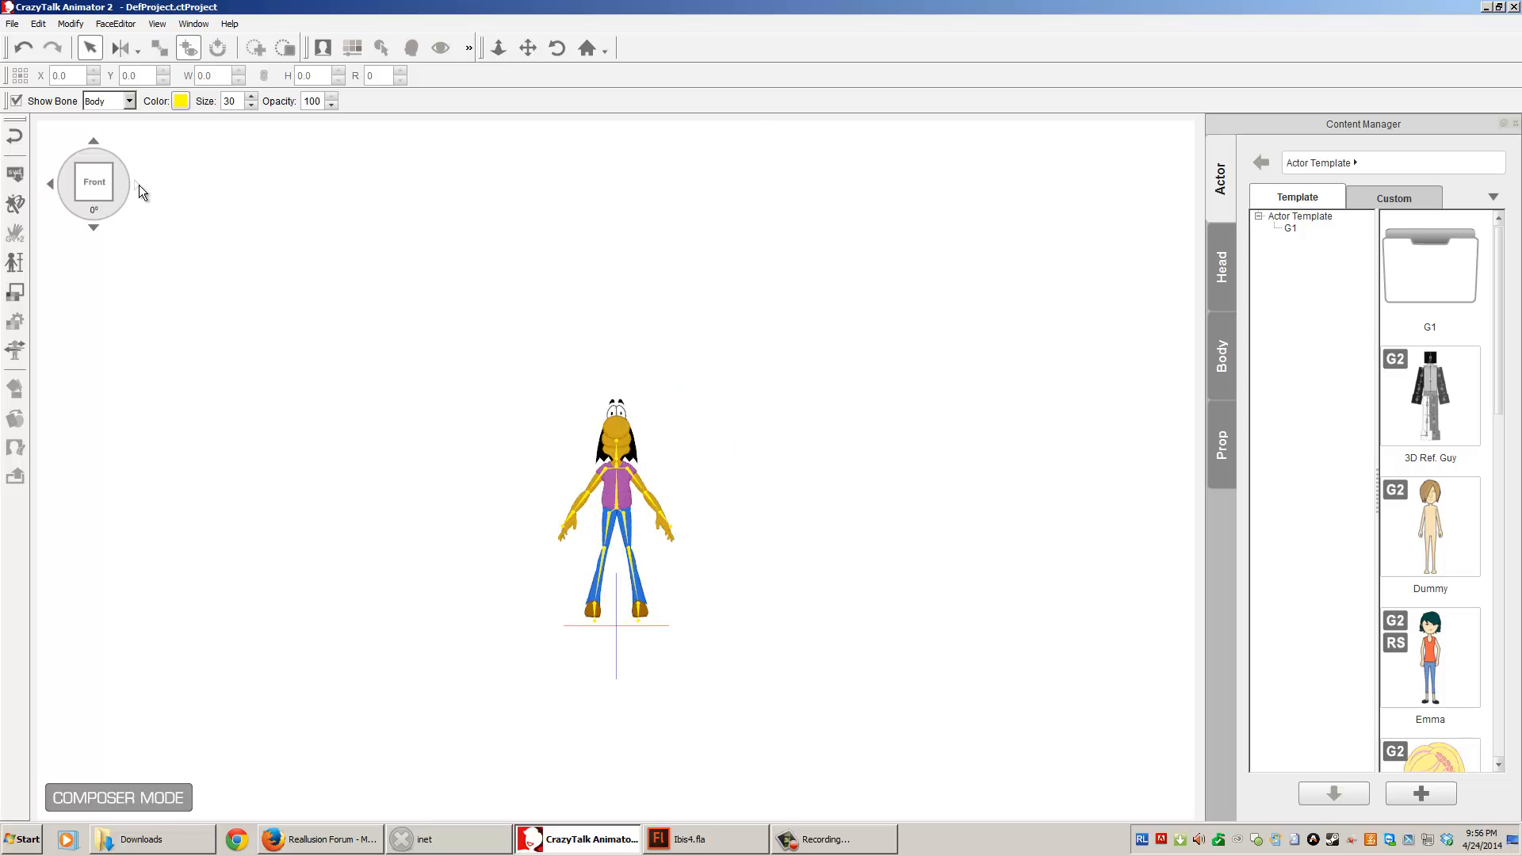
mouse_move(710, 326)
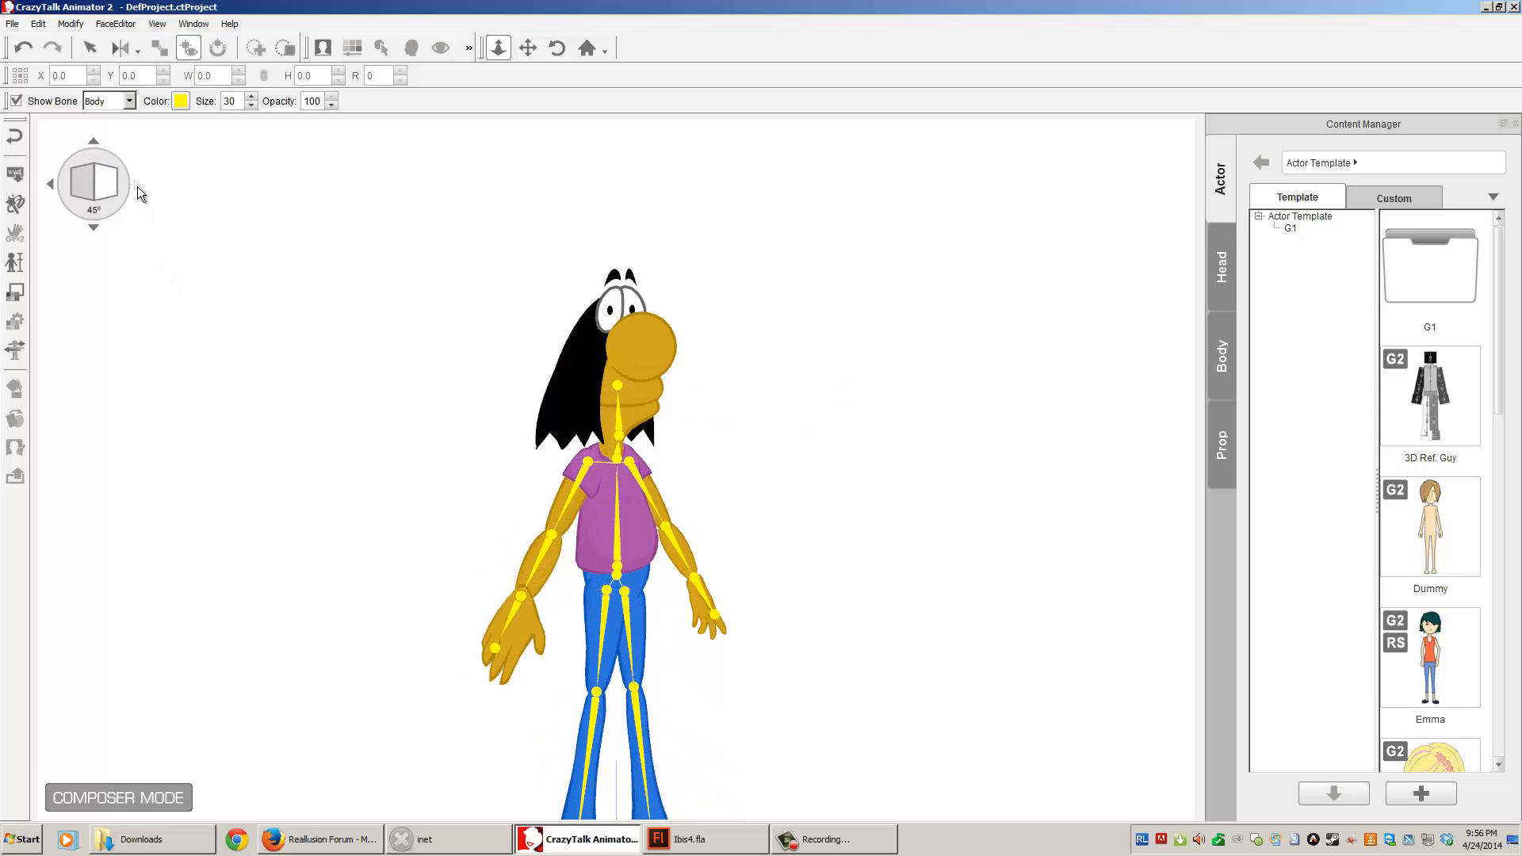
left_click(52, 185)
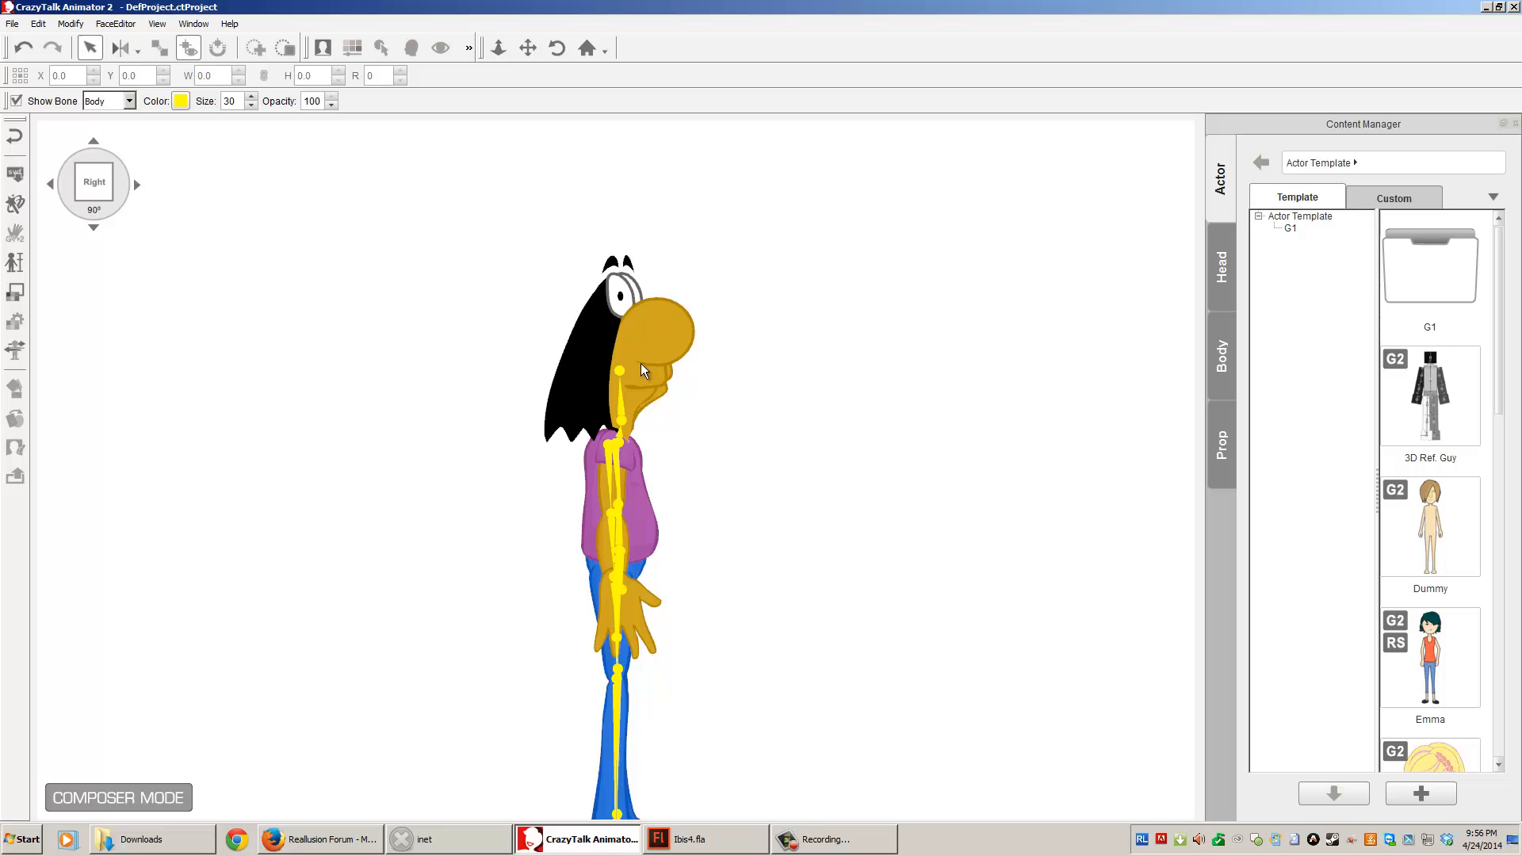
left_click(51, 183)
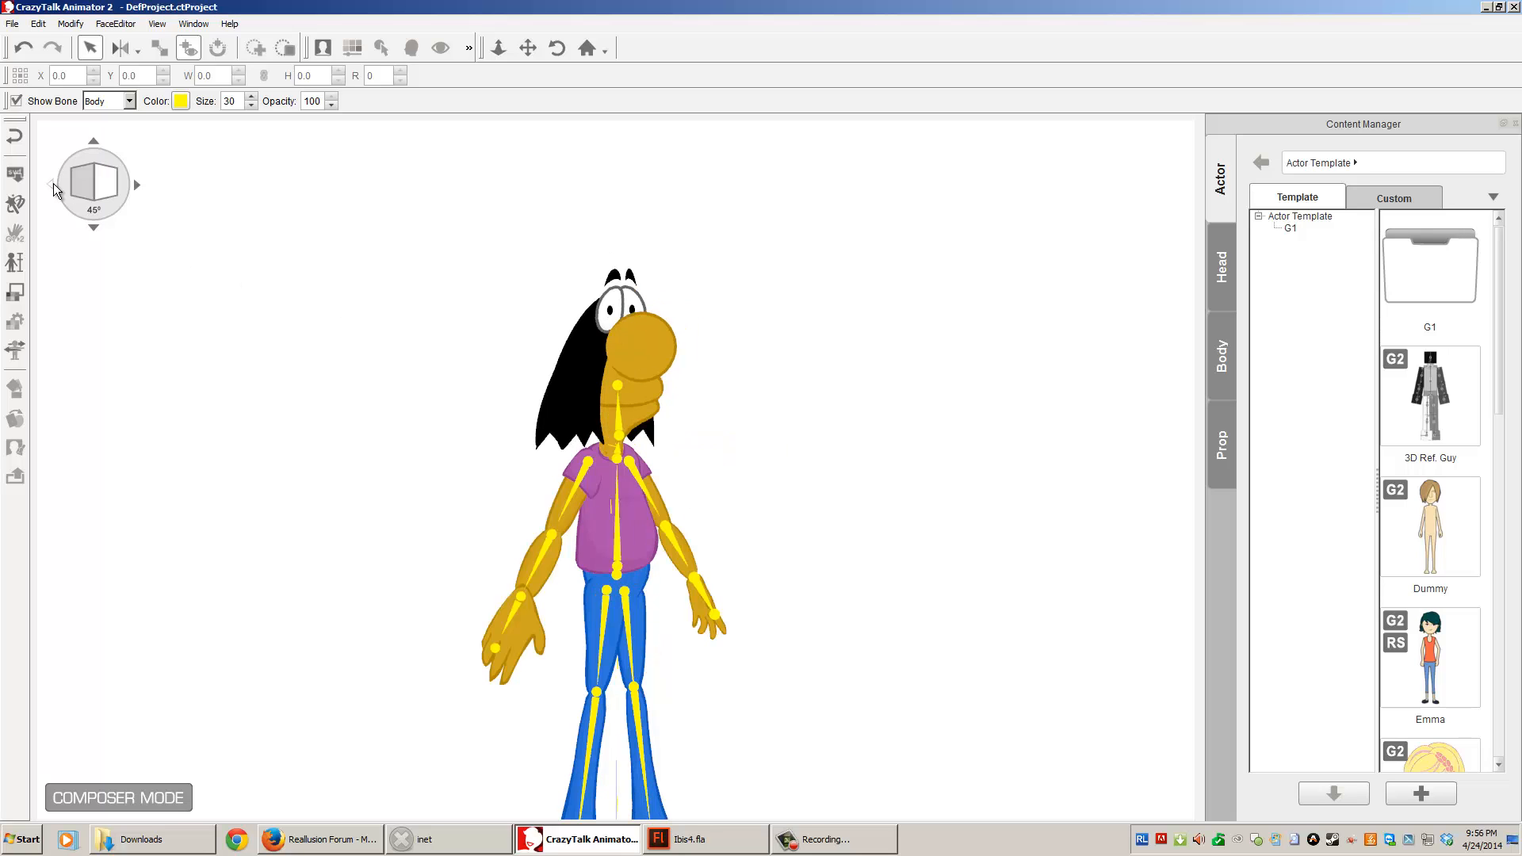
left_click(51, 185)
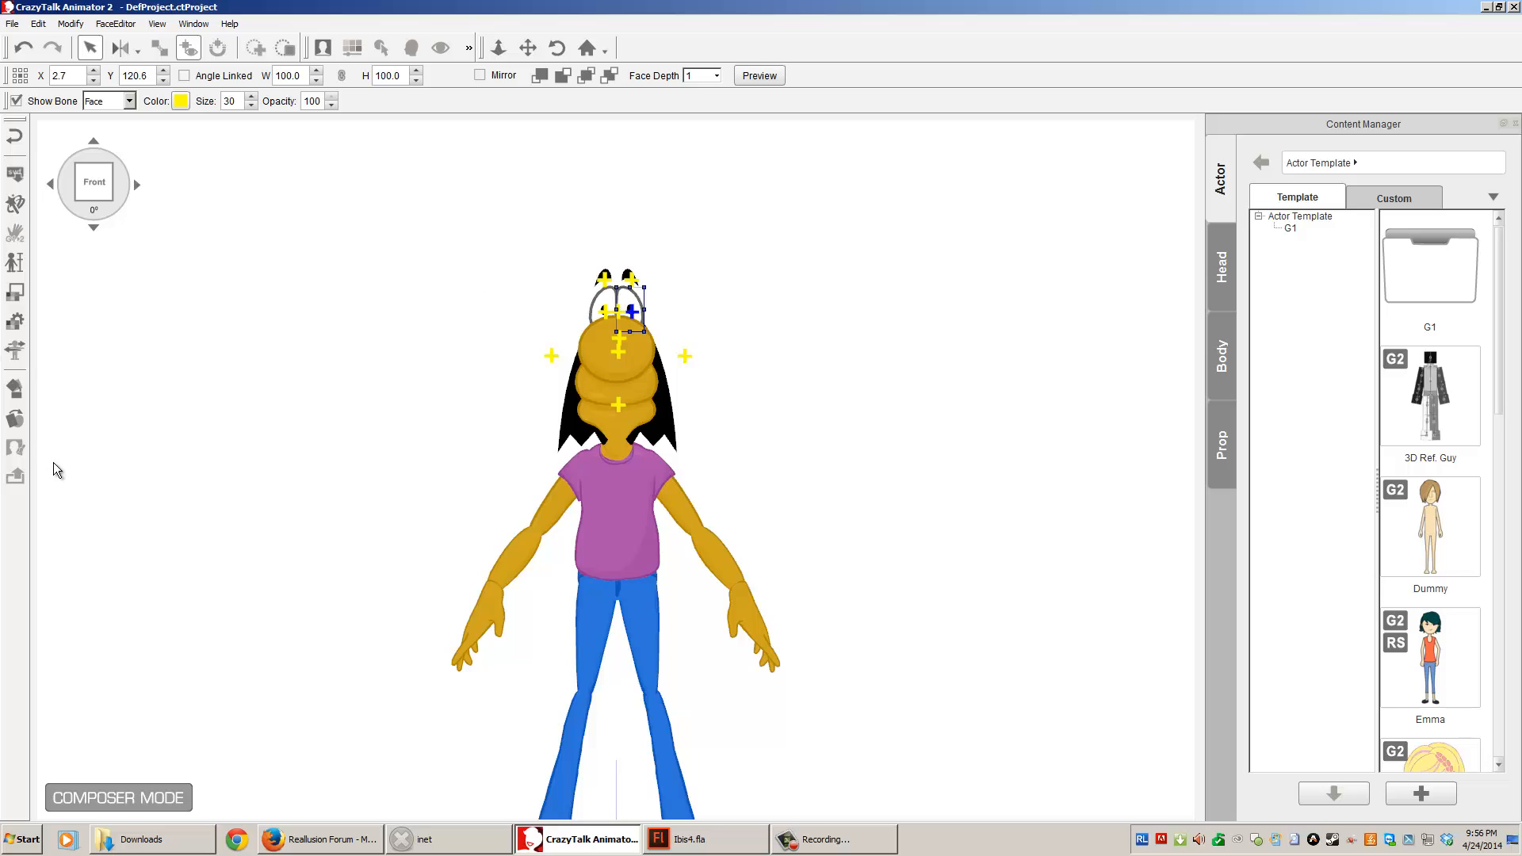
mouse_move(38, 417)
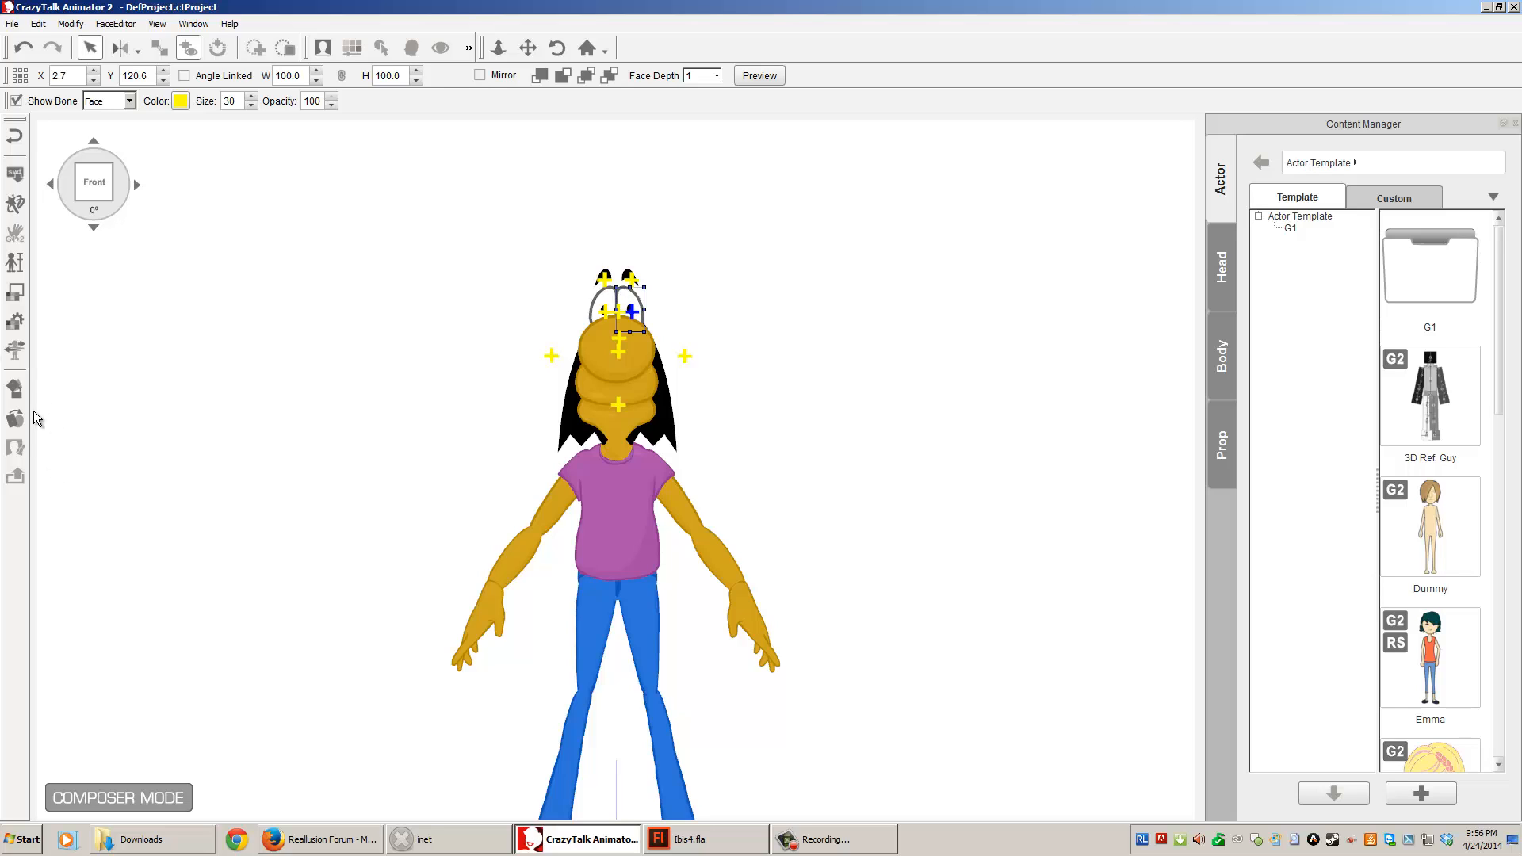
Step: List the left eye's sprites in the Sprite Editor, then select the right eye
left_click(14, 418)
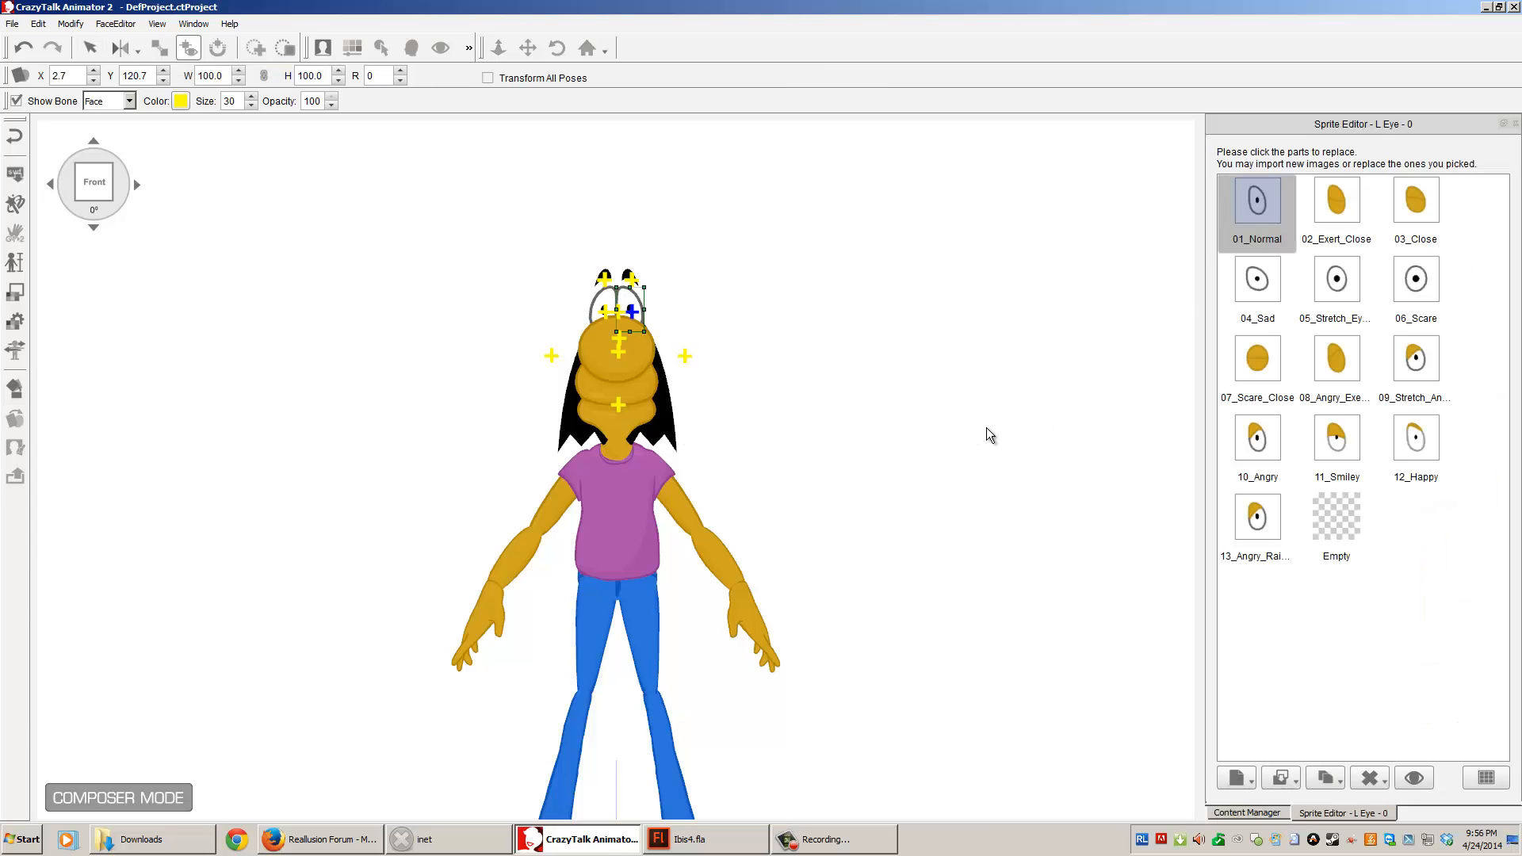
mouse_move(1257, 358)
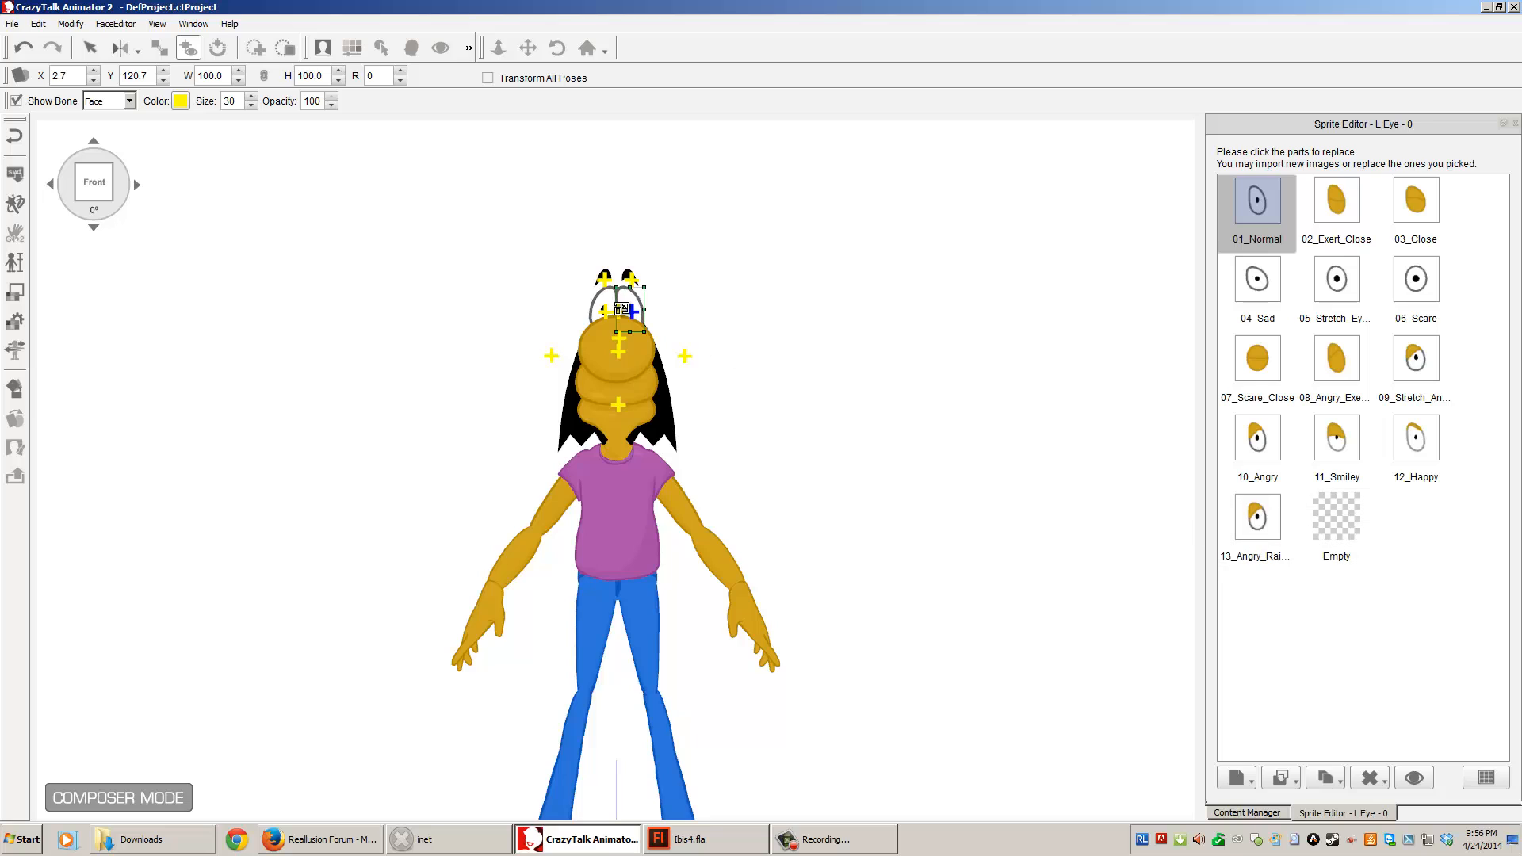
left_click(631, 308)
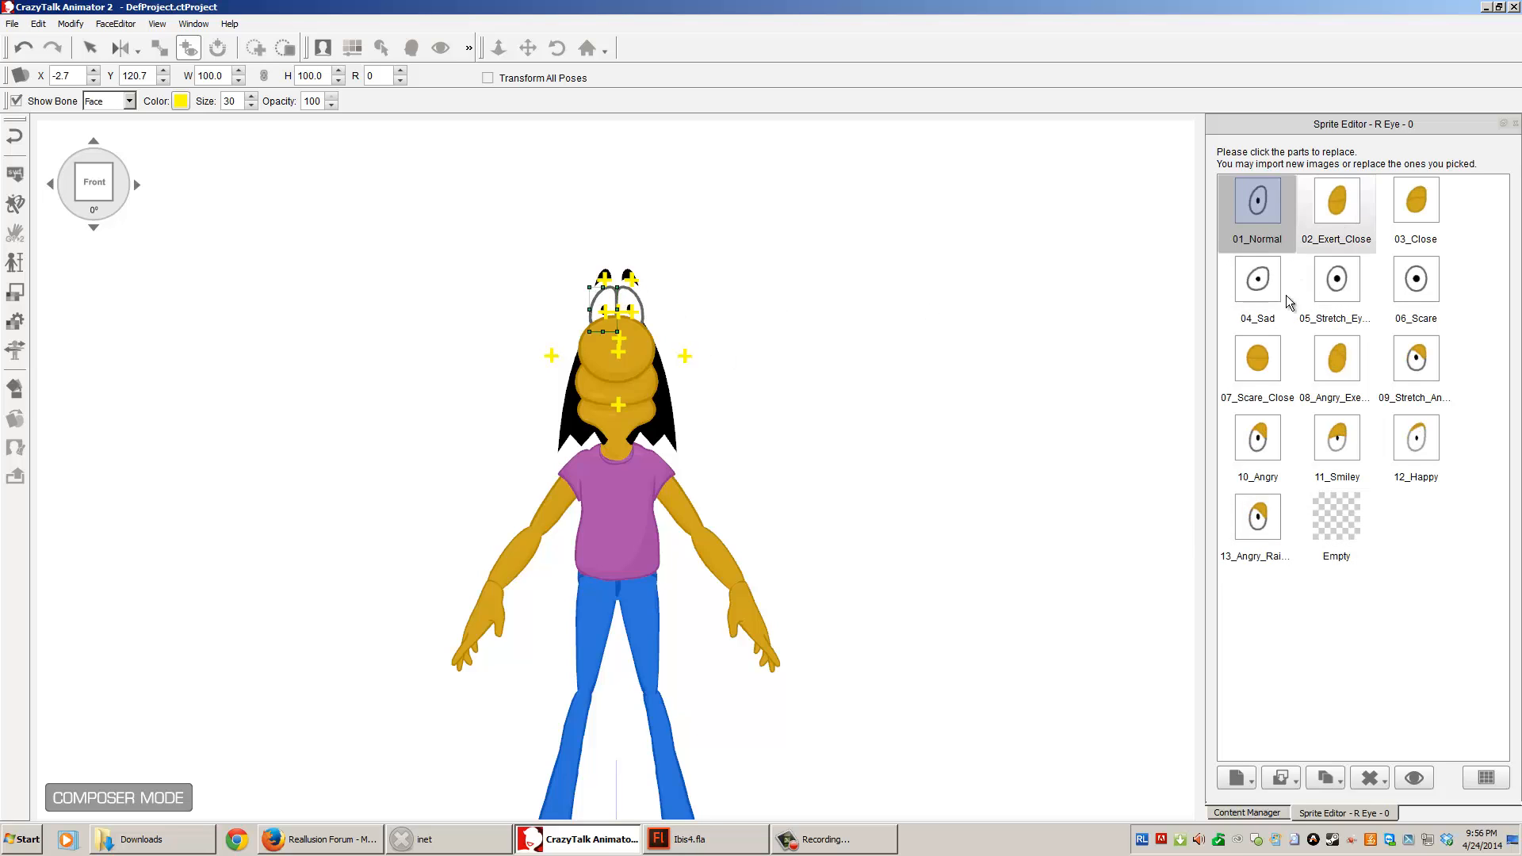
left_click(136, 184)
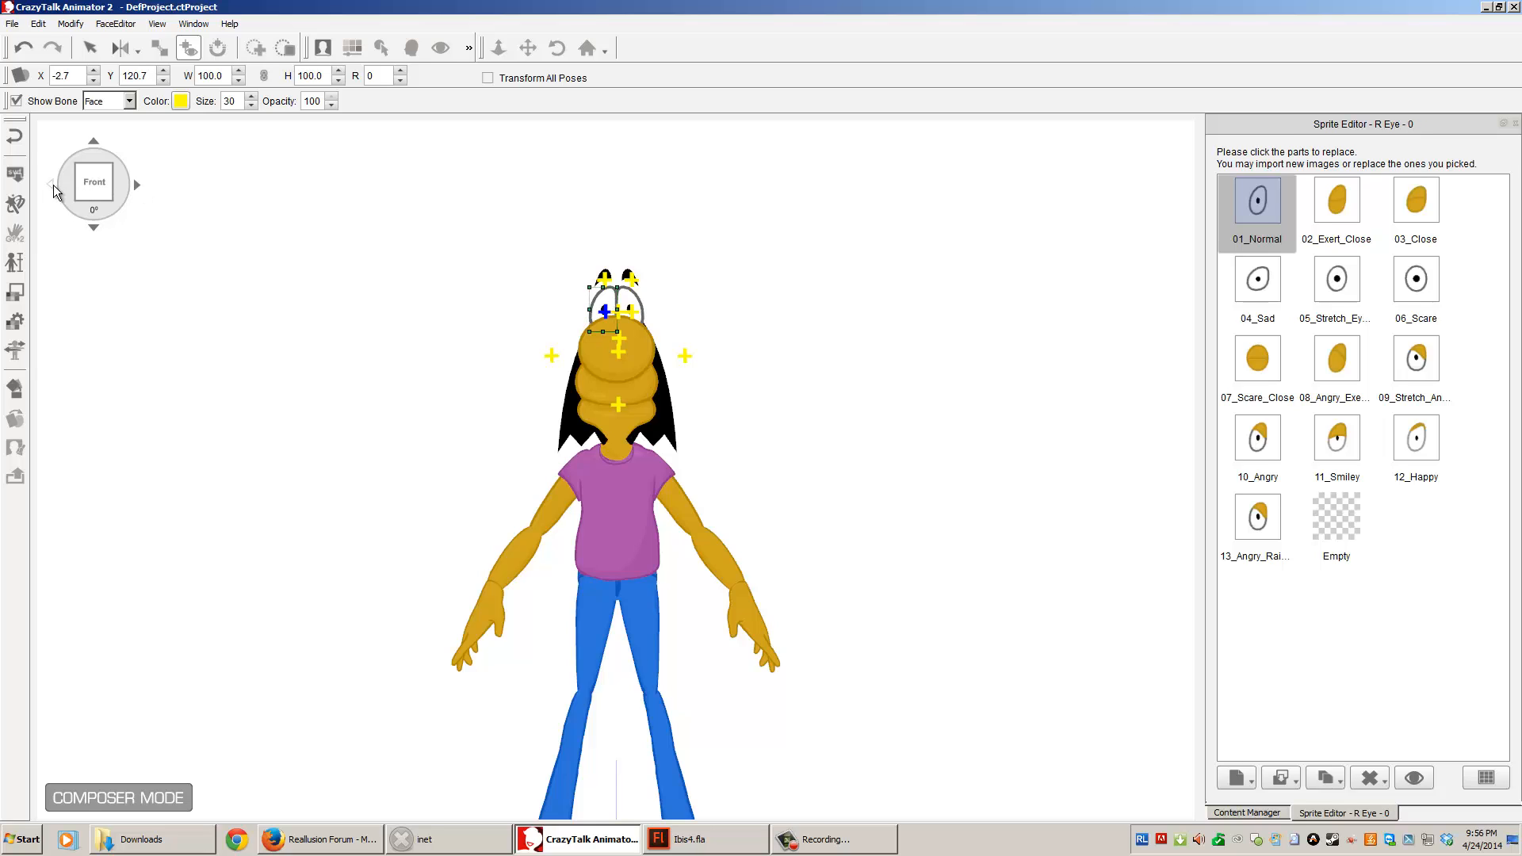
mouse_move(493, 343)
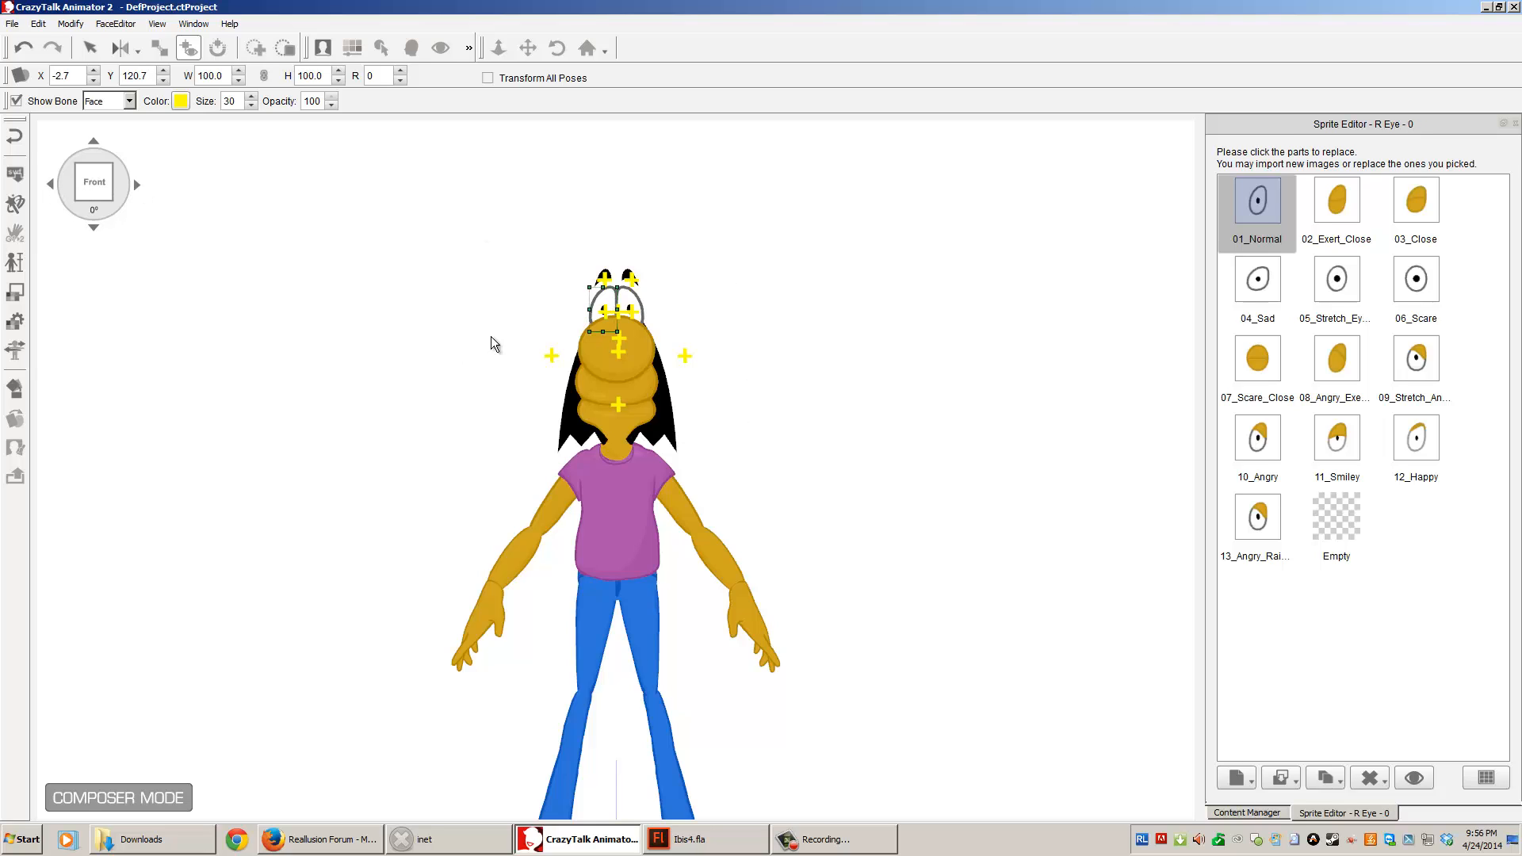
mouse_move(34, 316)
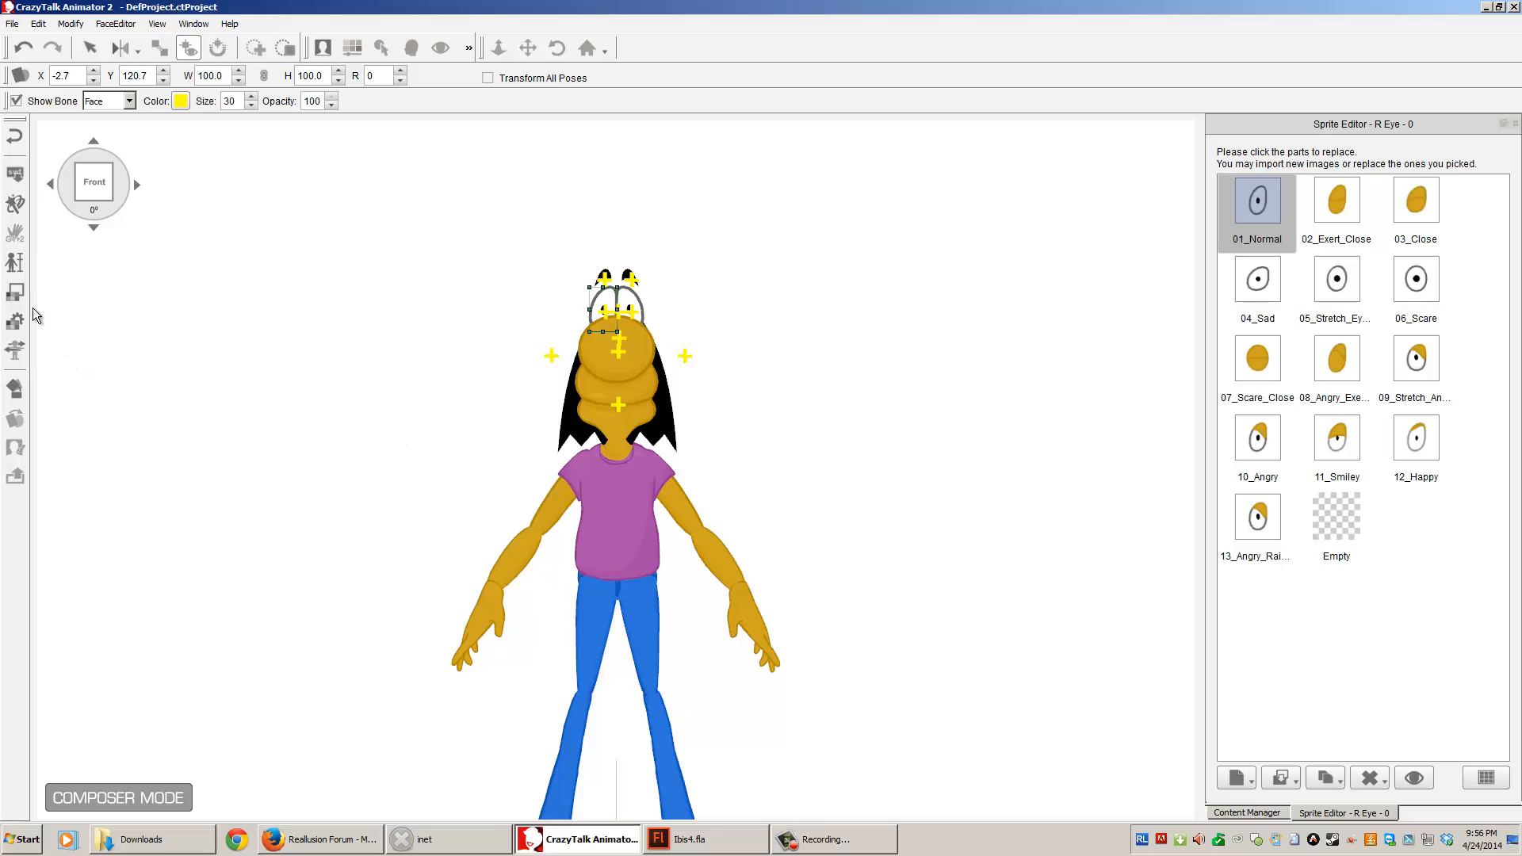
mouse_move(15, 204)
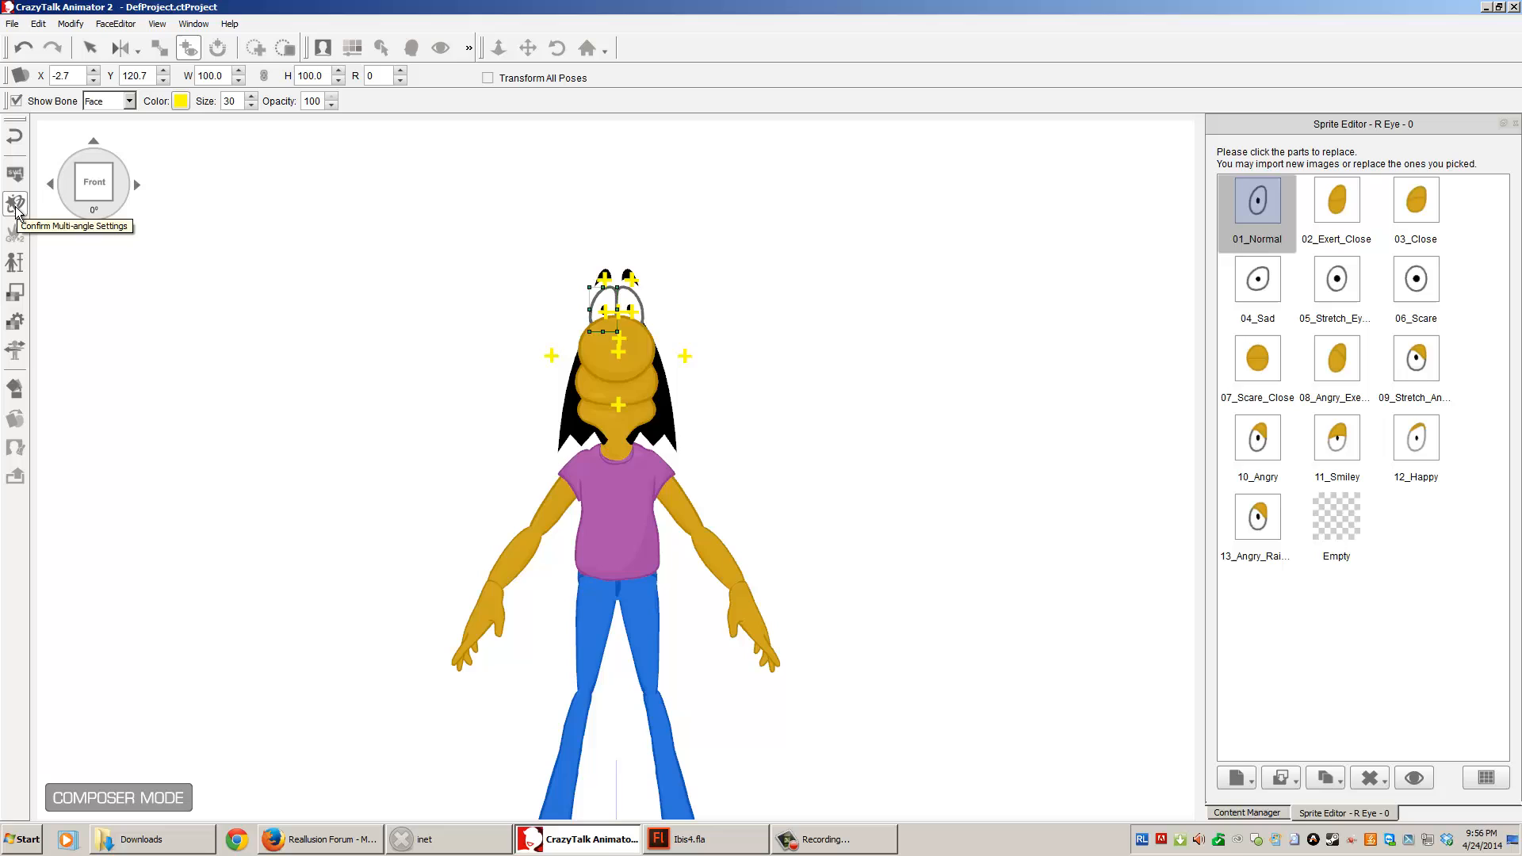
left_click(16, 204)
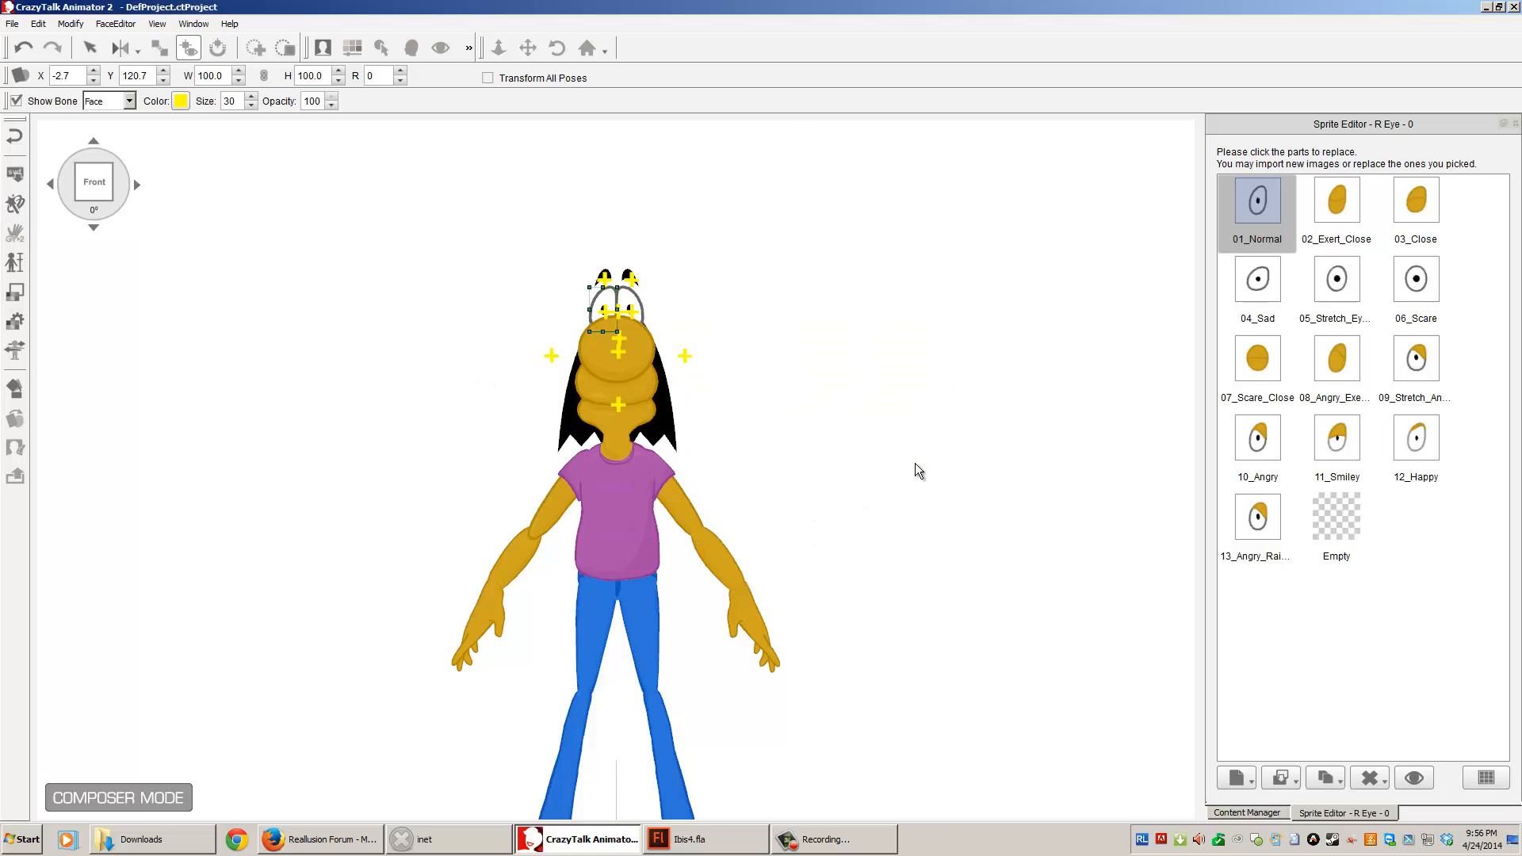
mouse_move(600, 476)
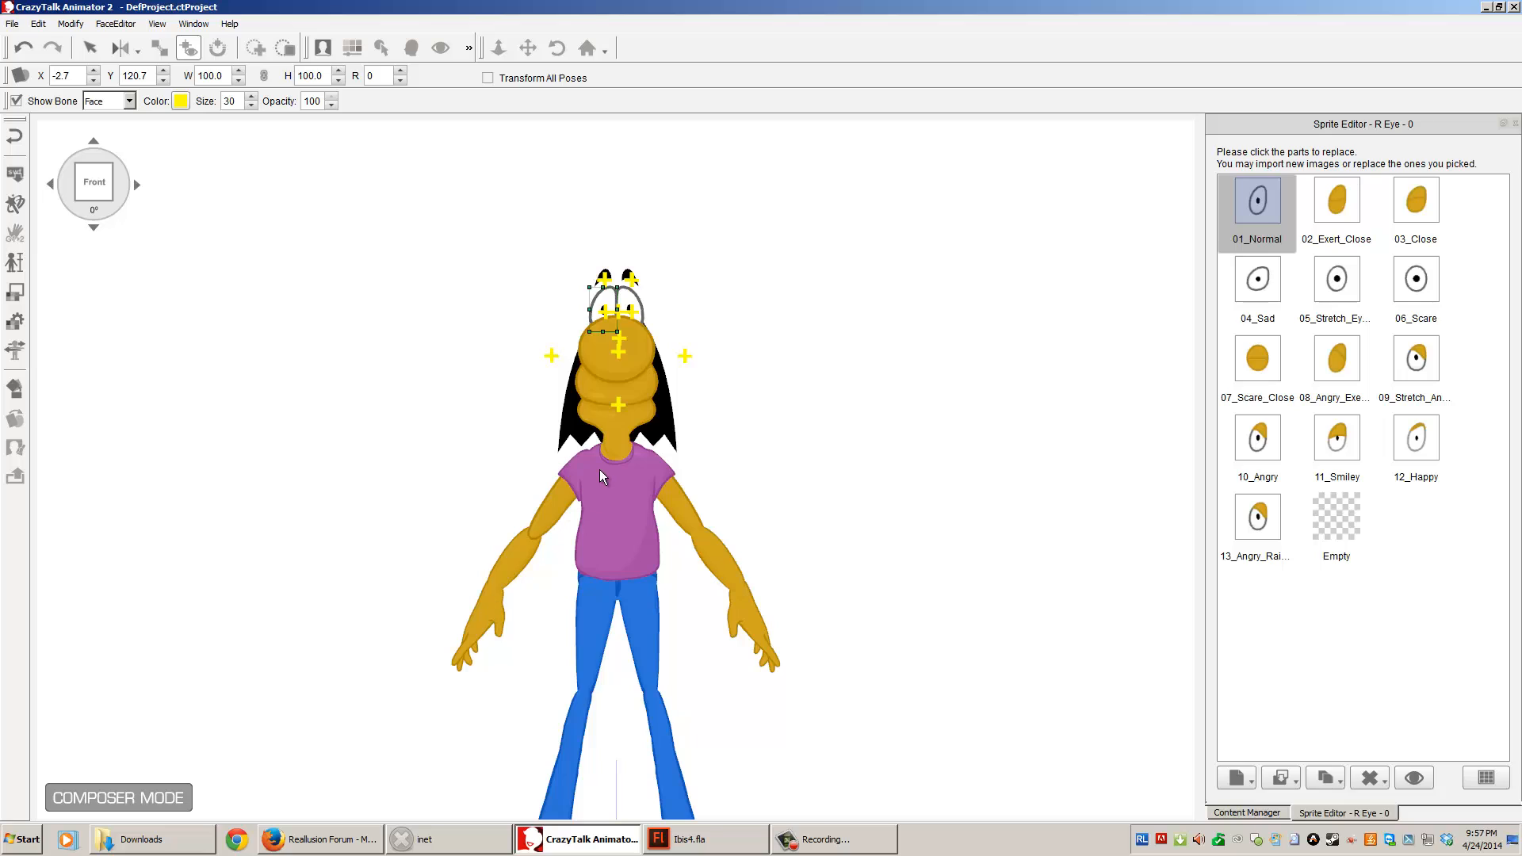
mouse_move(830, 451)
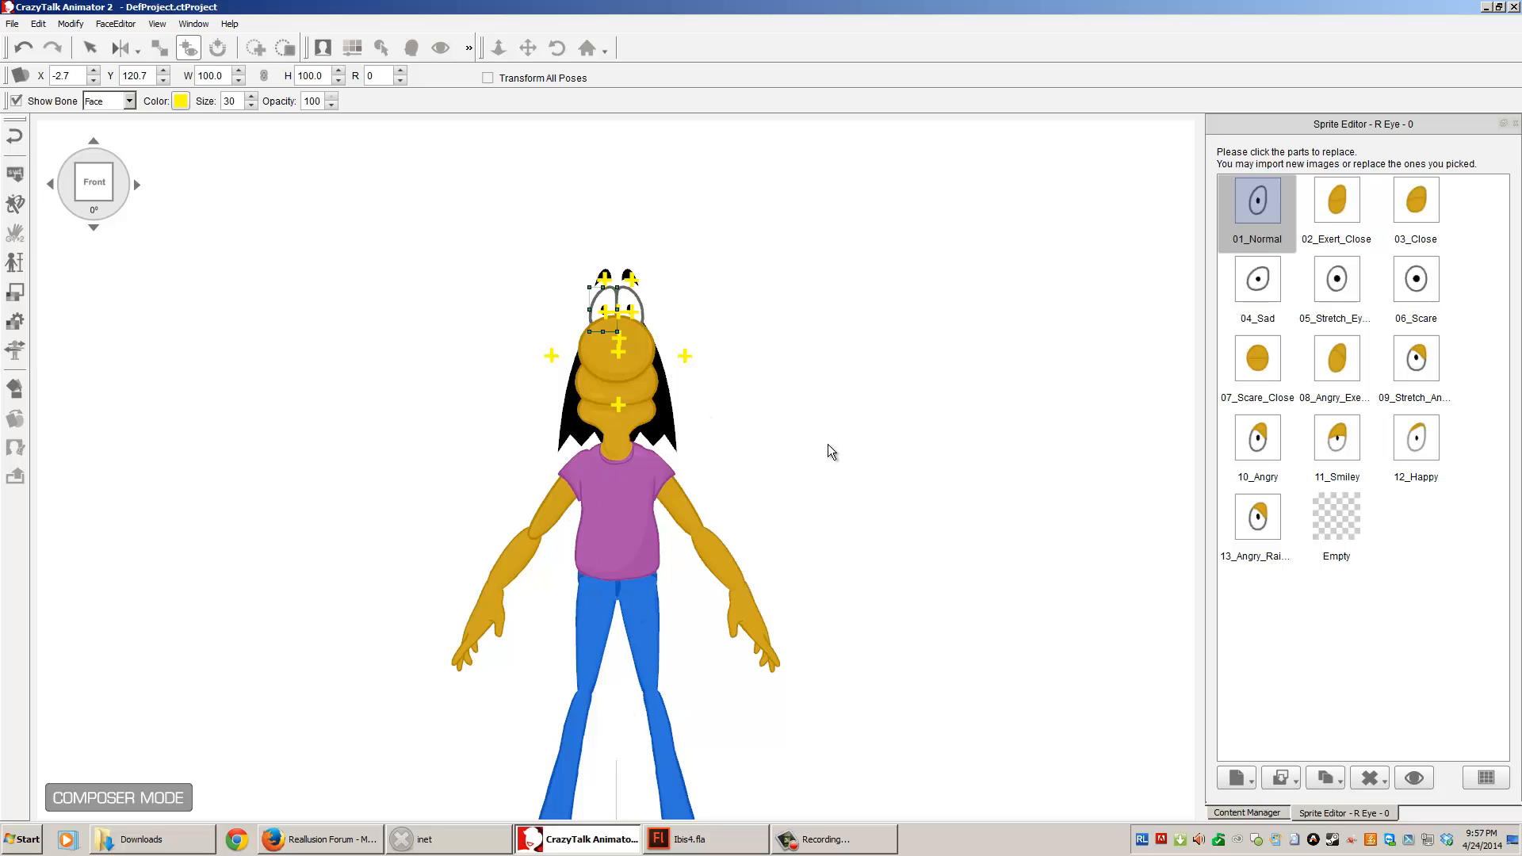
mouse_move(1068, 368)
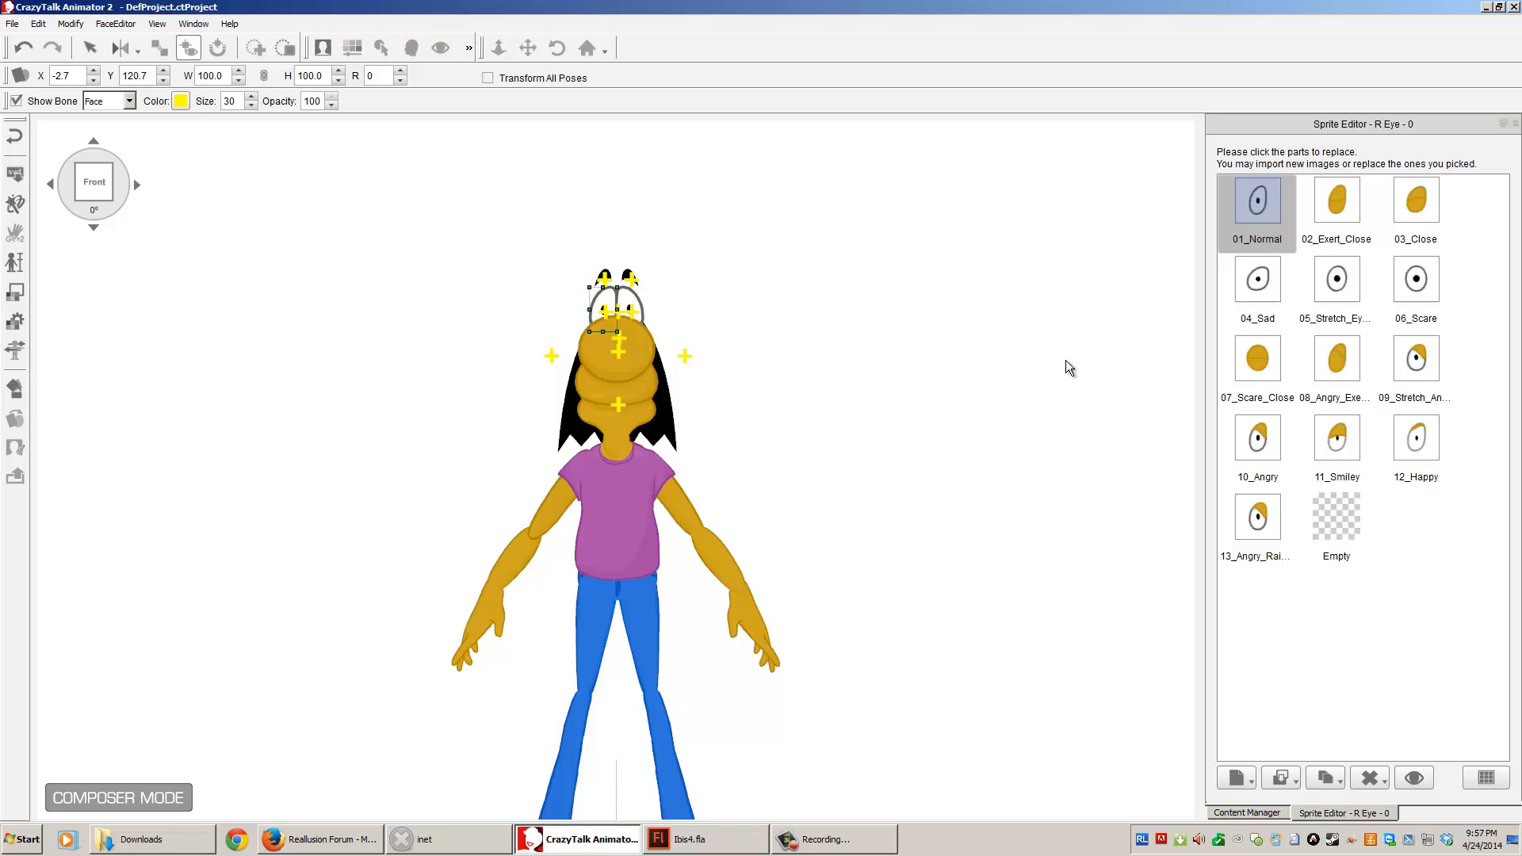
left_click(617, 379)
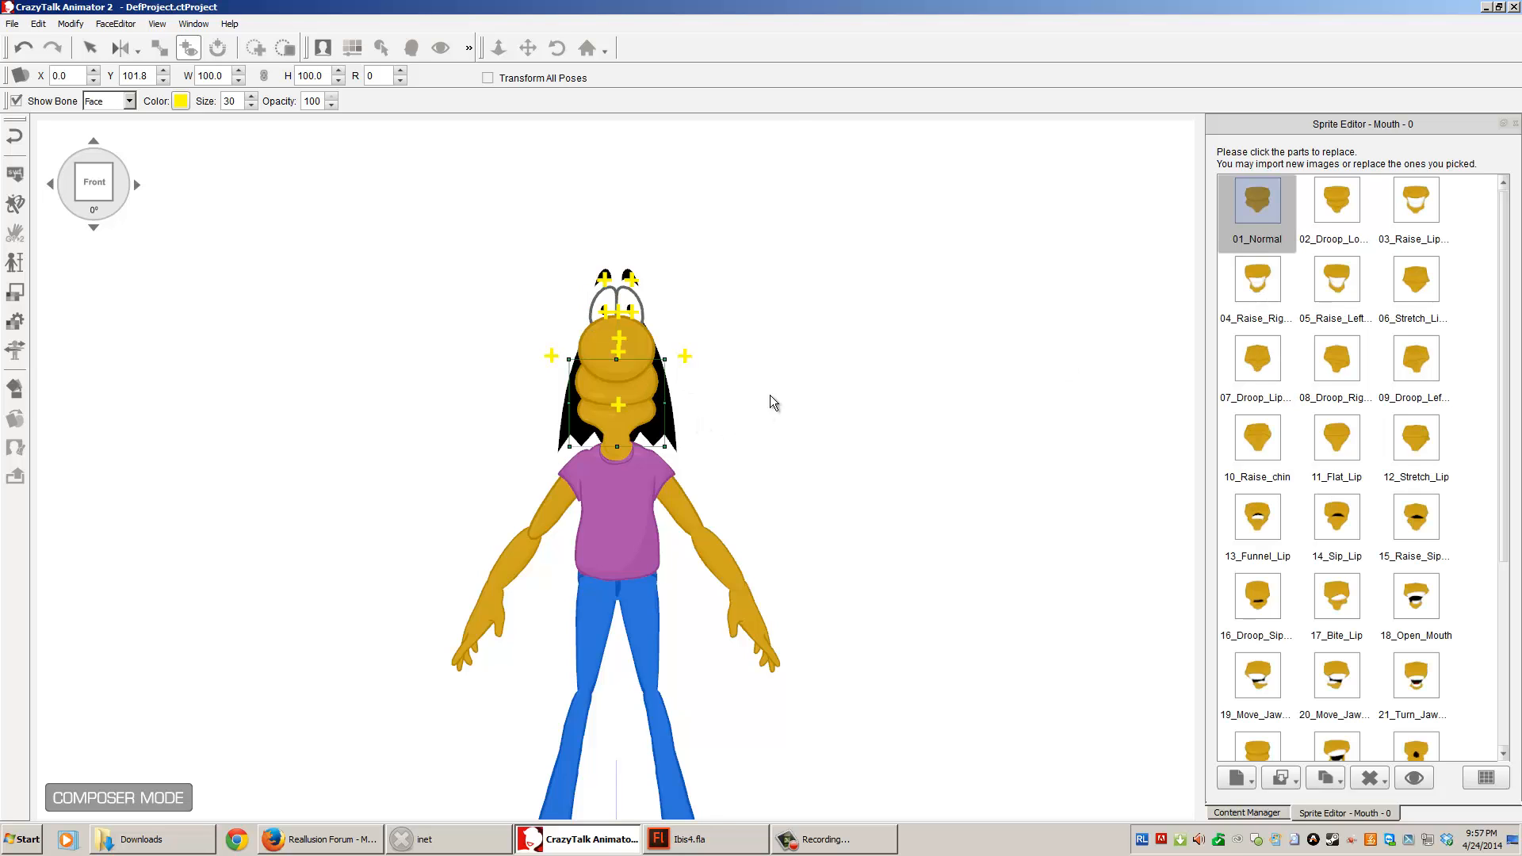
left_click(618, 359)
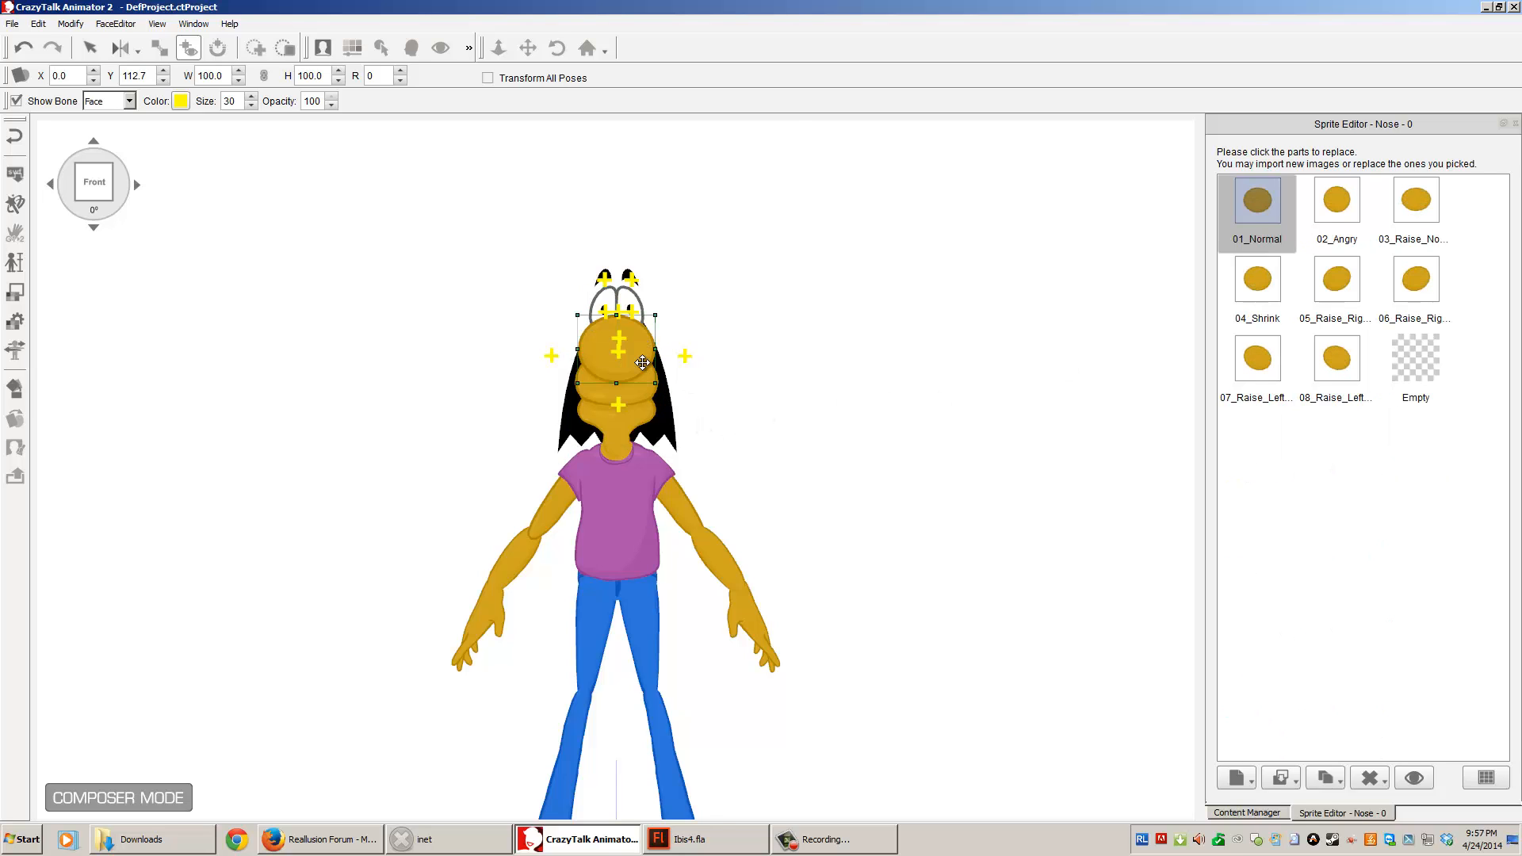
left_click(714, 553)
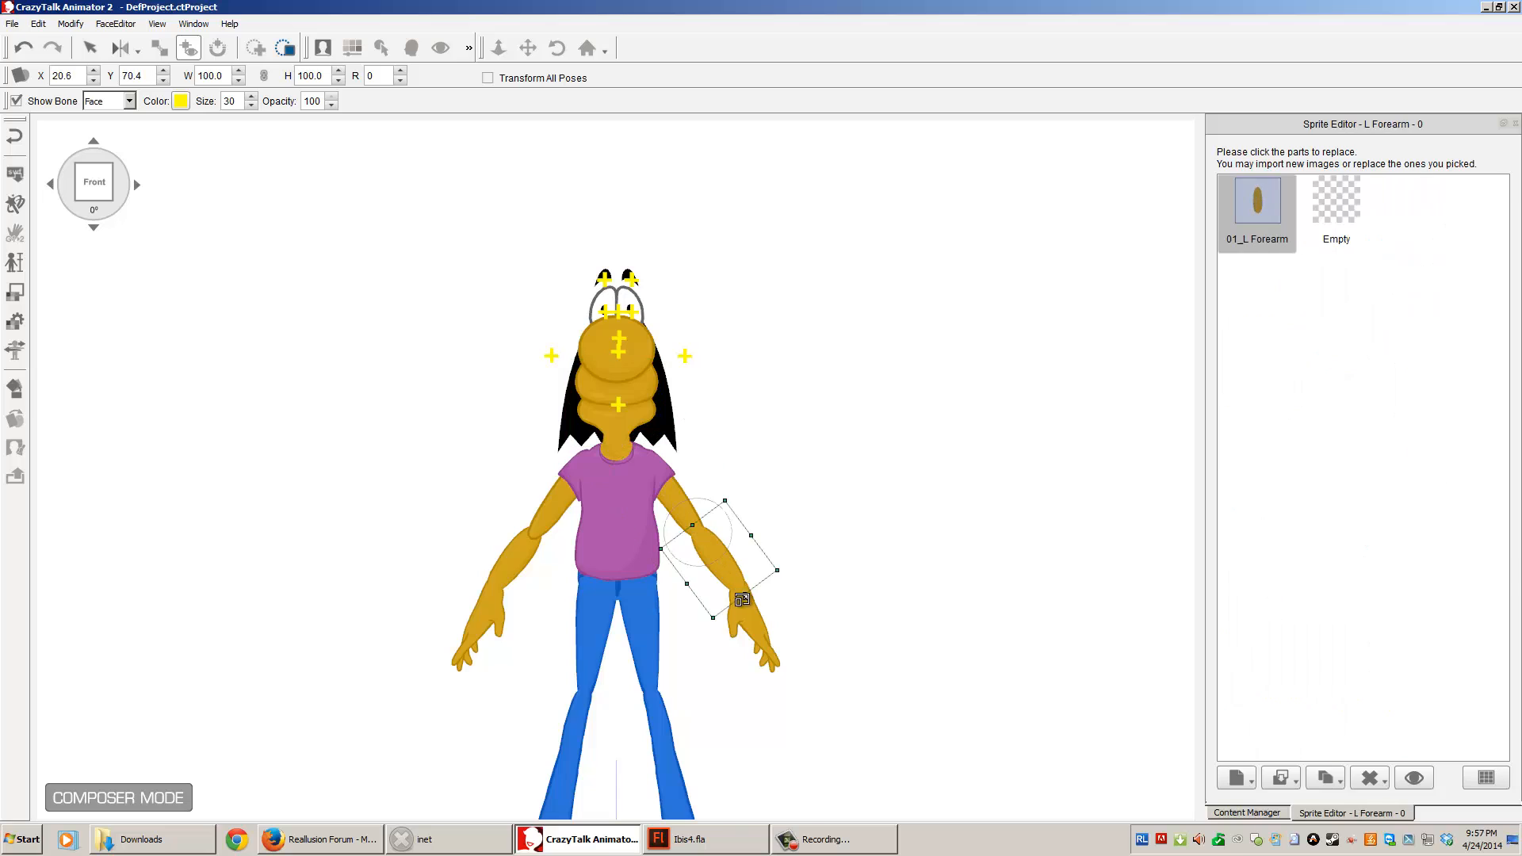
left_click(583, 475)
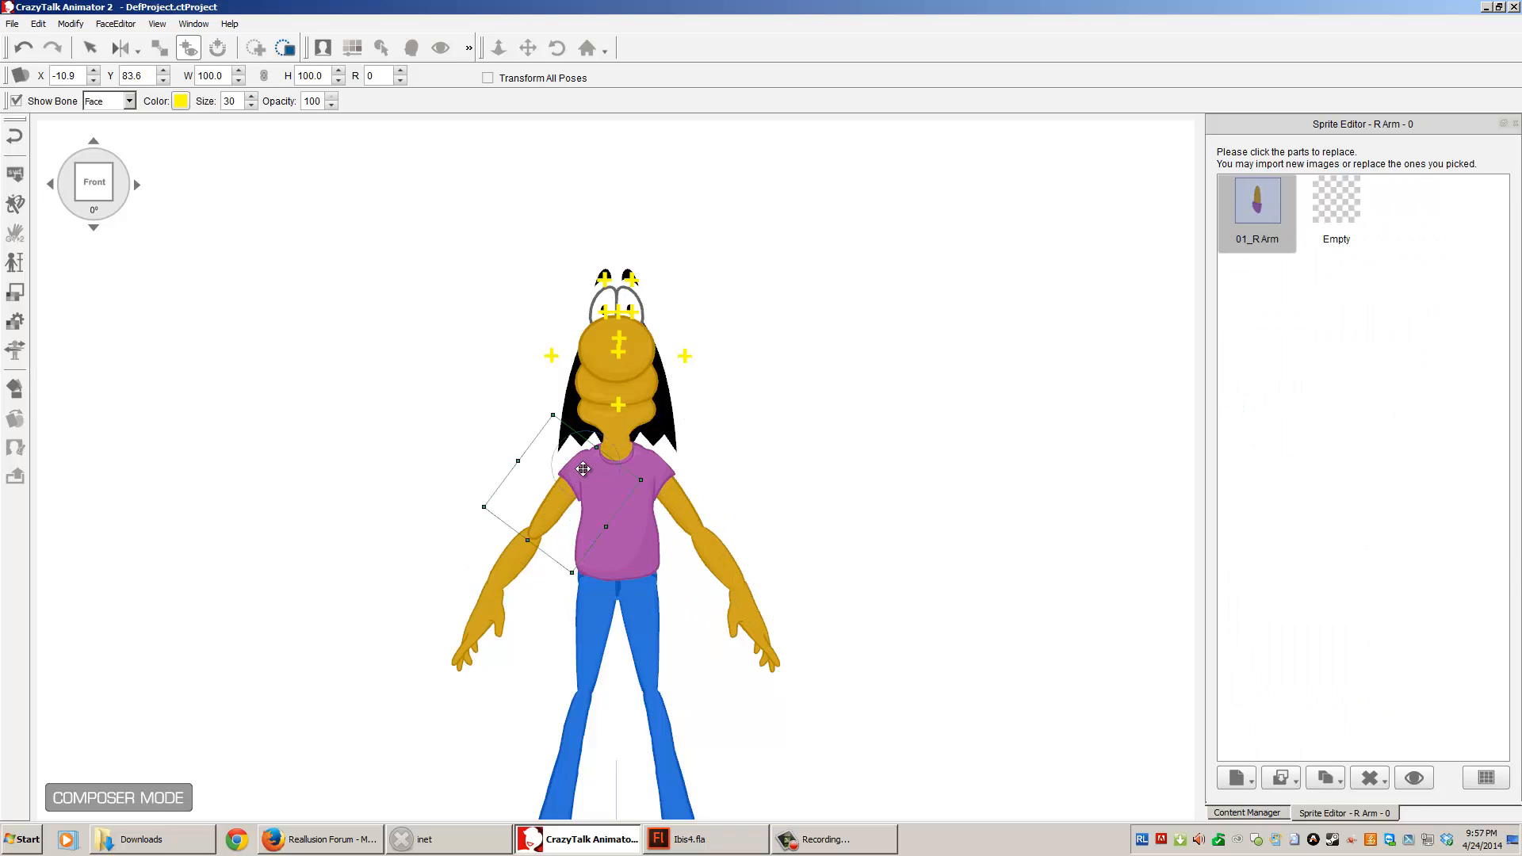
left_click(495, 631)
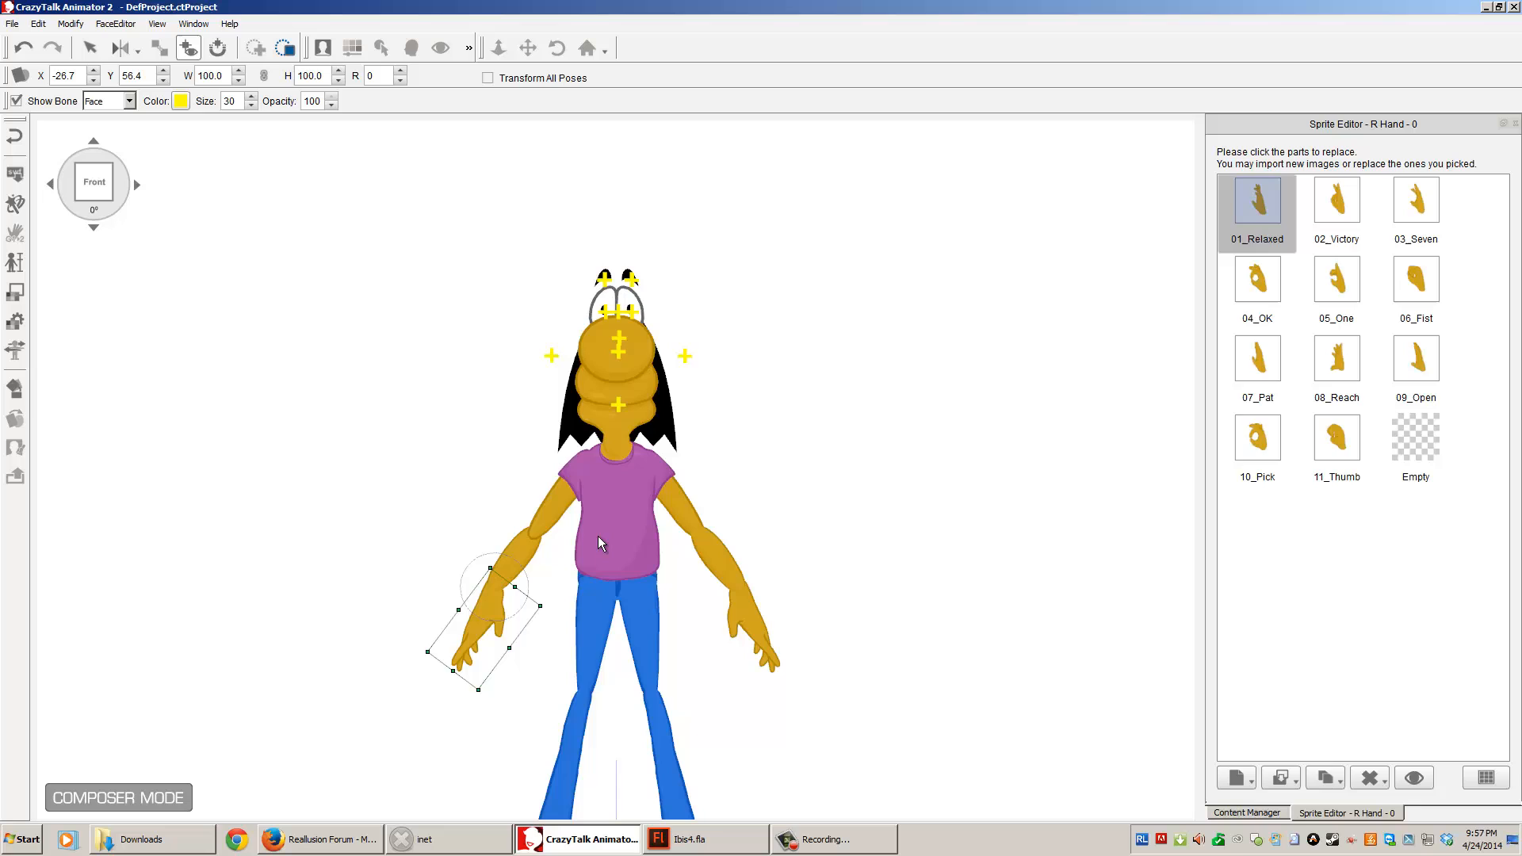
left_click(618, 408)
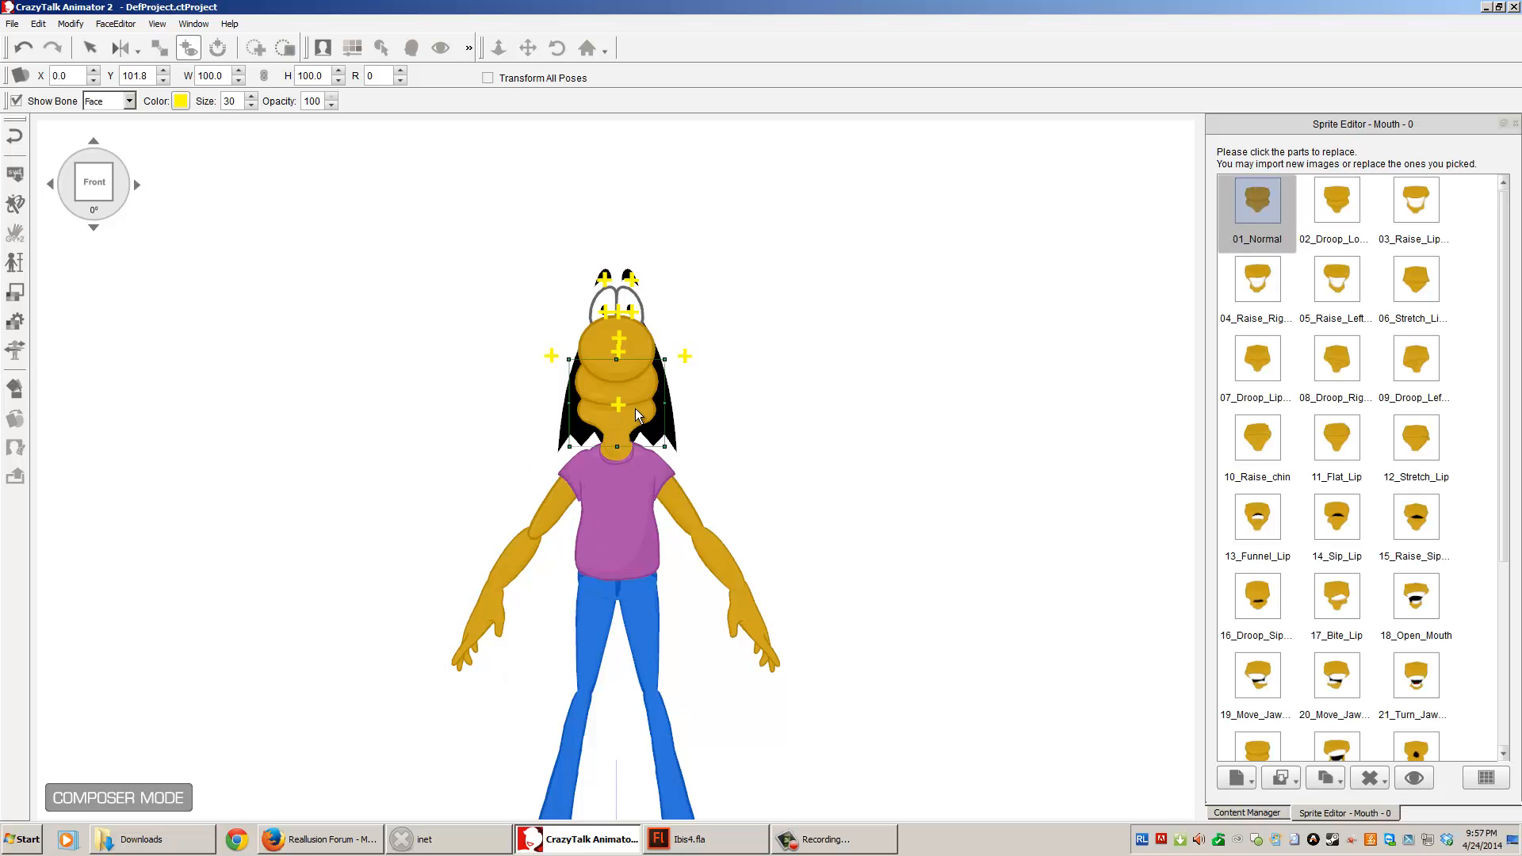
left_click(611, 291)
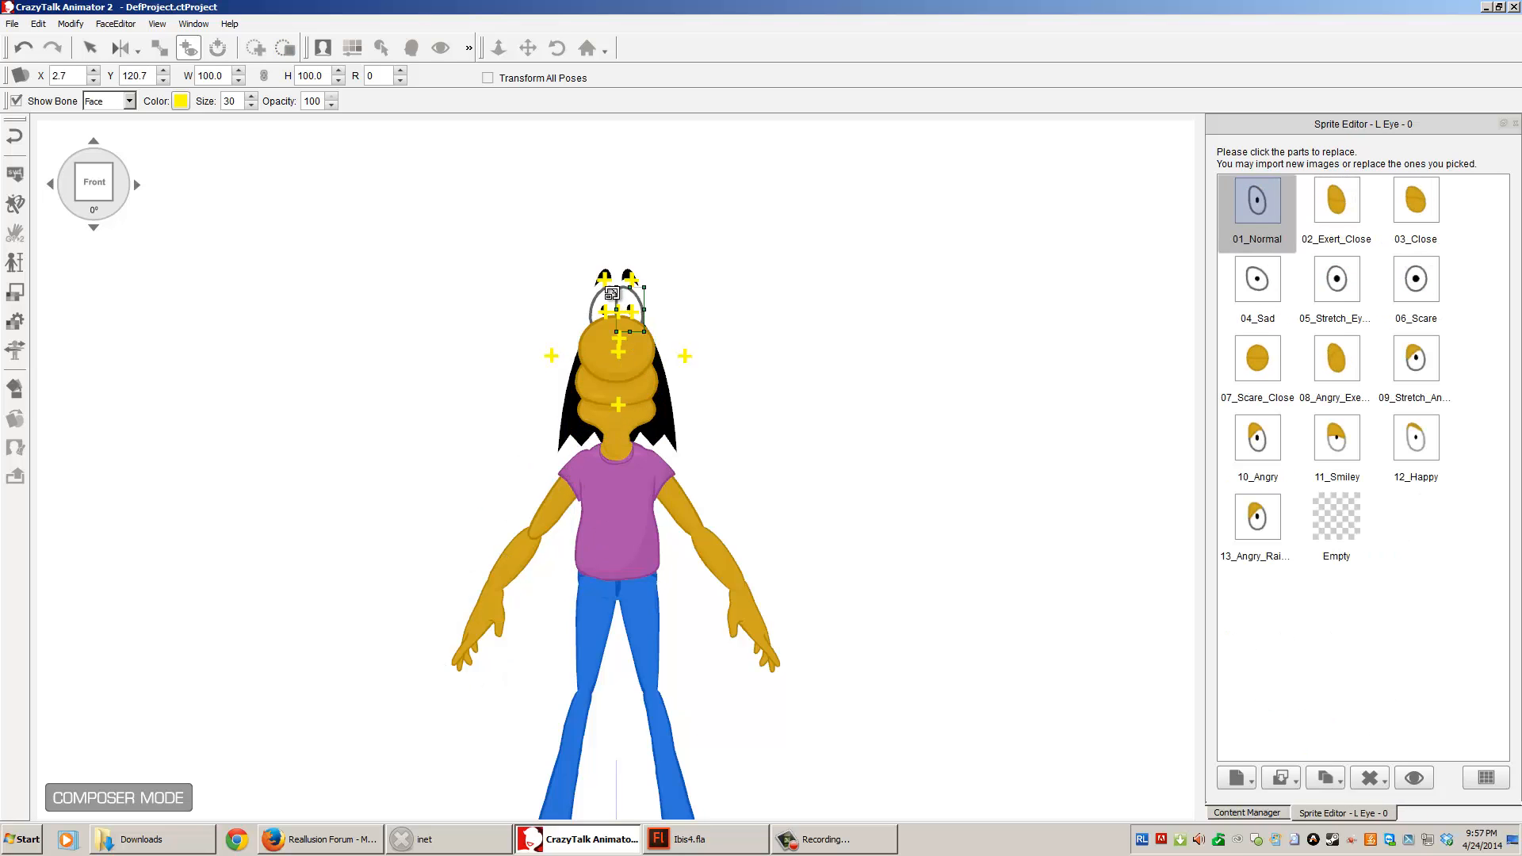
left_click(635, 282)
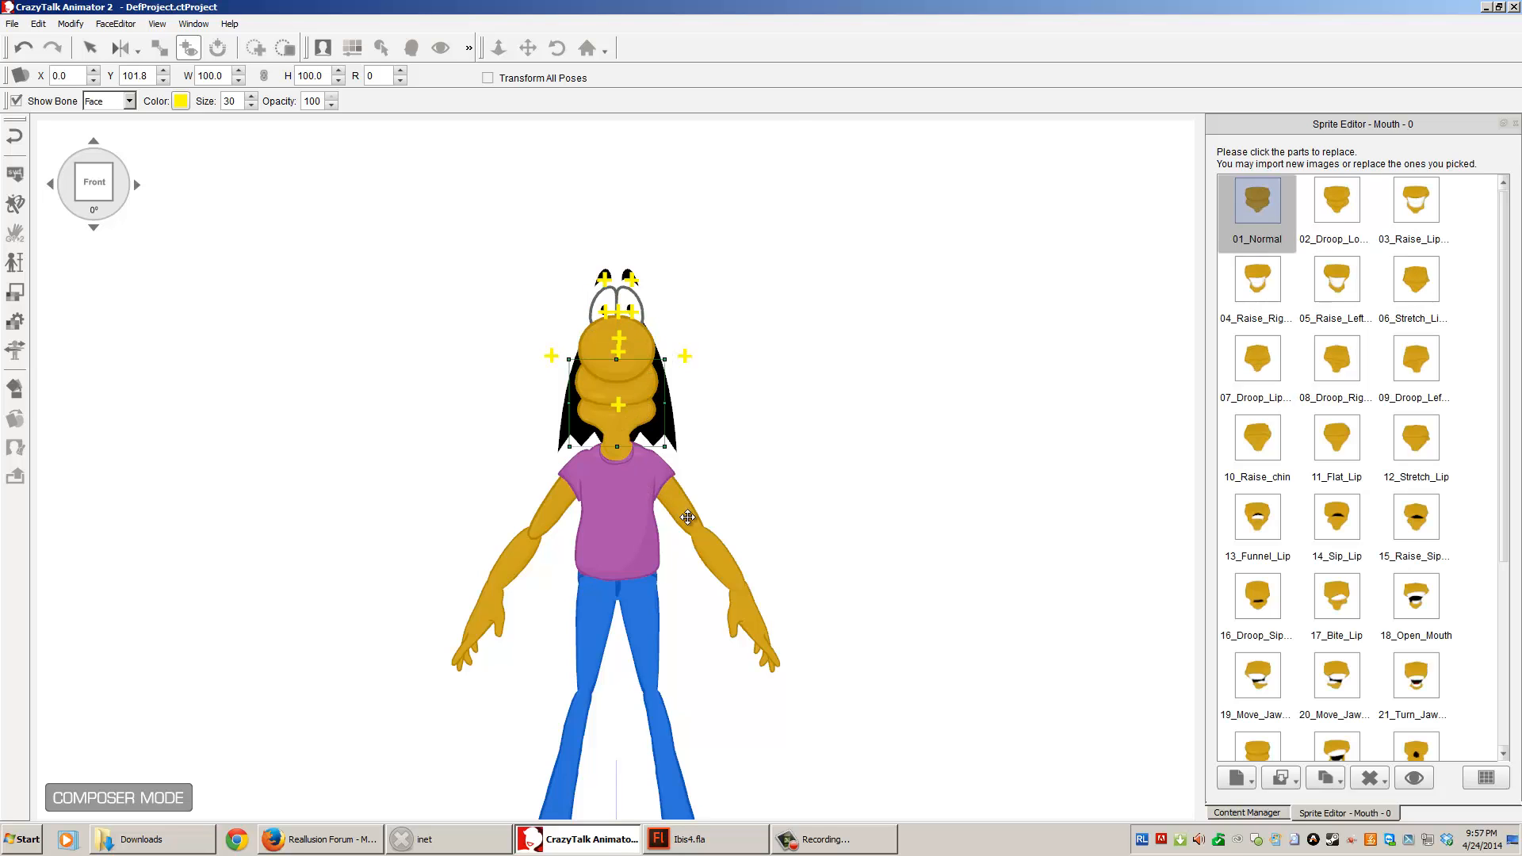
left_click(738, 640)
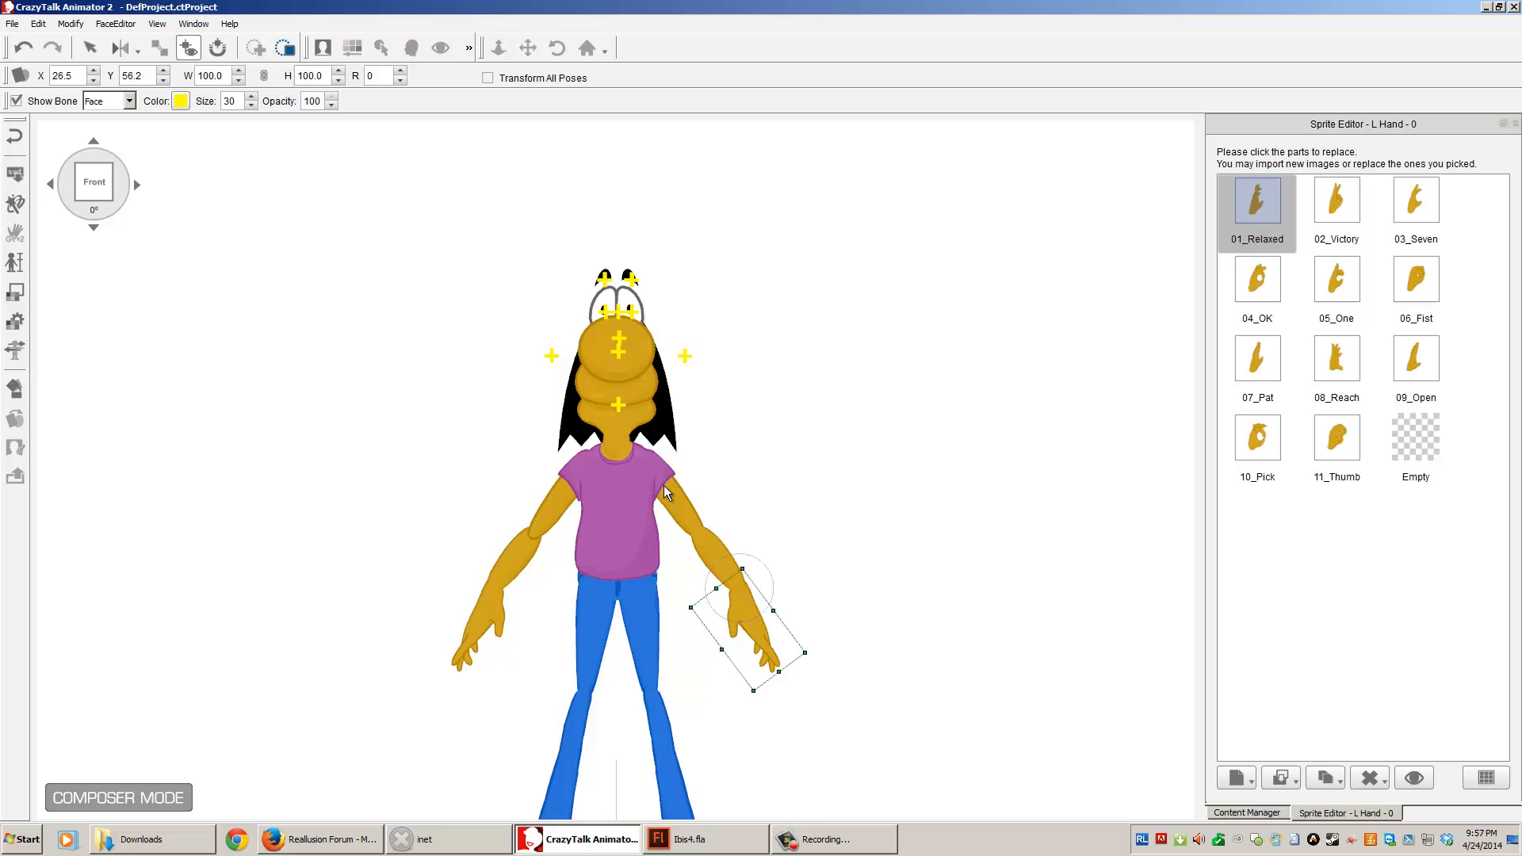
left_click(626, 485)
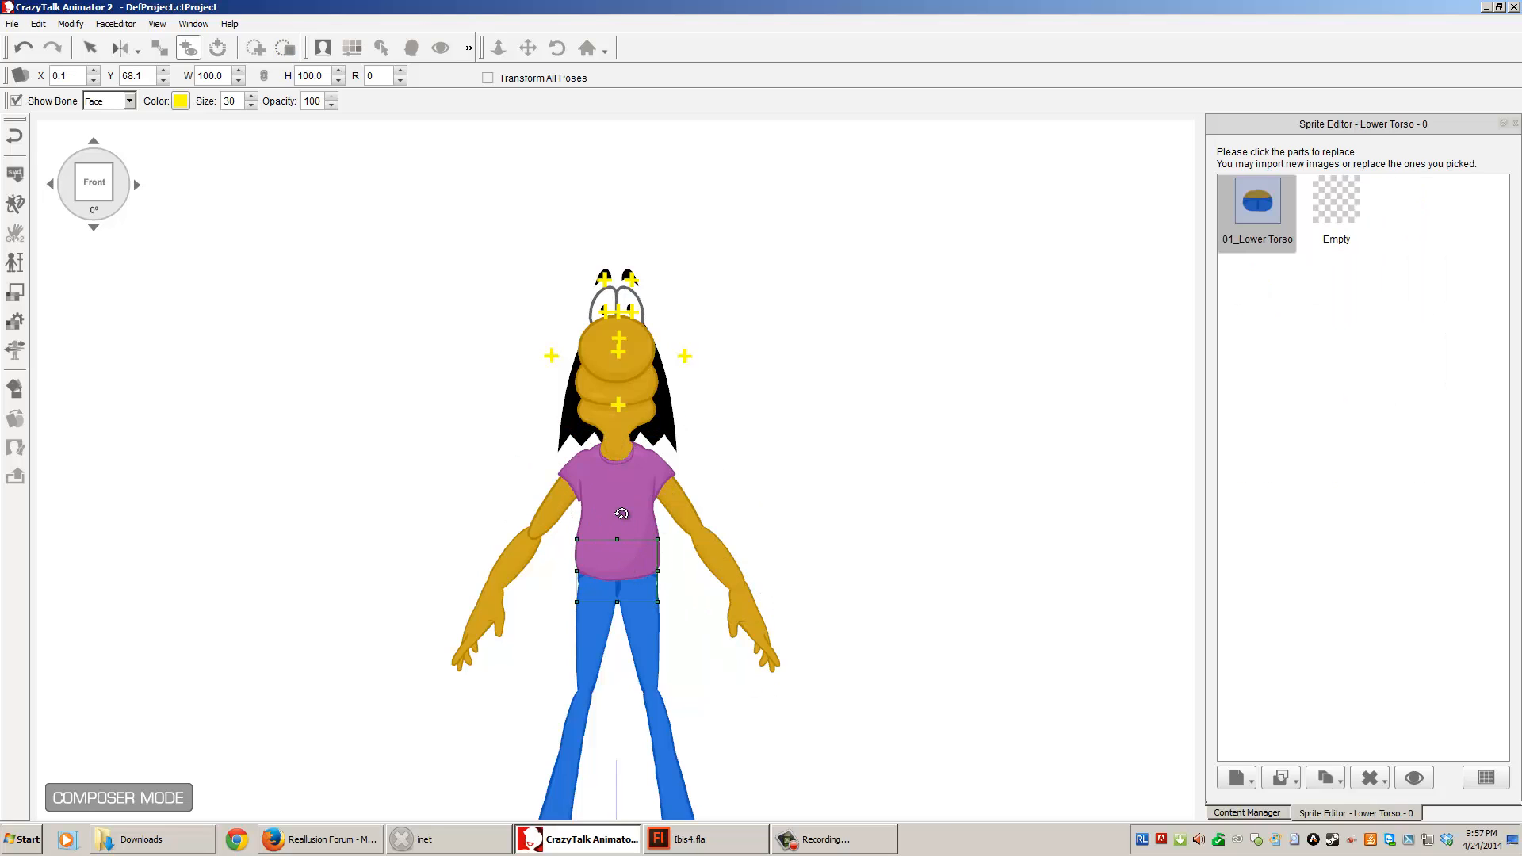
left_click(618, 494)
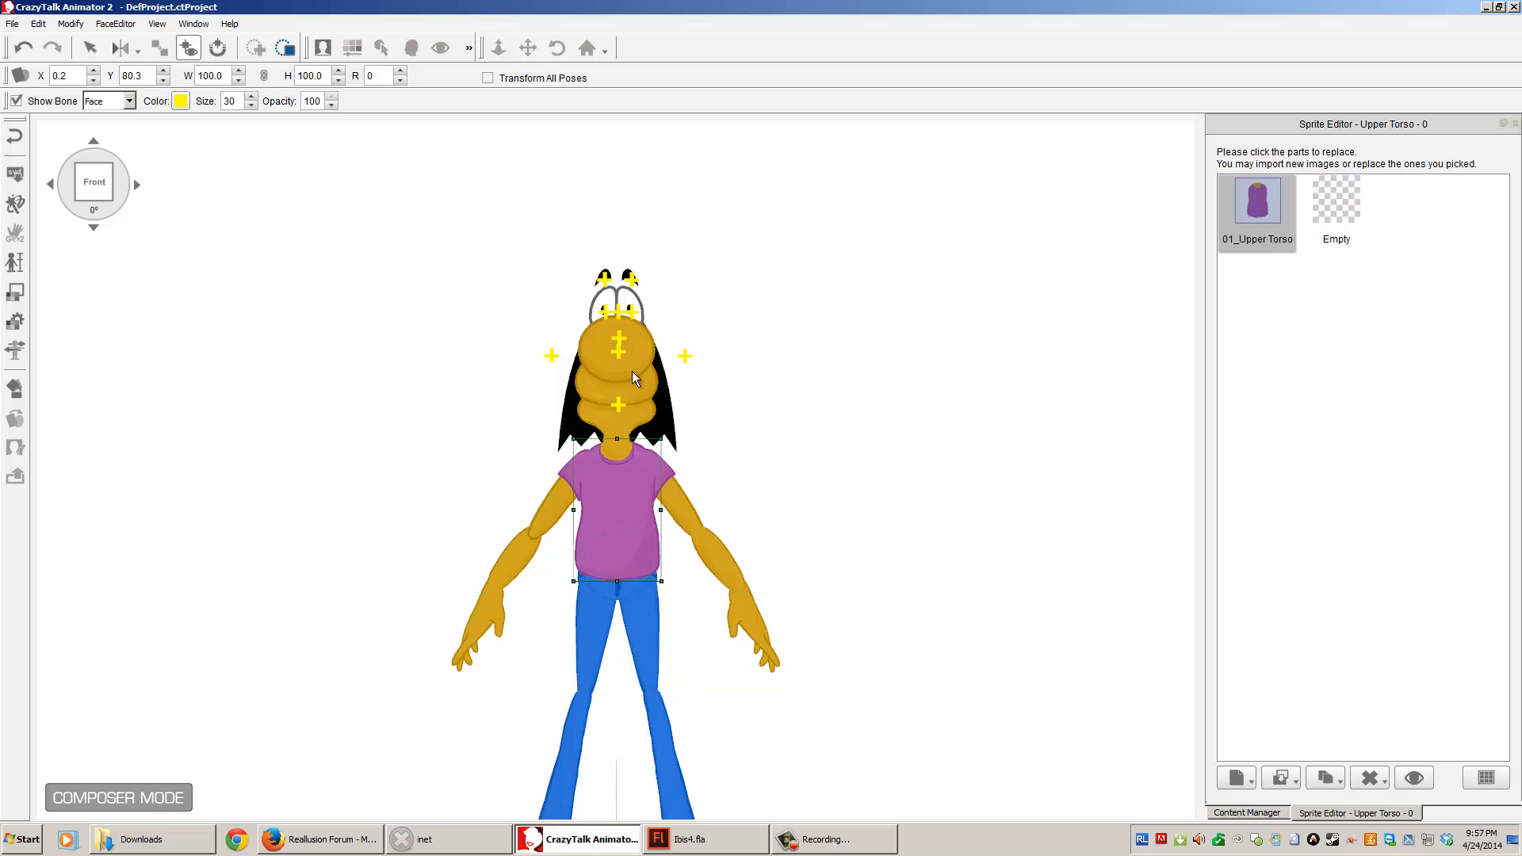
left_click(631, 354)
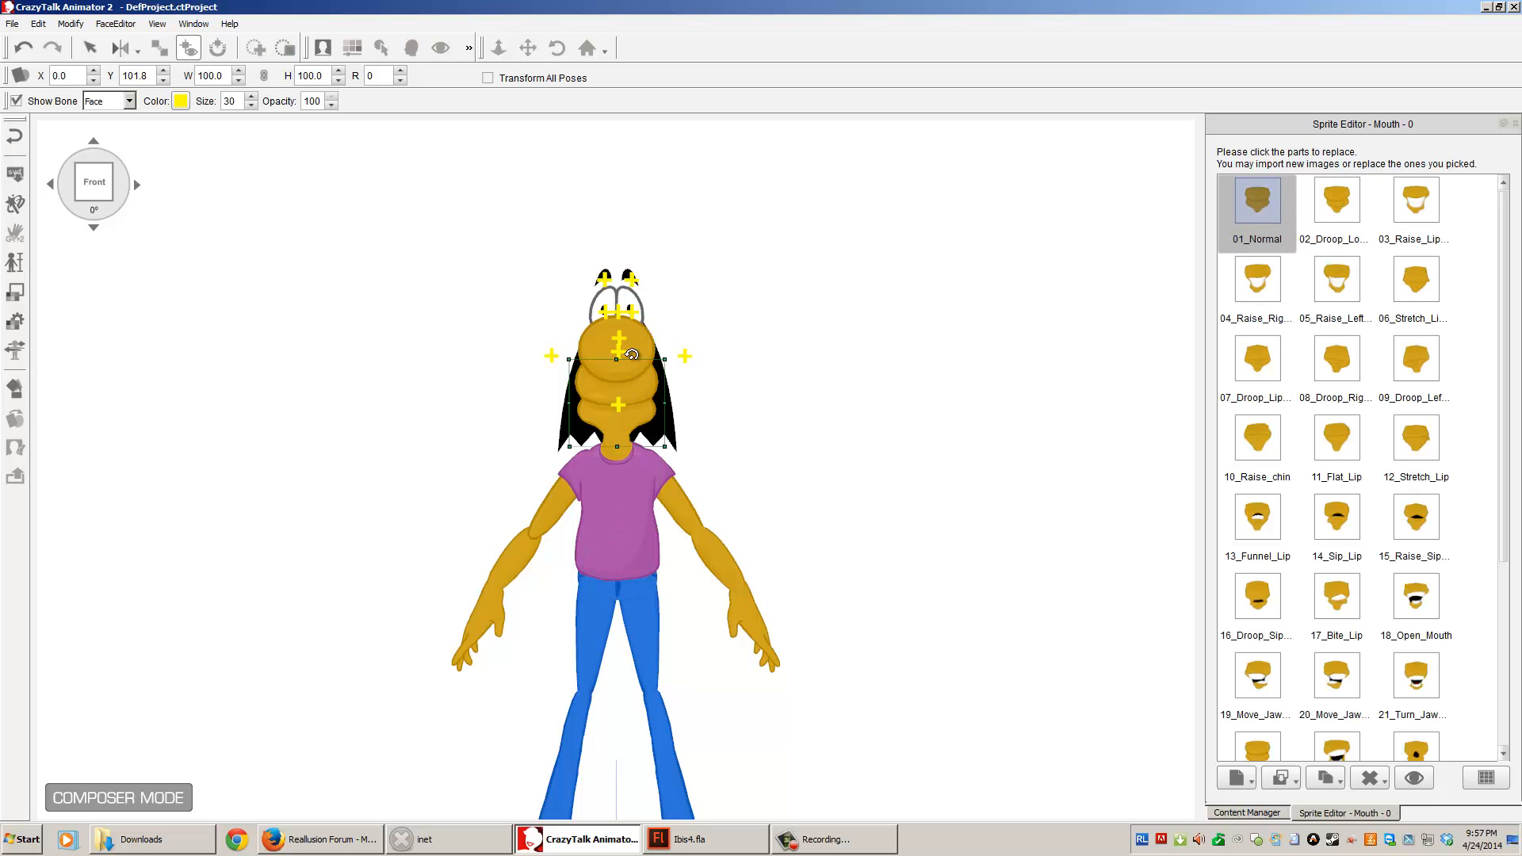
left_click(606, 291)
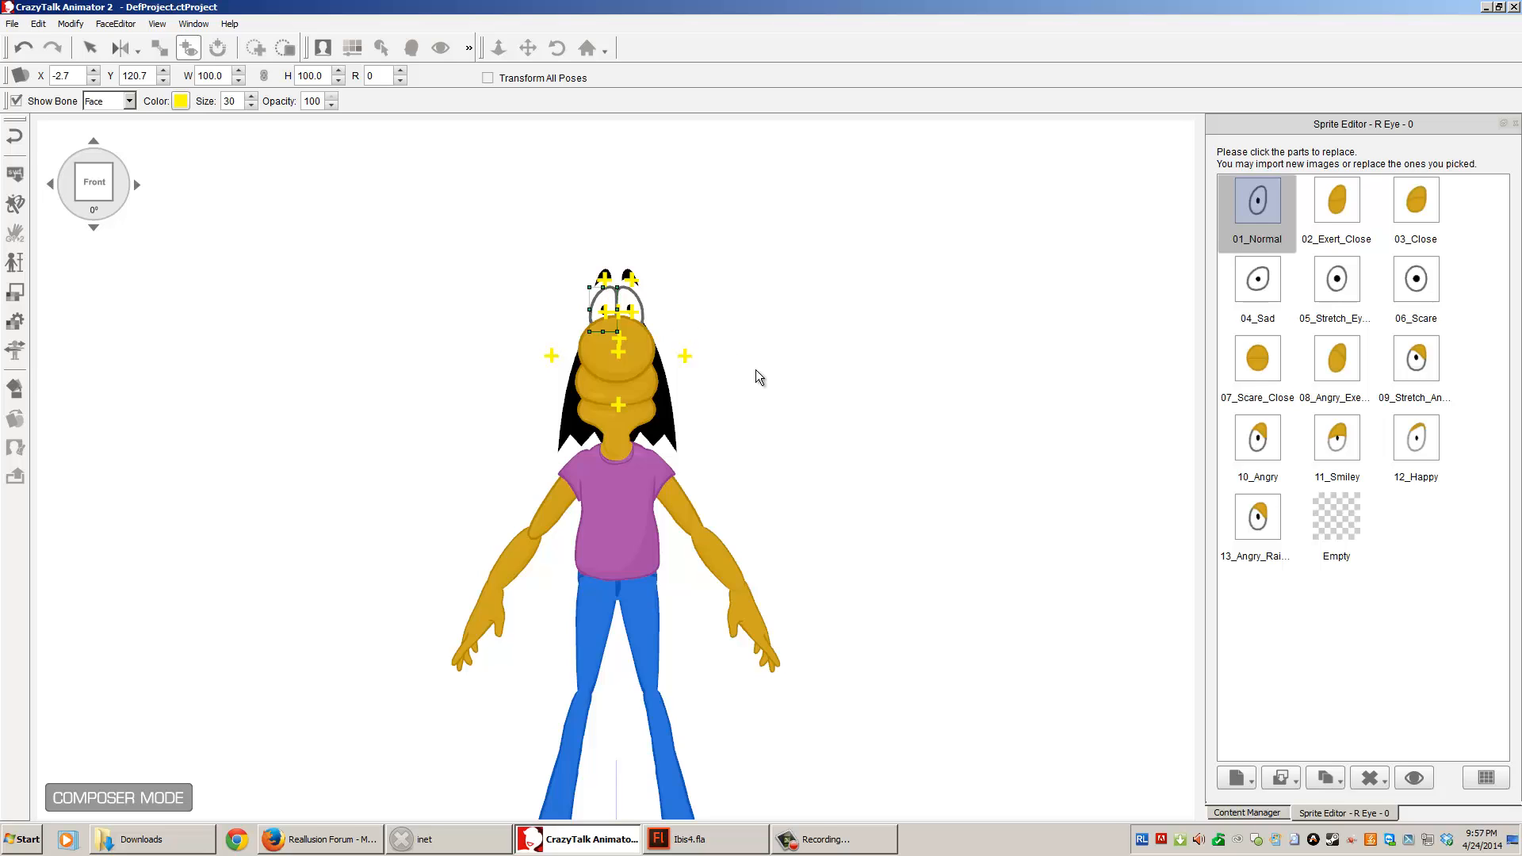
left_click(631, 275)
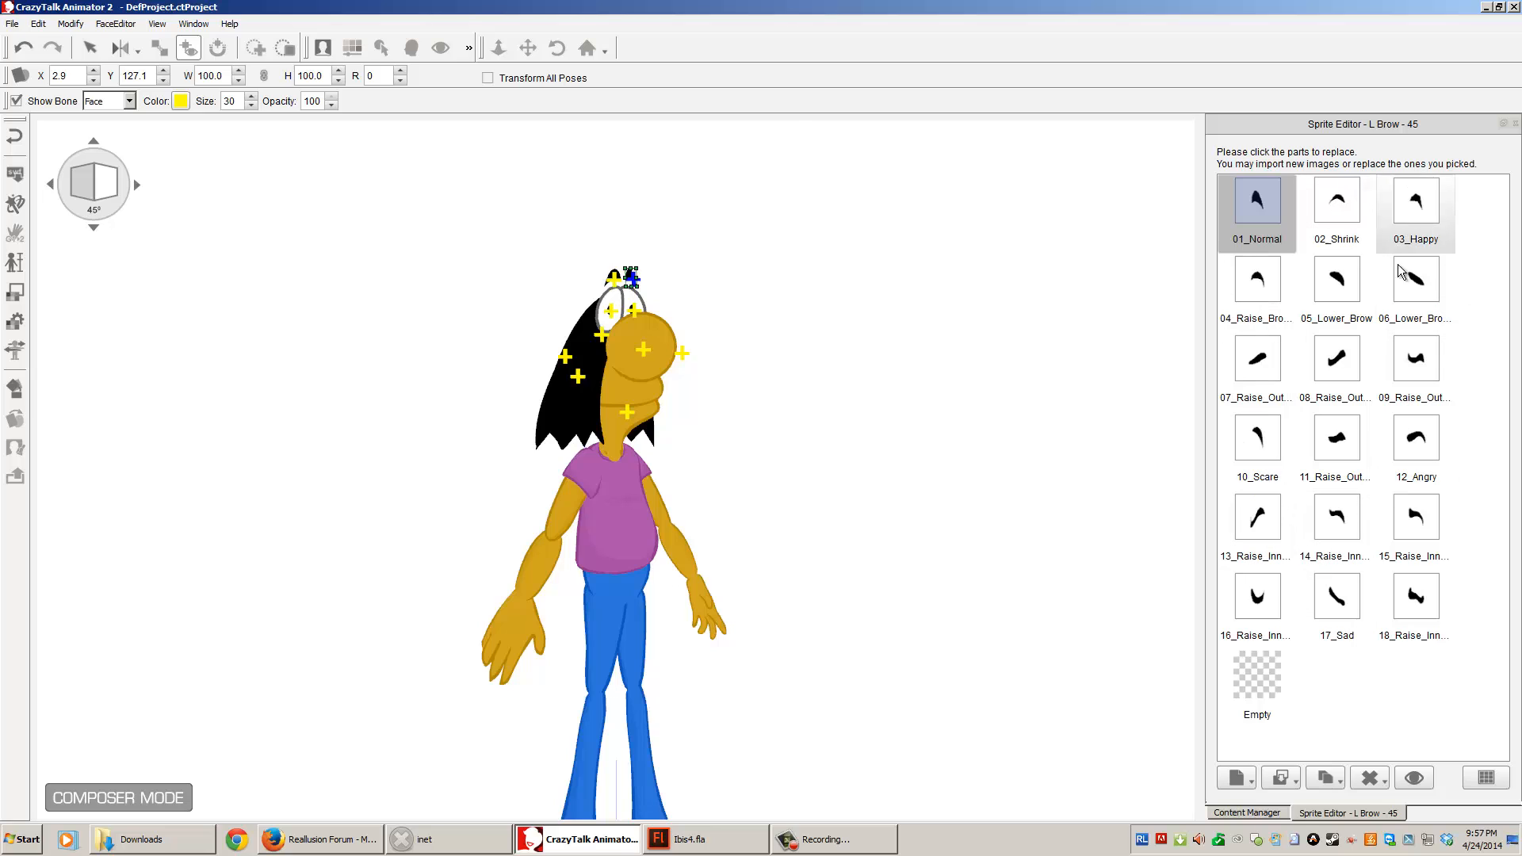
Step: Turn the Ibis actor to 135°, then return it to front view
left_click(93, 183)
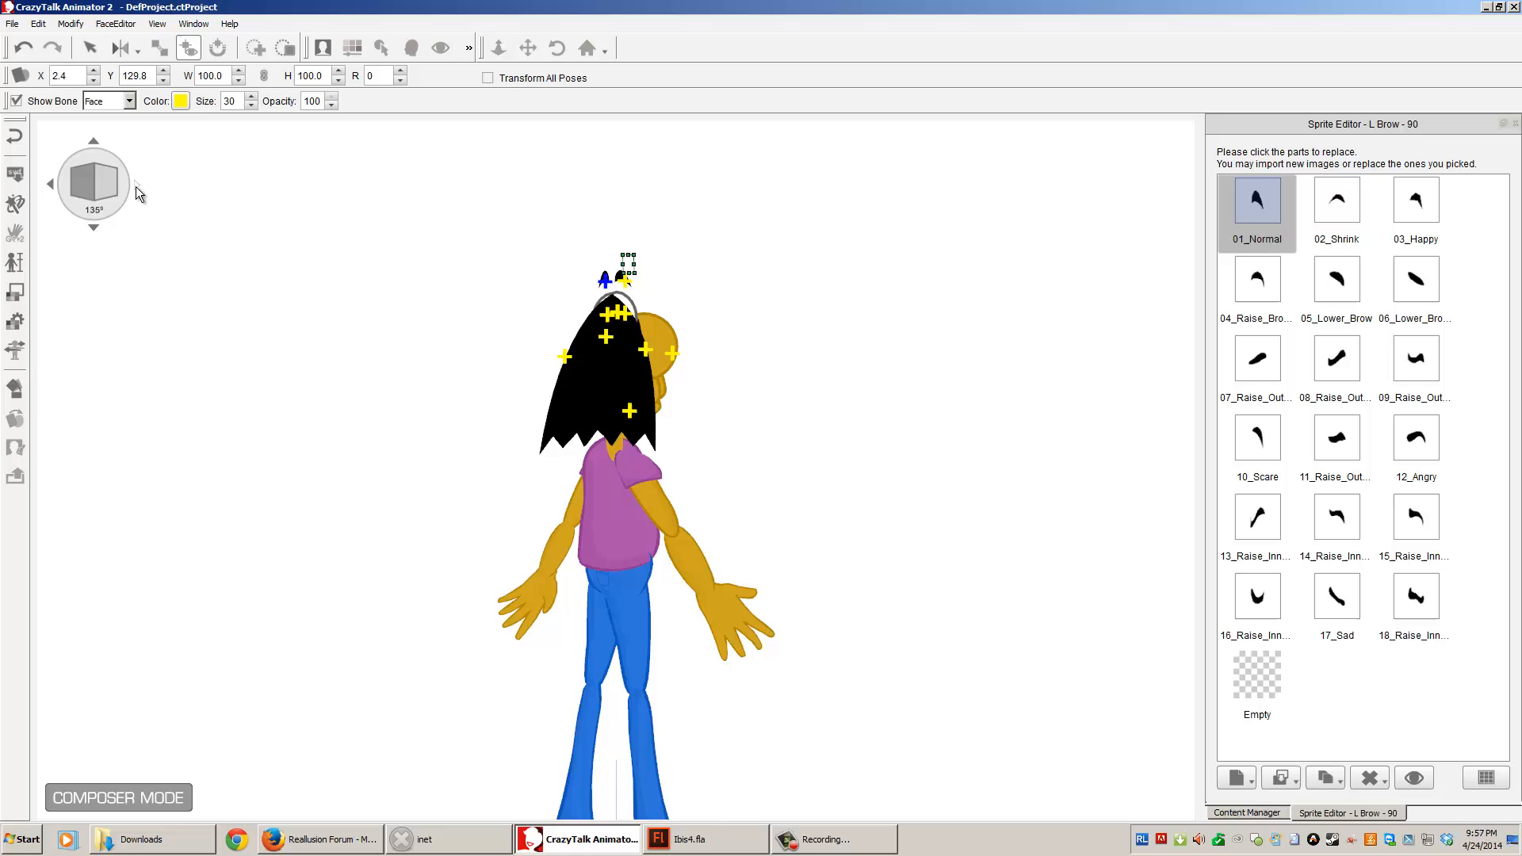
left_click(51, 183)
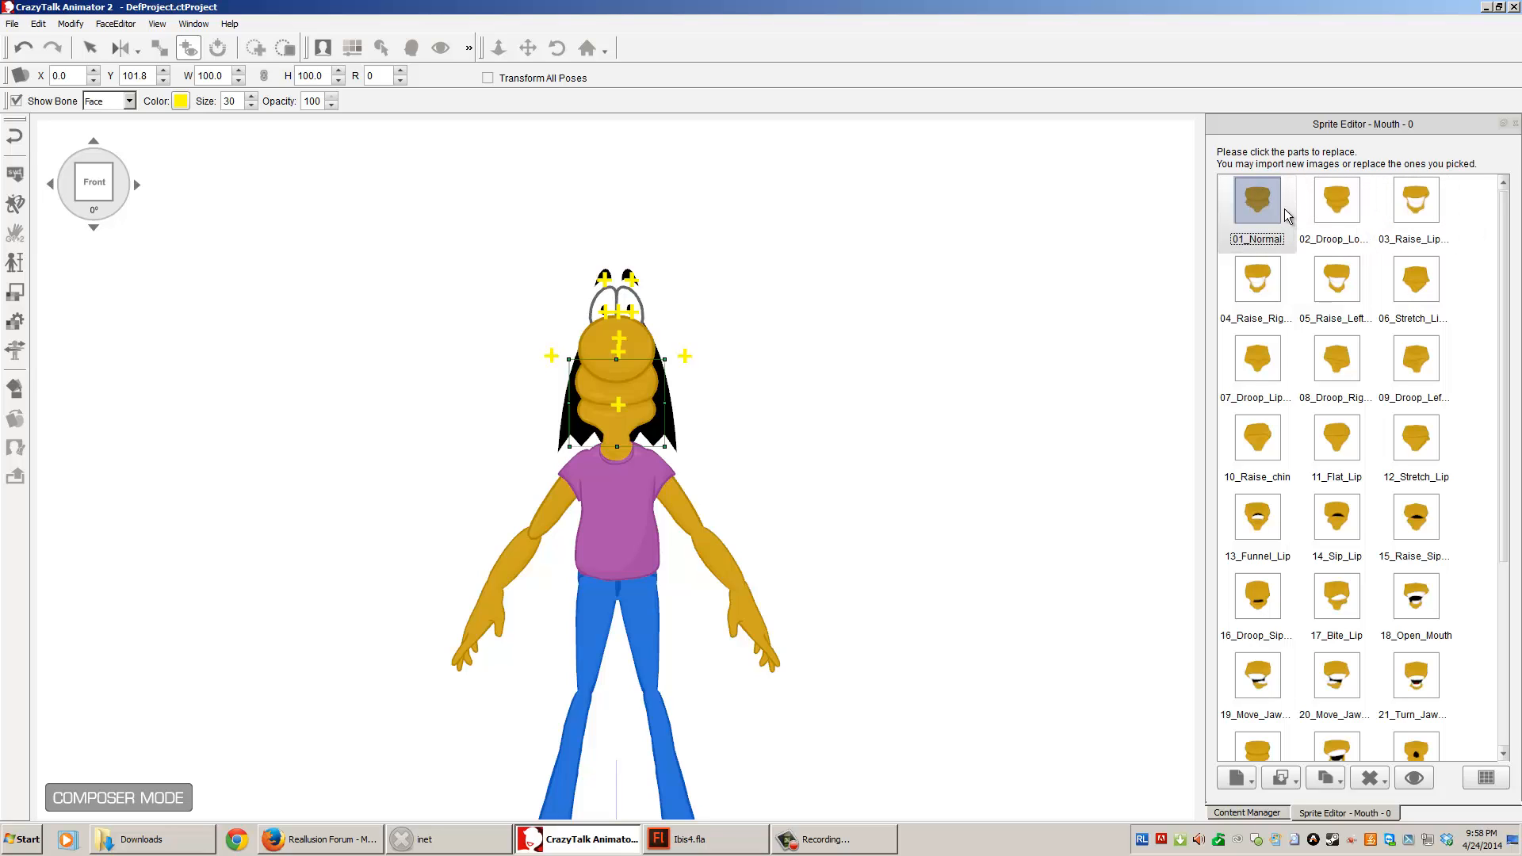
mouse_move(1266, 215)
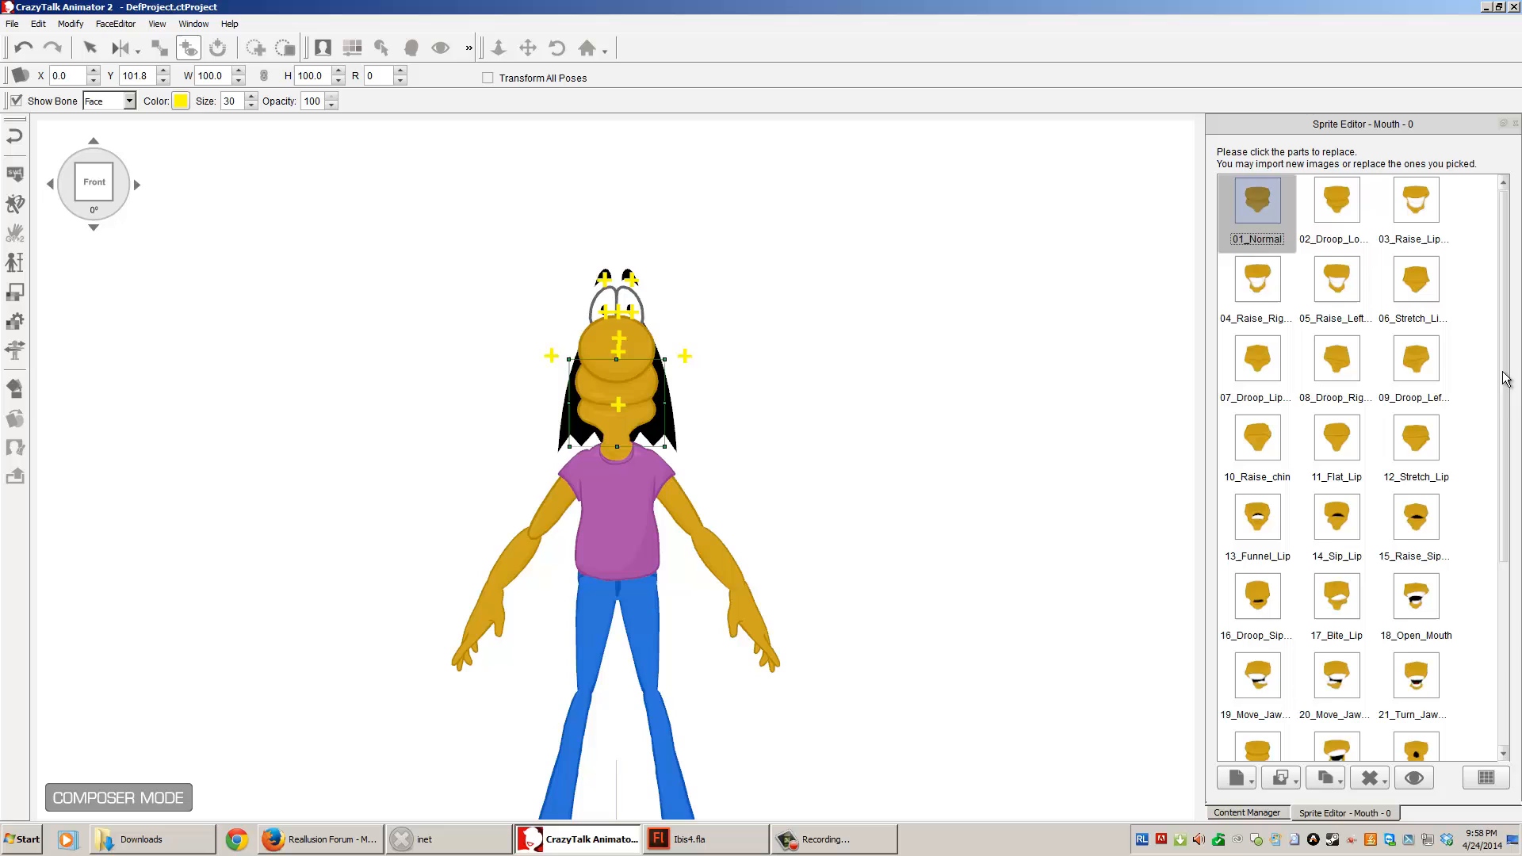
Step: Apply the 22_Normal mouth sprite and rotate the actor to 45°
scroll("down", 3)
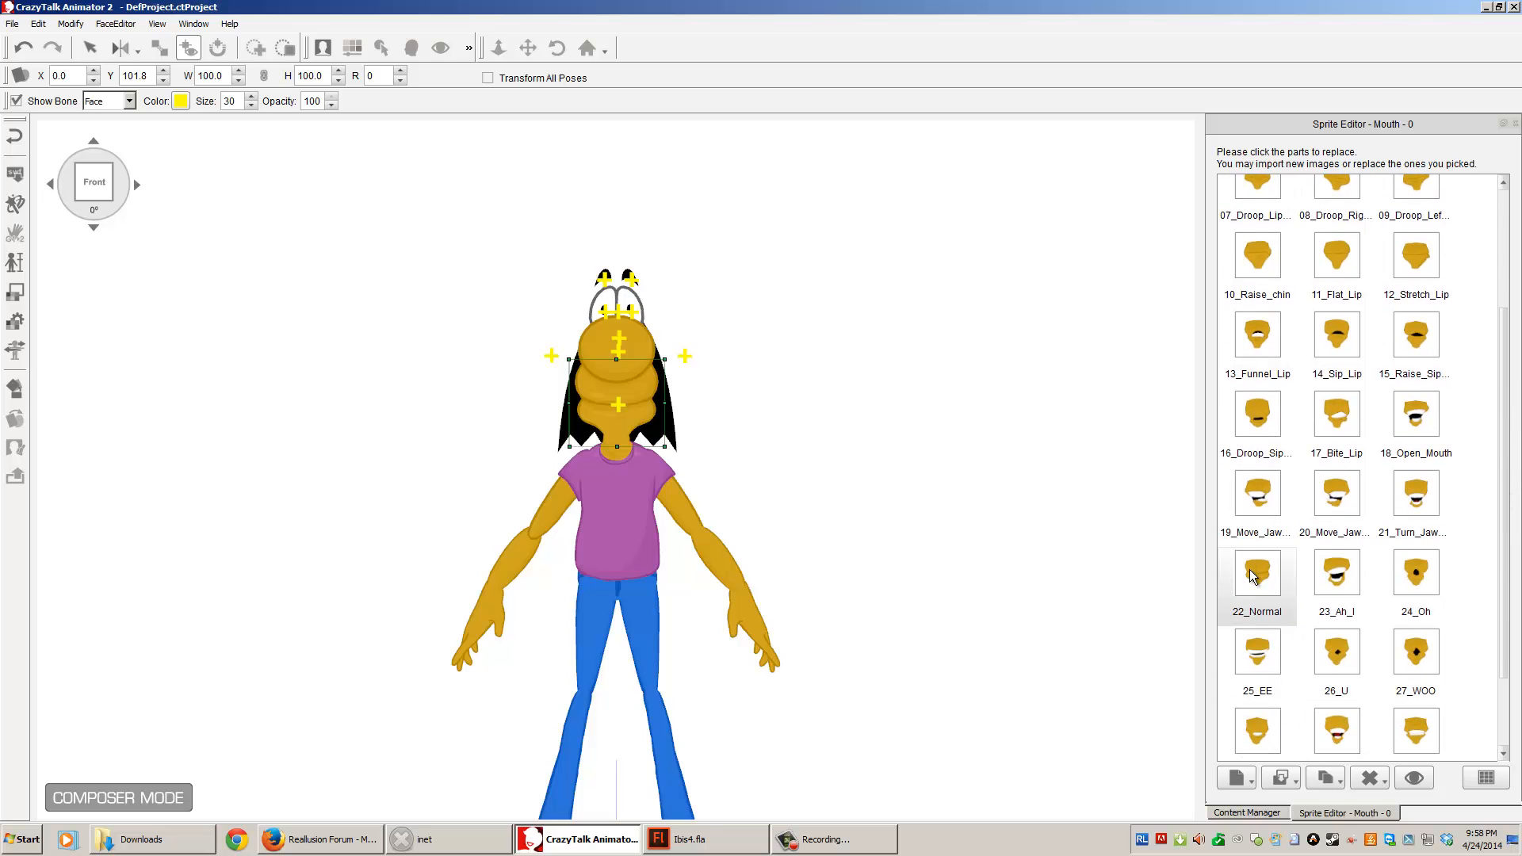
scroll("up", 3)
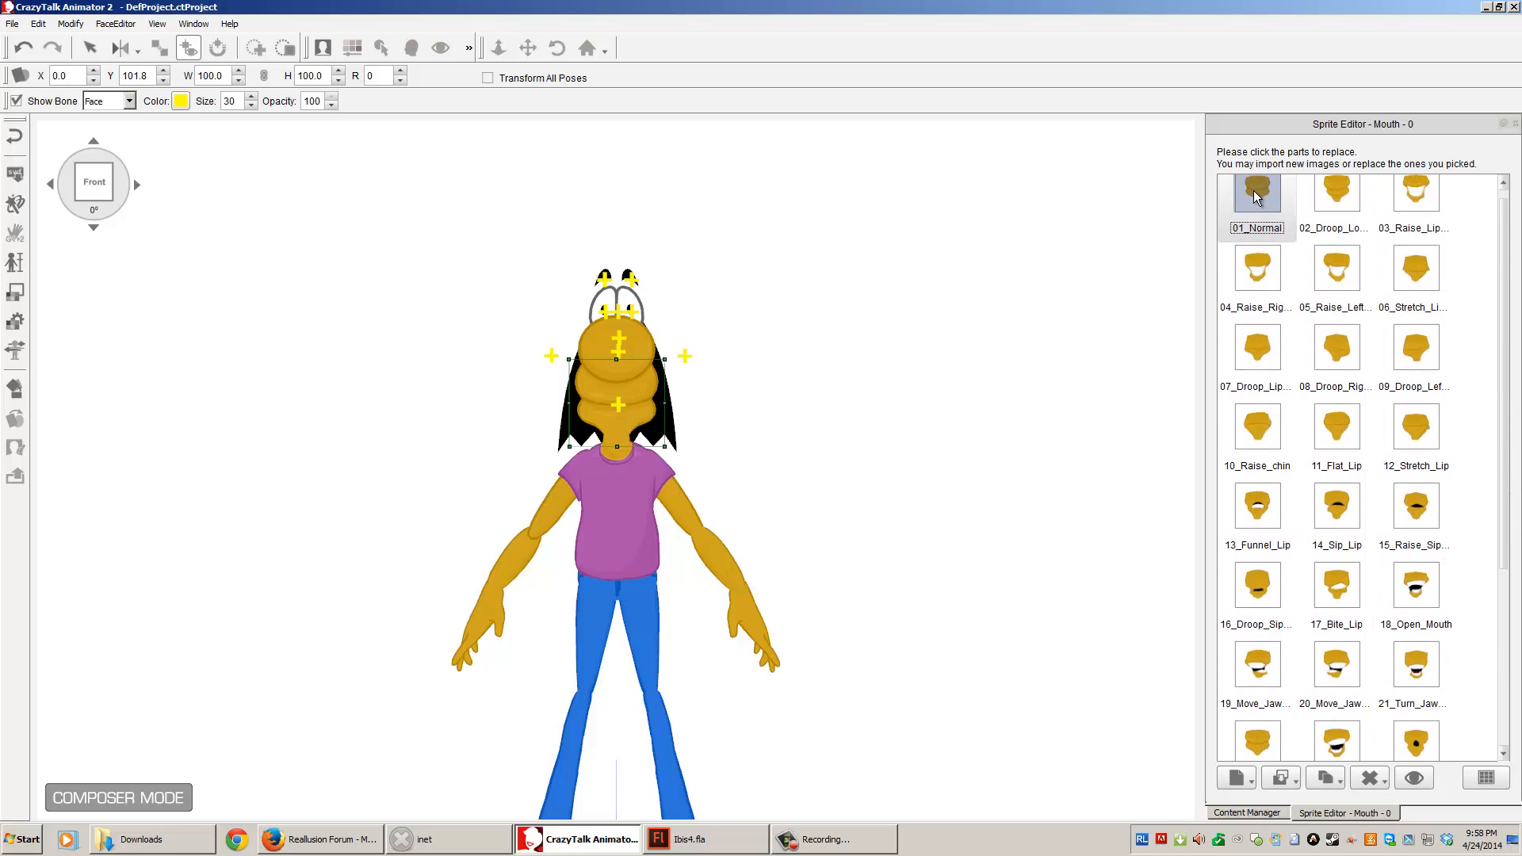
scroll("down", 3)
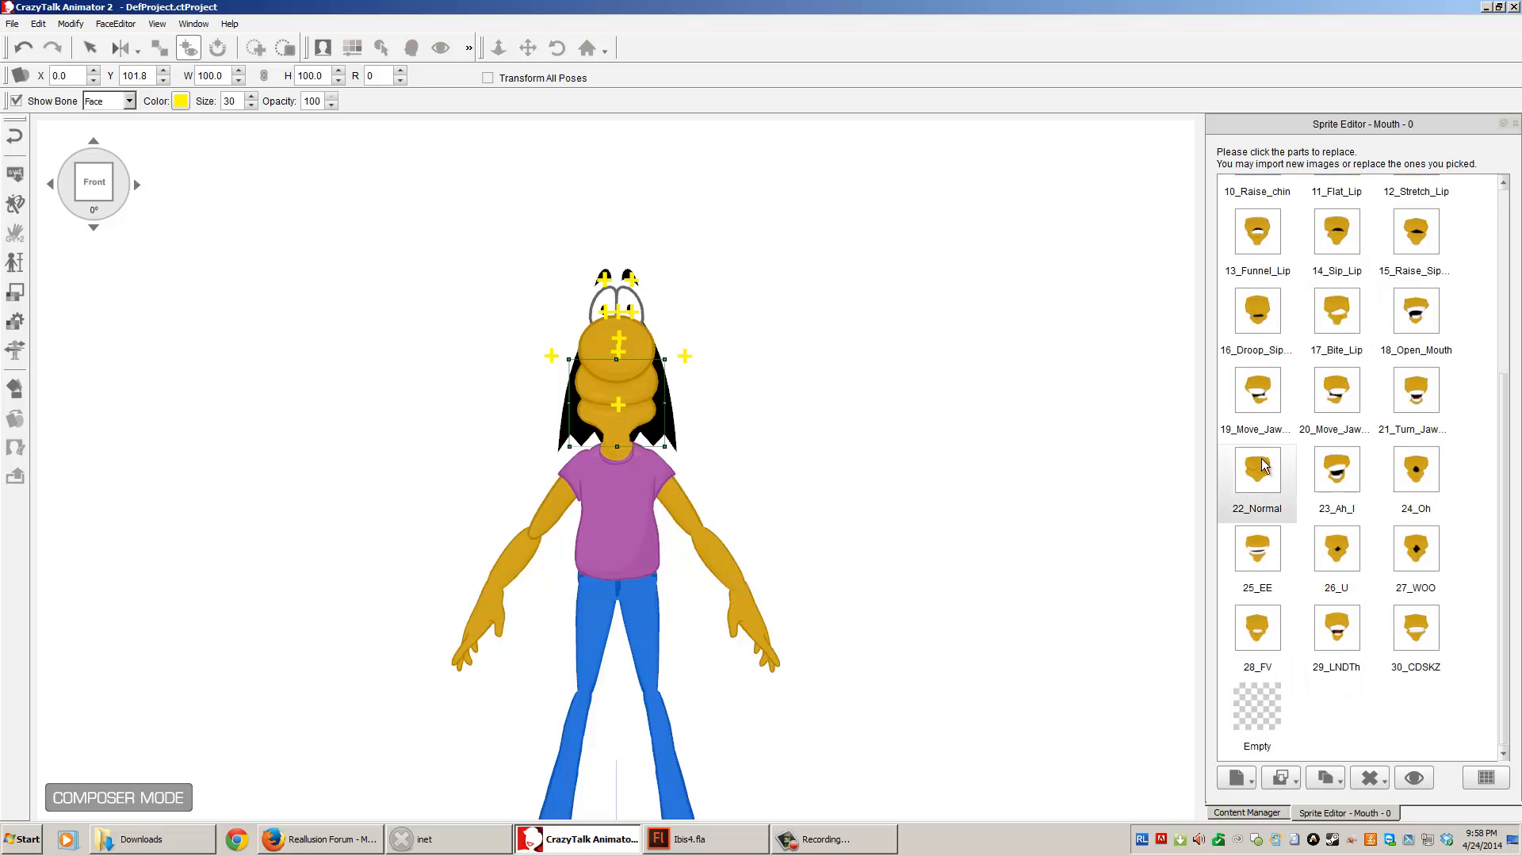
left_click(1256, 470)
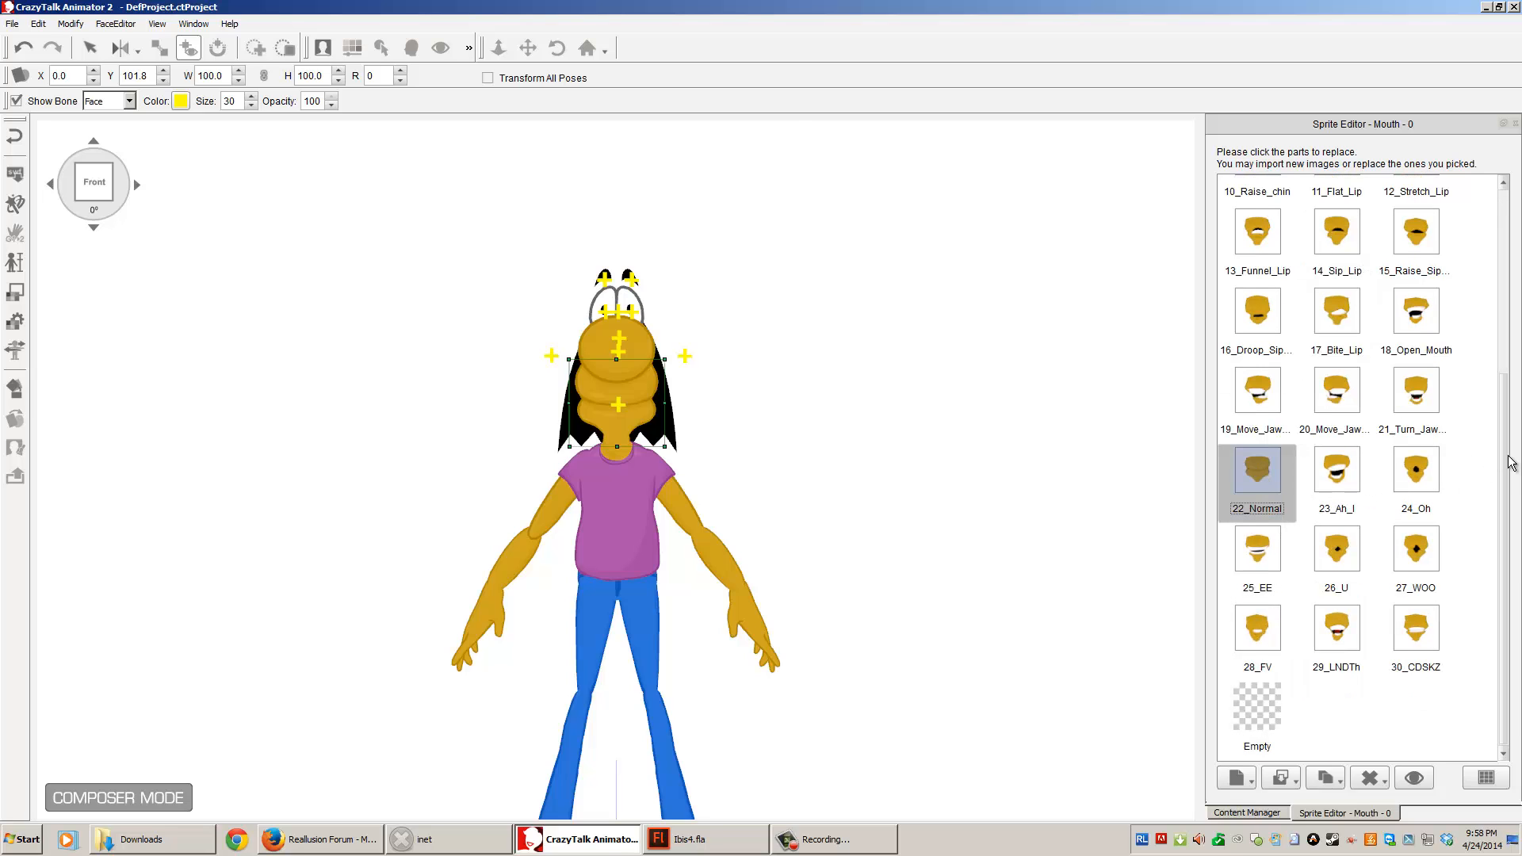
scroll("up", 3)
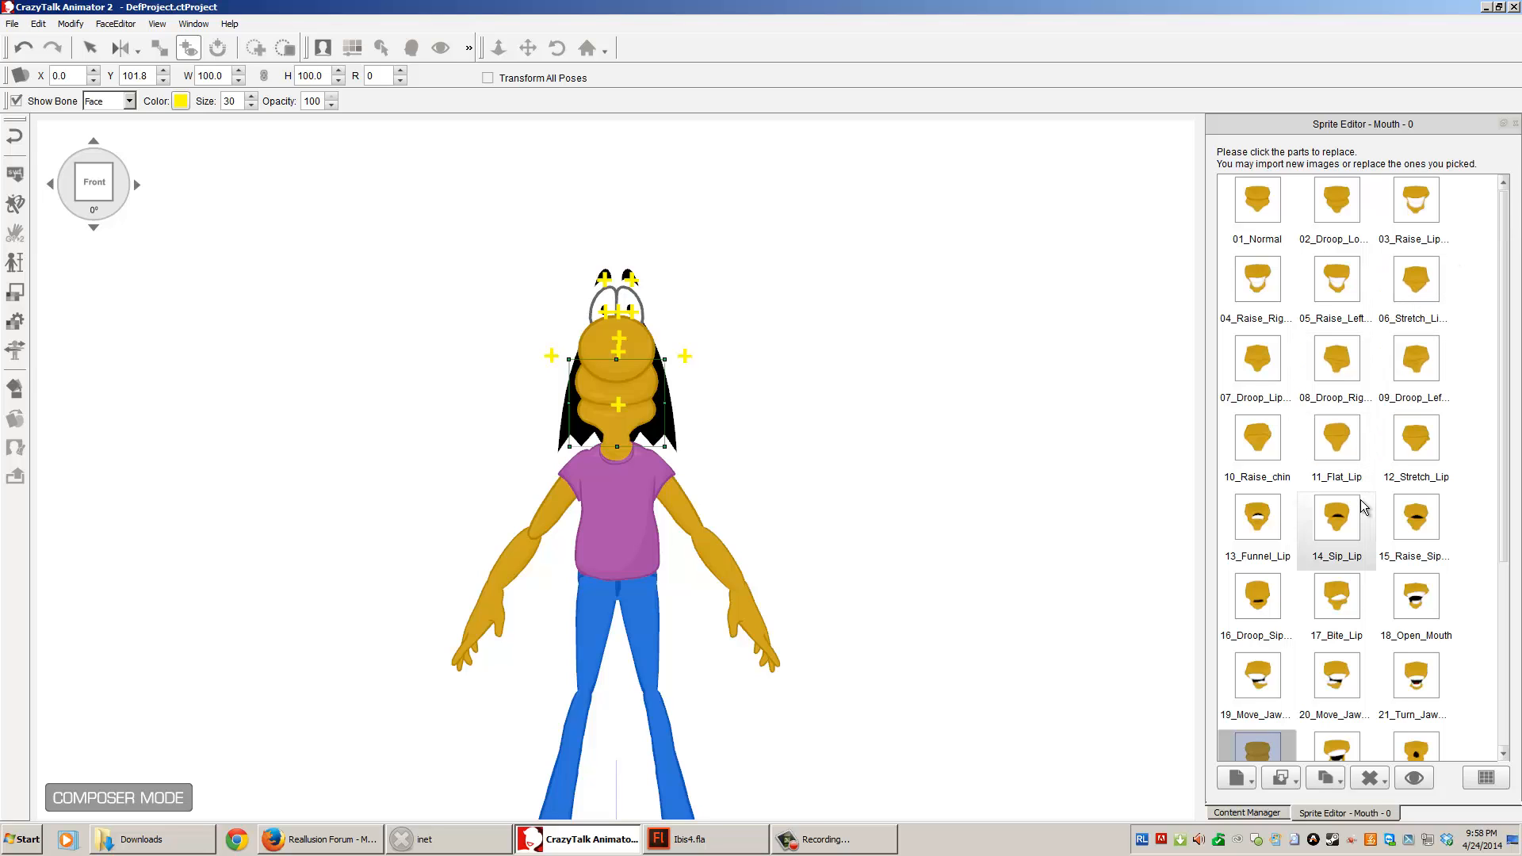
scroll("down", 3)
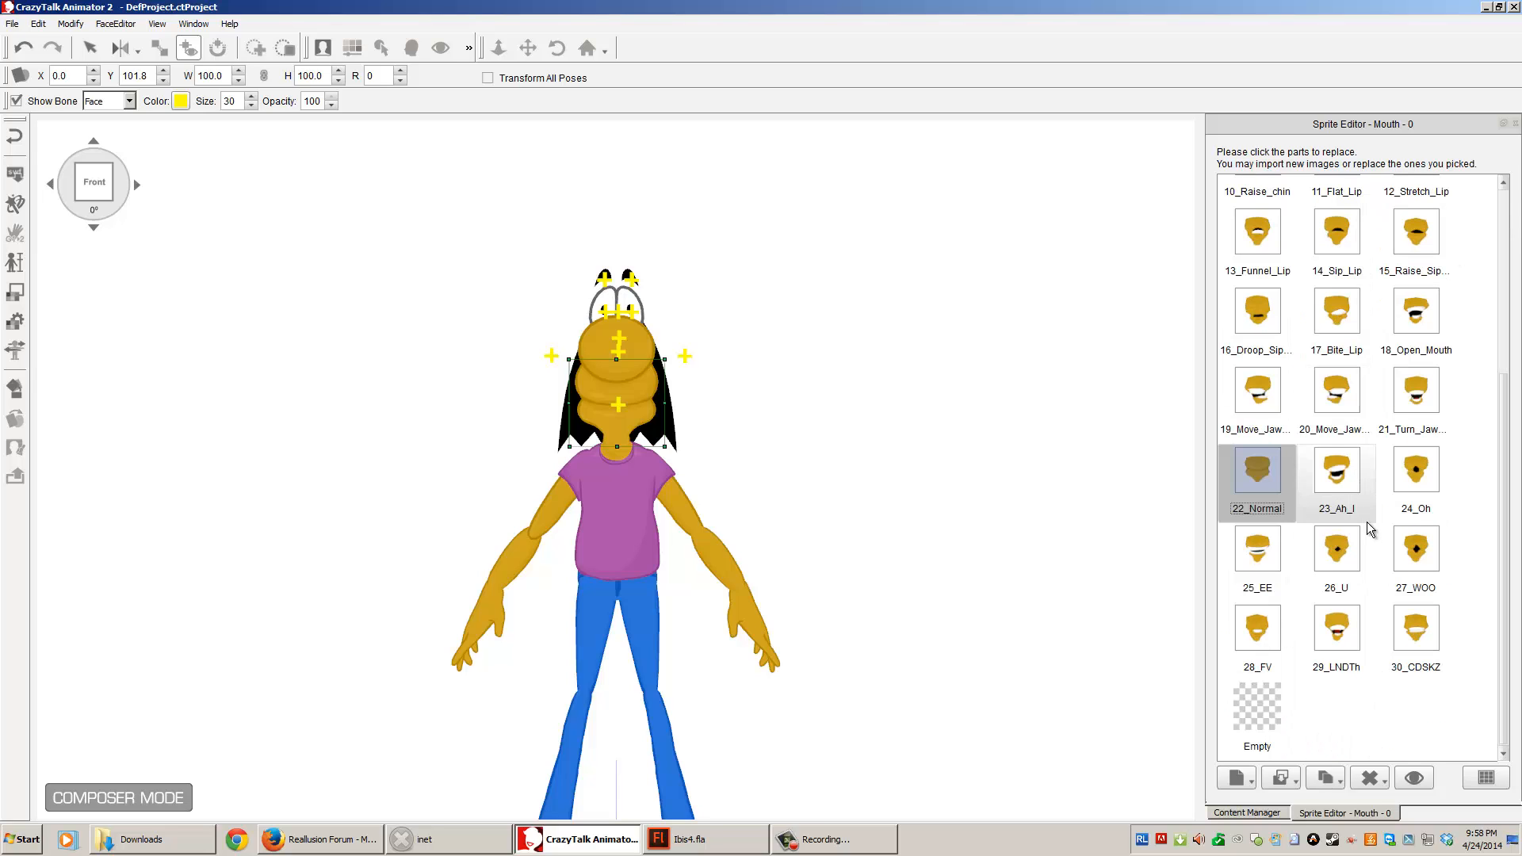
mouse_move(1488, 492)
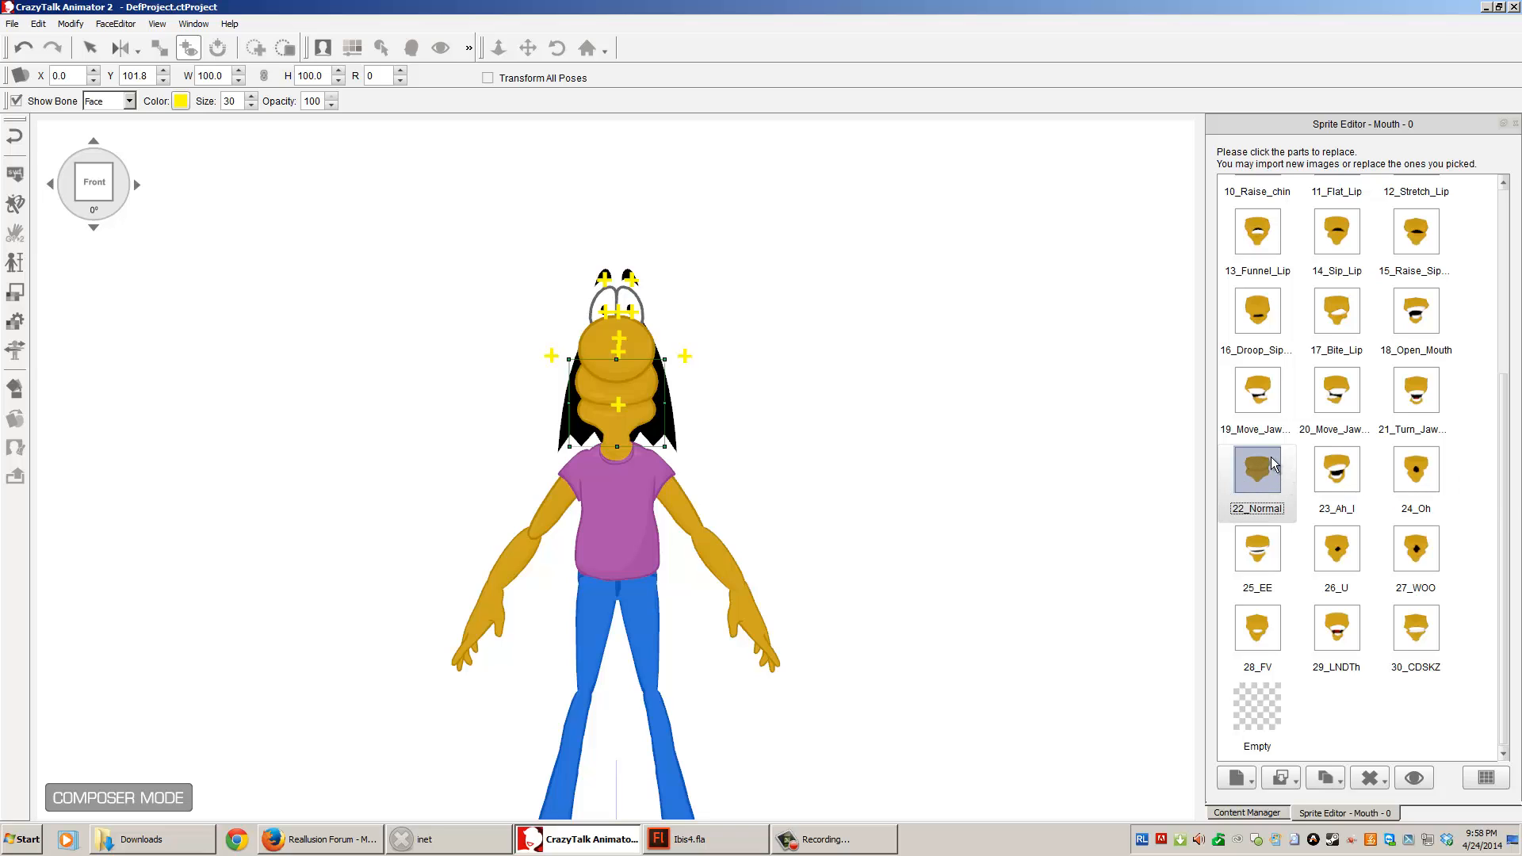
mouse_move(135, 191)
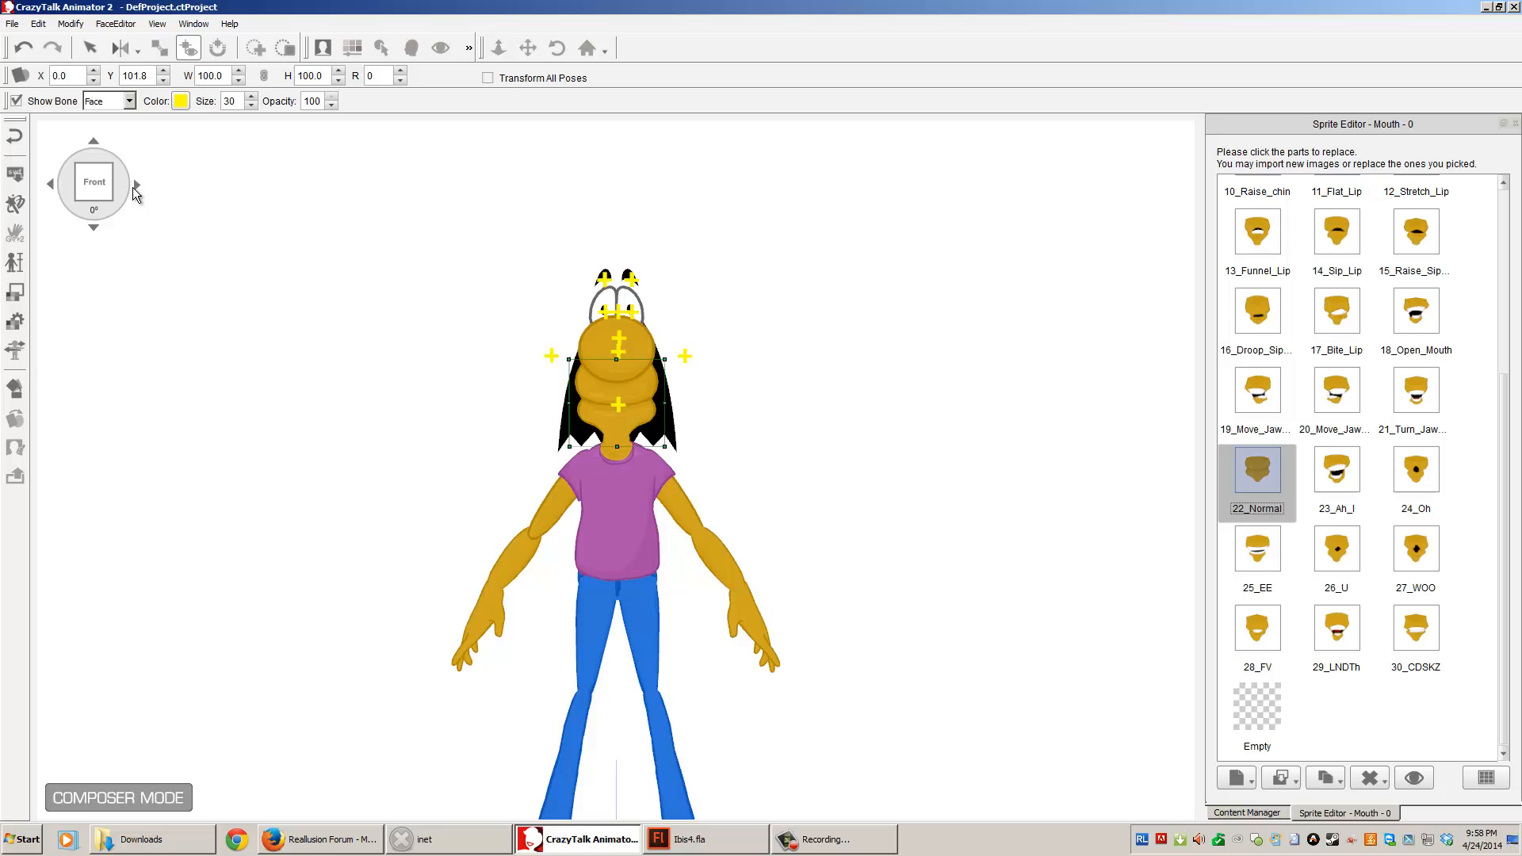
left_click(135, 185)
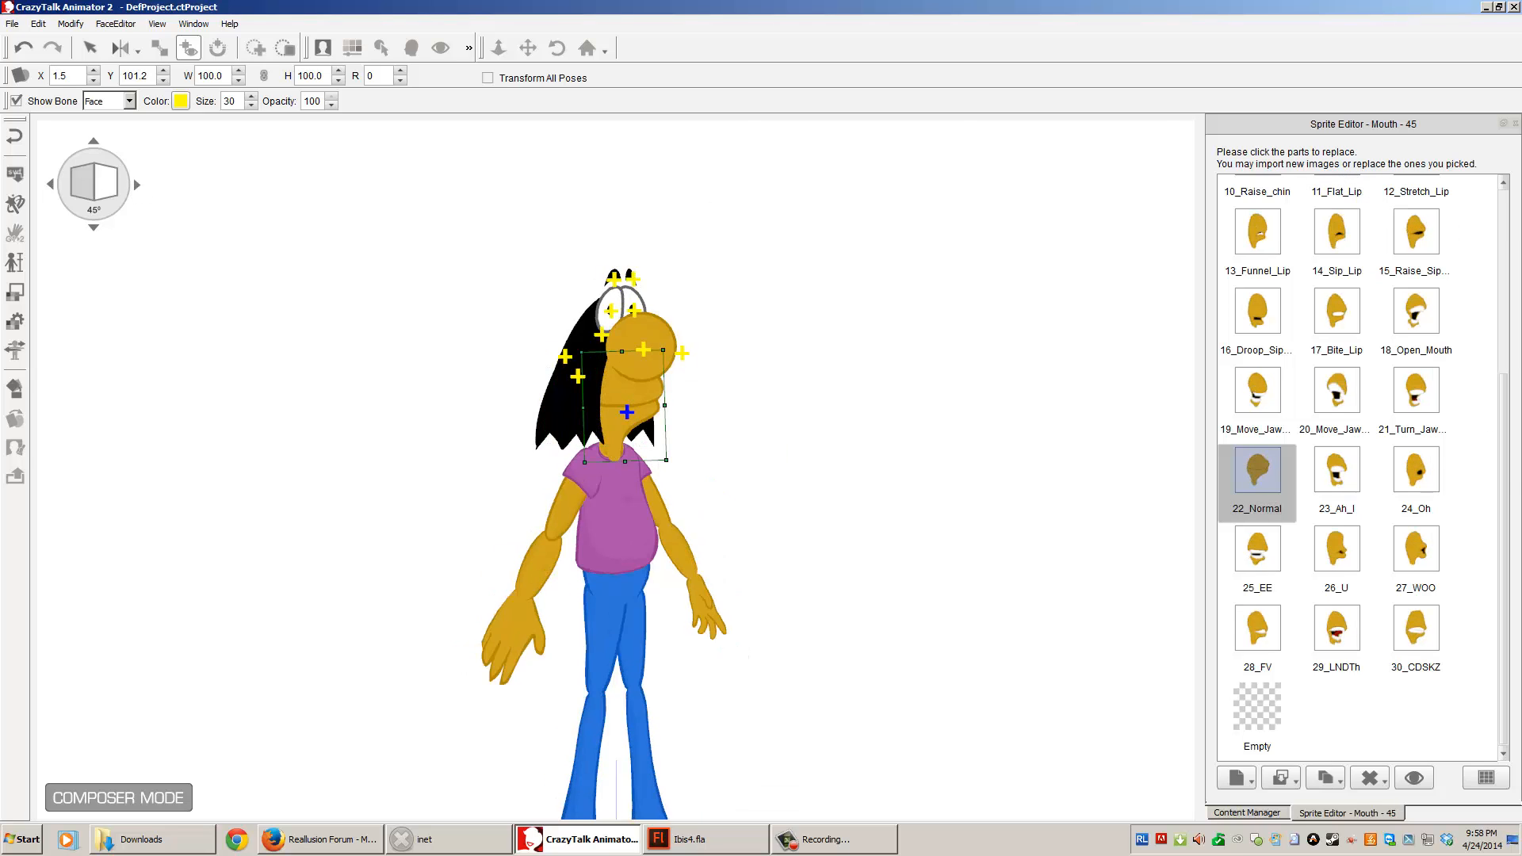
Step: Preview 45° mouth sprites: 01_Normal, lip shapes, 14_Sip_Lip, 17_Bite_Lip, 22_Normal, 24_Oh, 25_EE, 30_CDSKZ
scroll("up", 3)
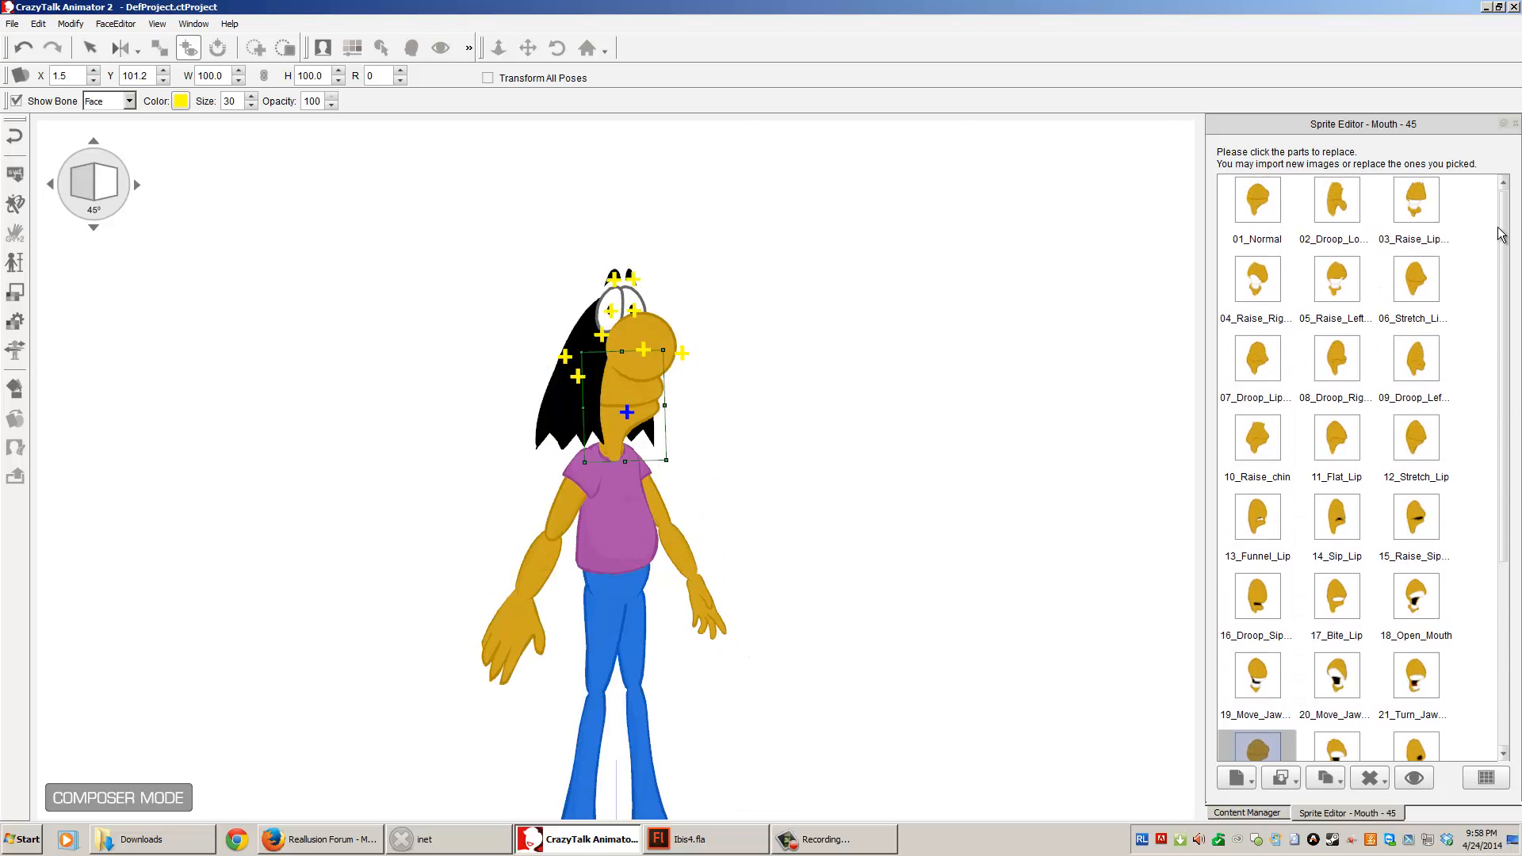
left_click(1255, 199)
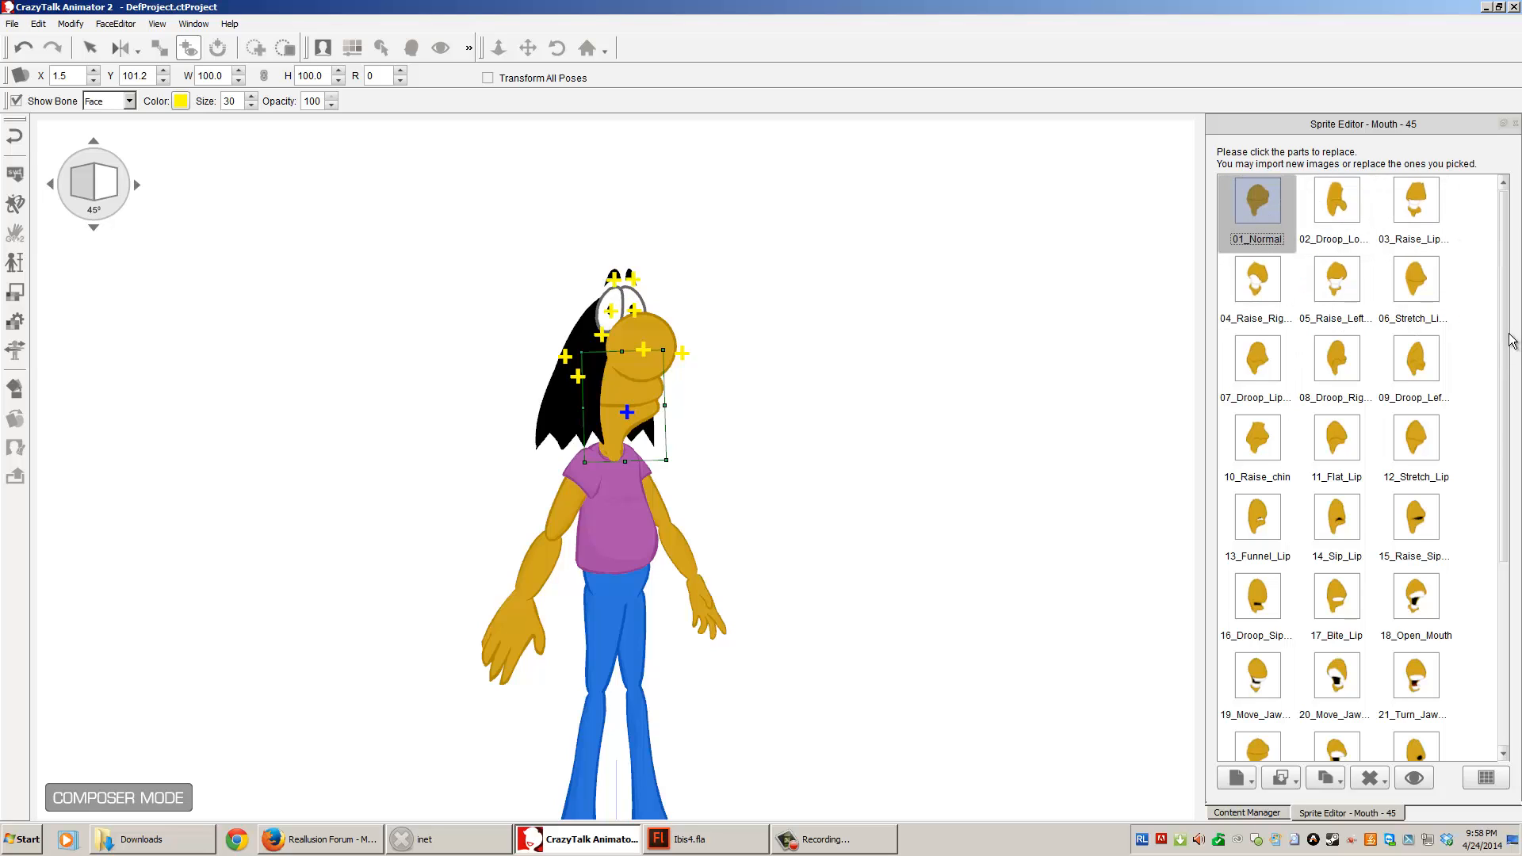
left_click(1414, 200)
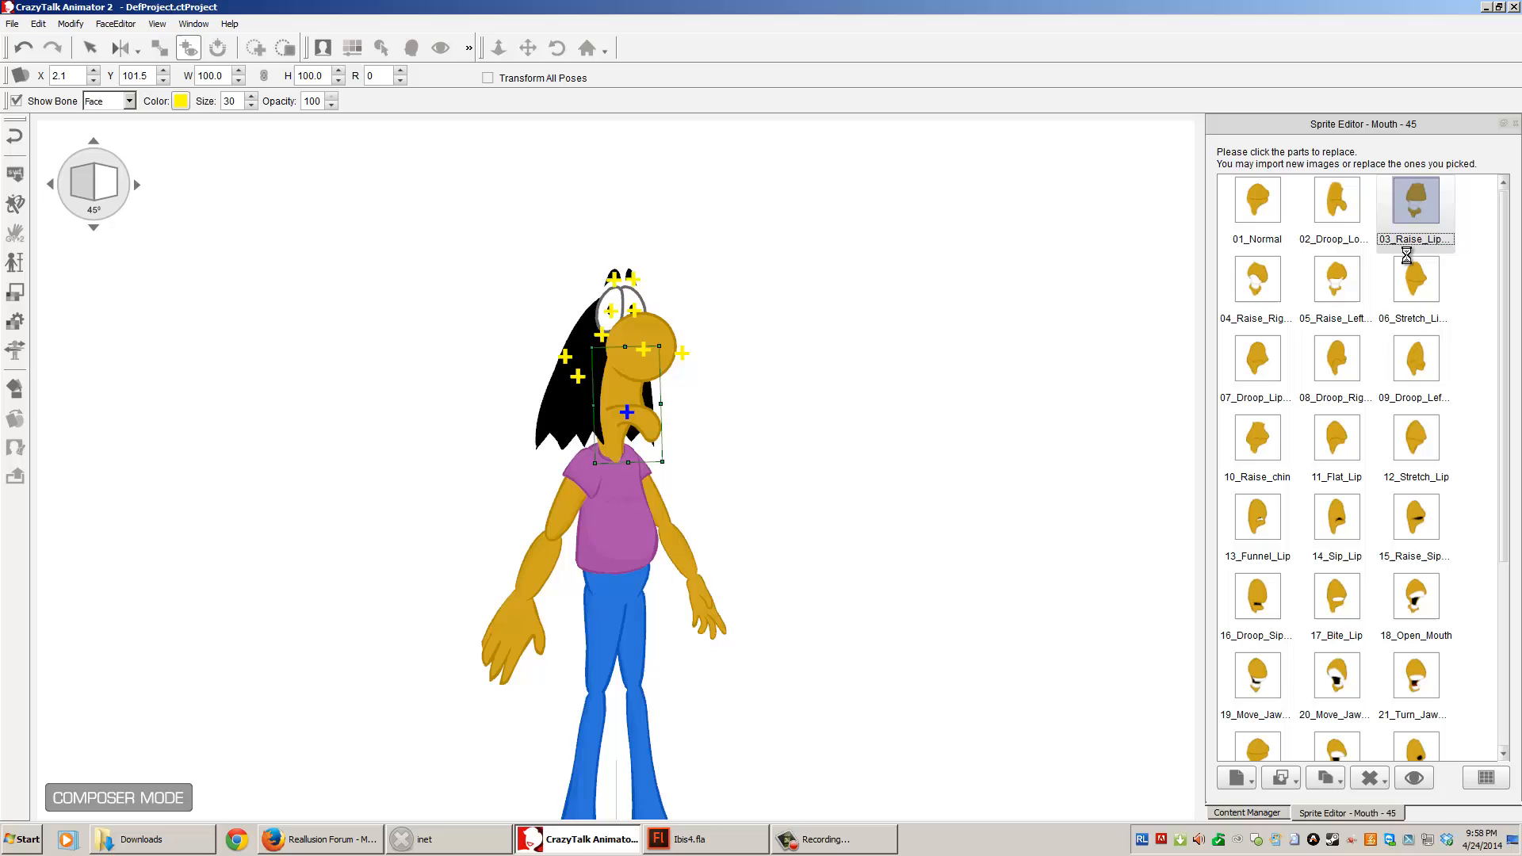
left_click(1414, 201)
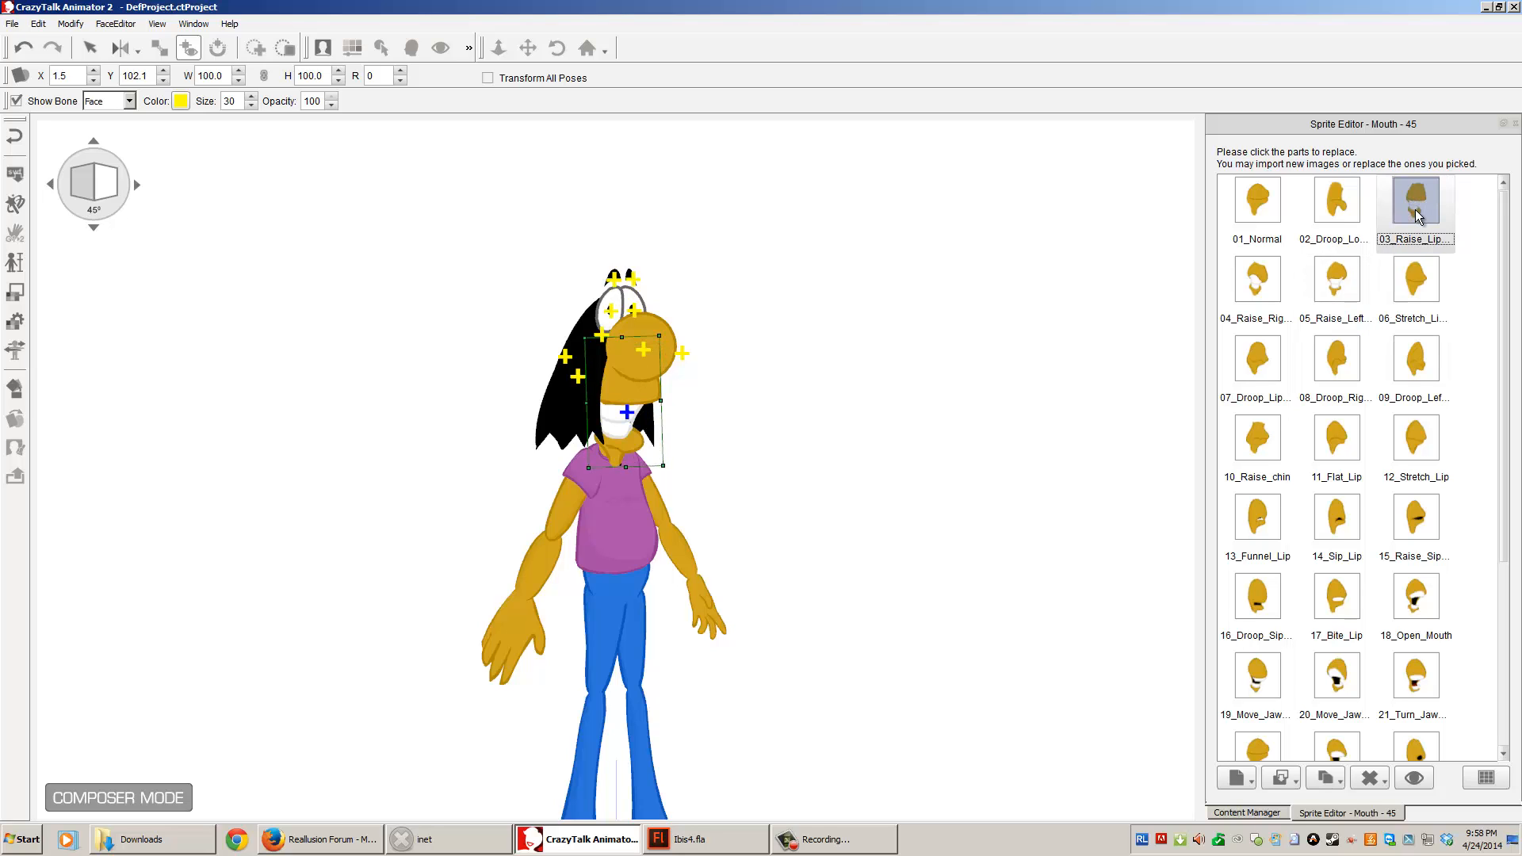
left_click(1257, 358)
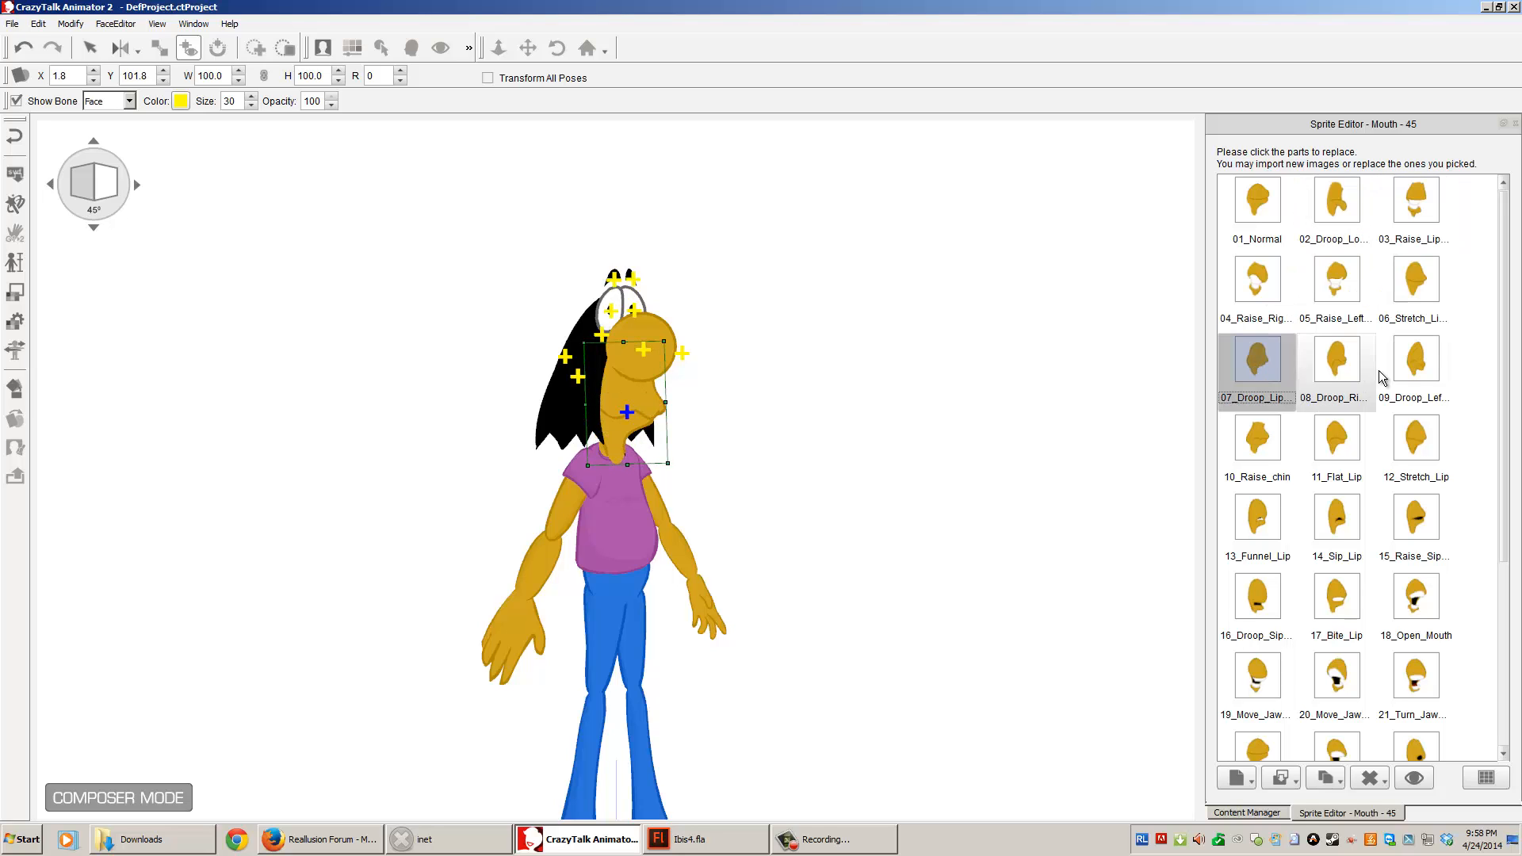
left_click(1335, 515)
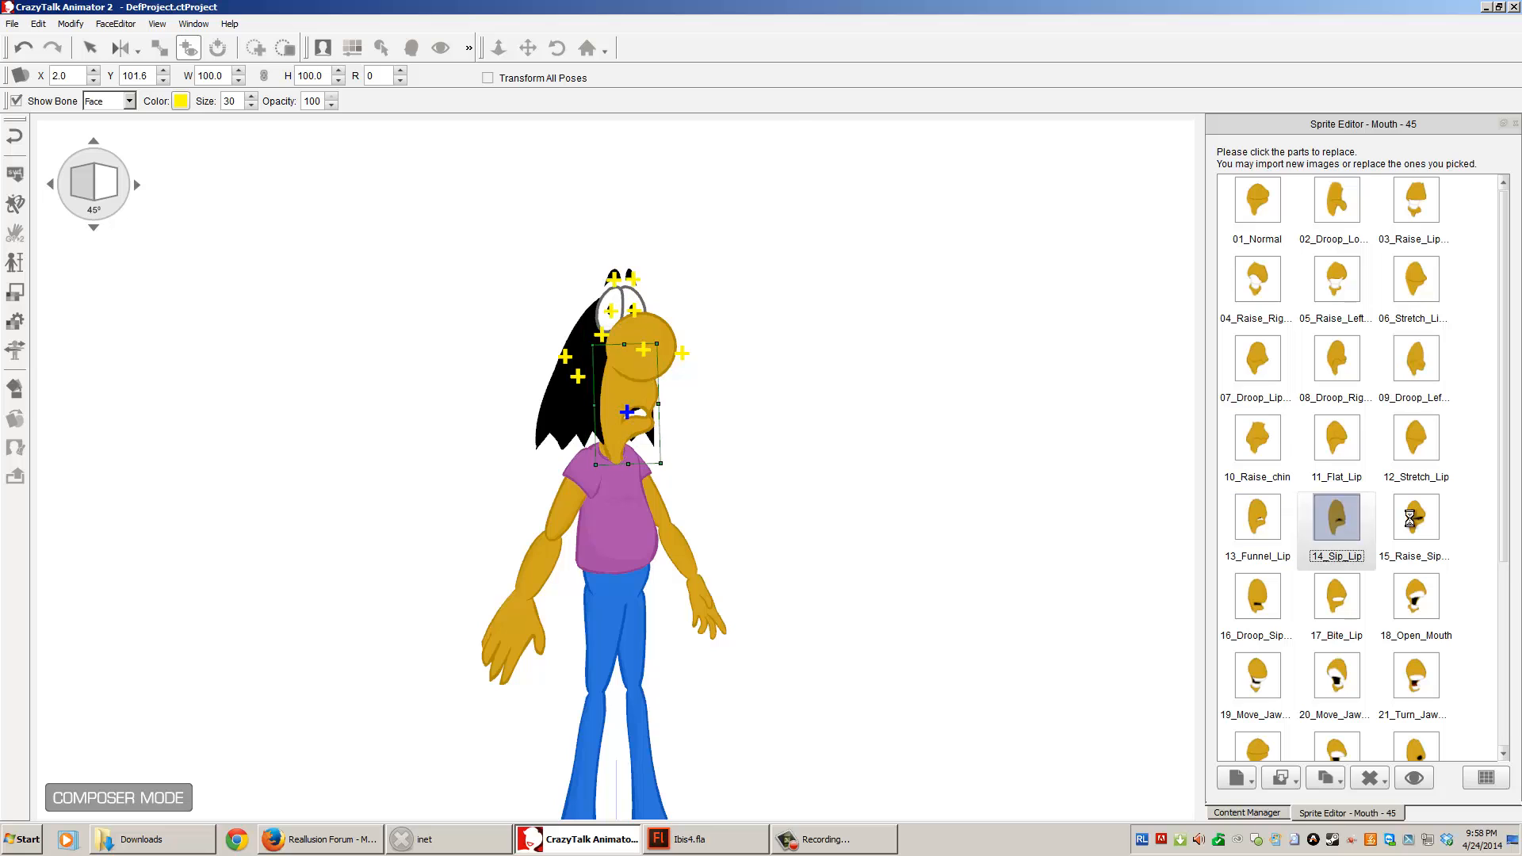
left_click(1335, 595)
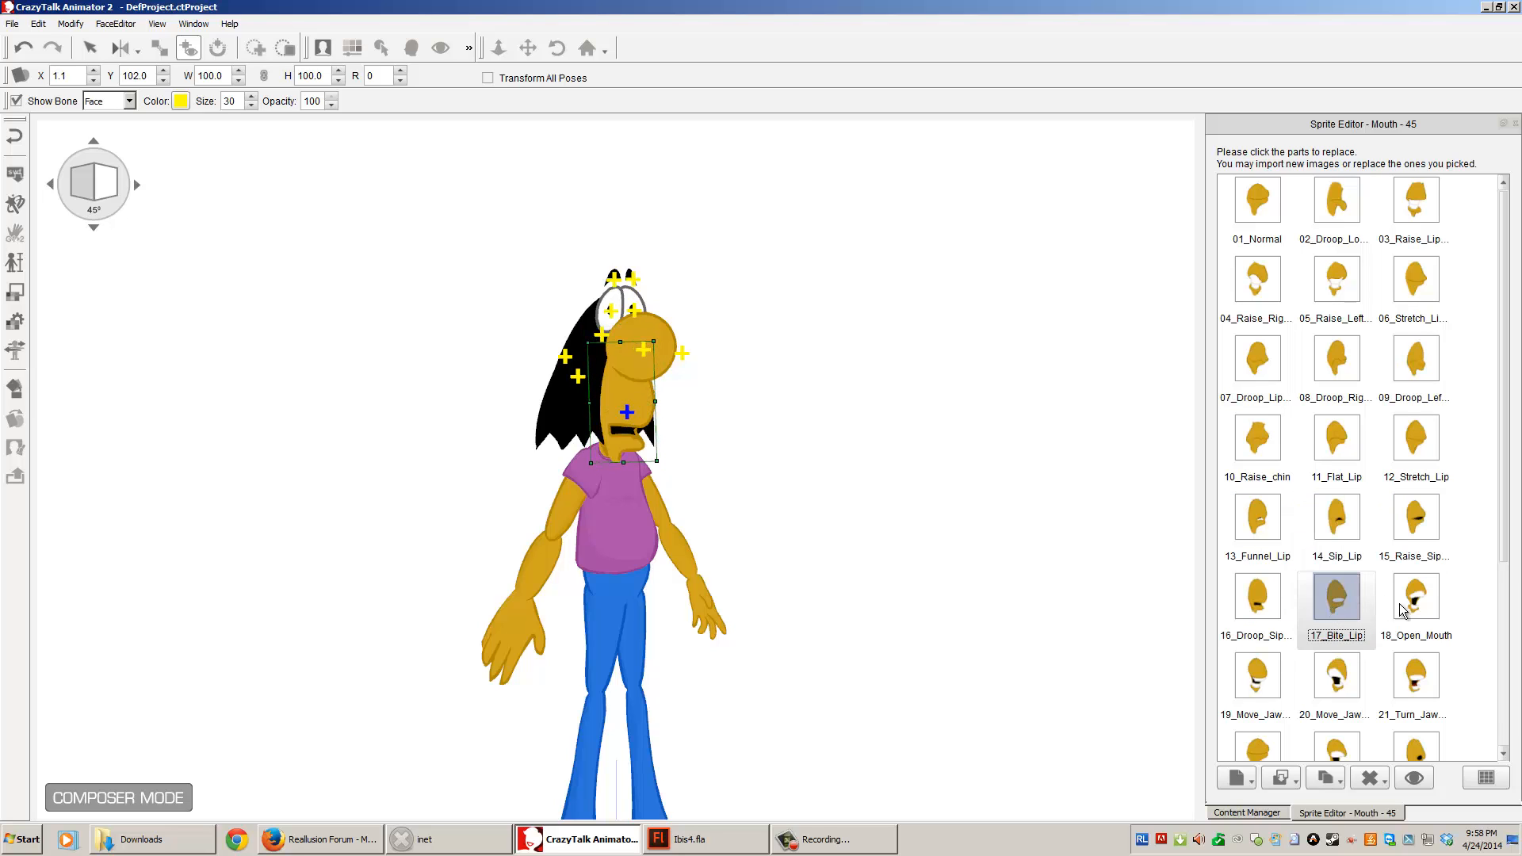
left_click(1414, 597)
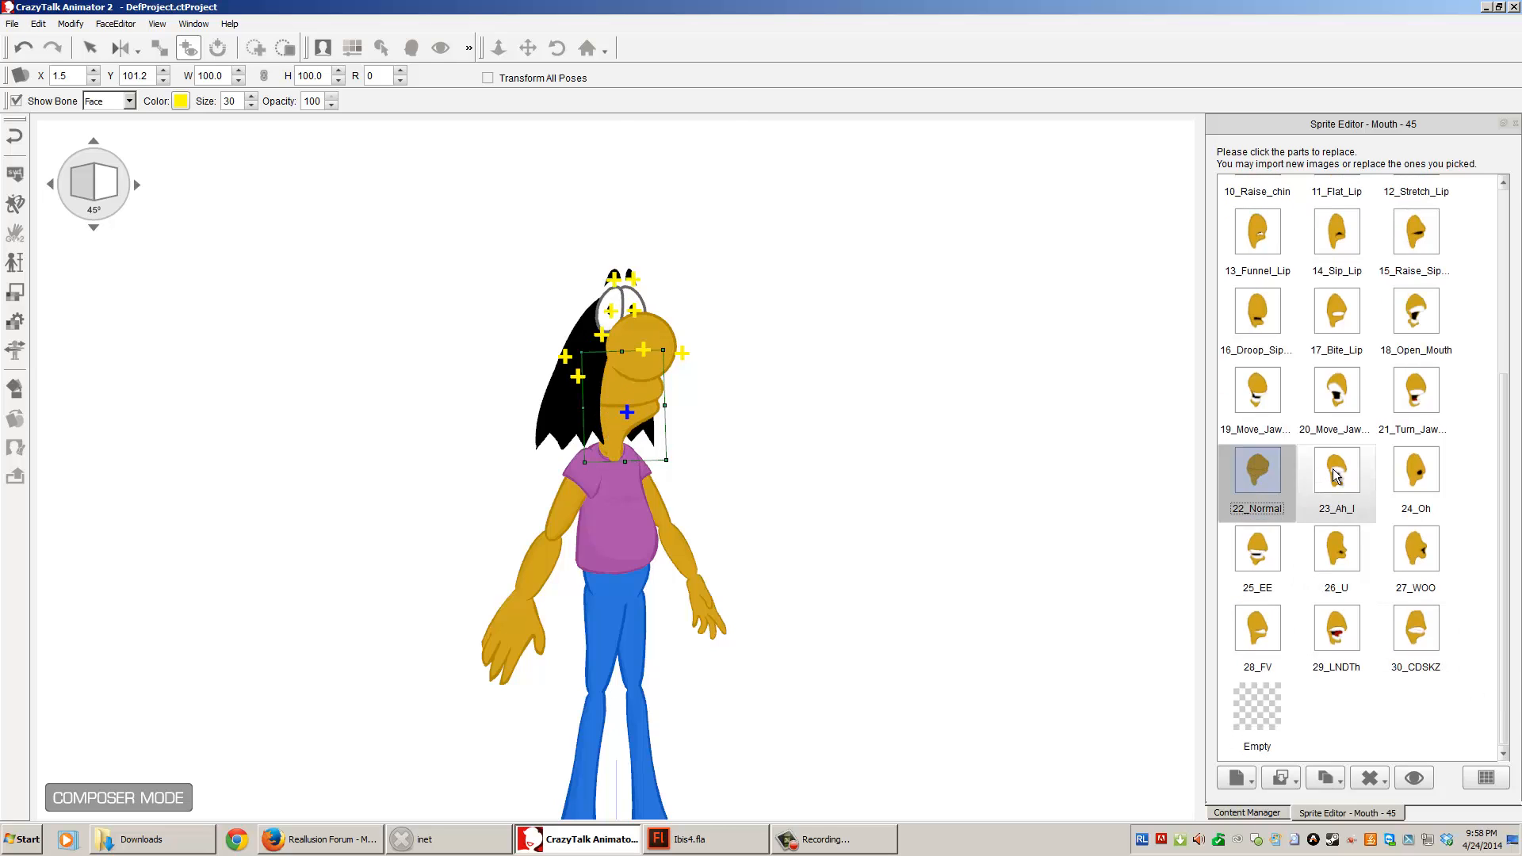
left_click(1414, 471)
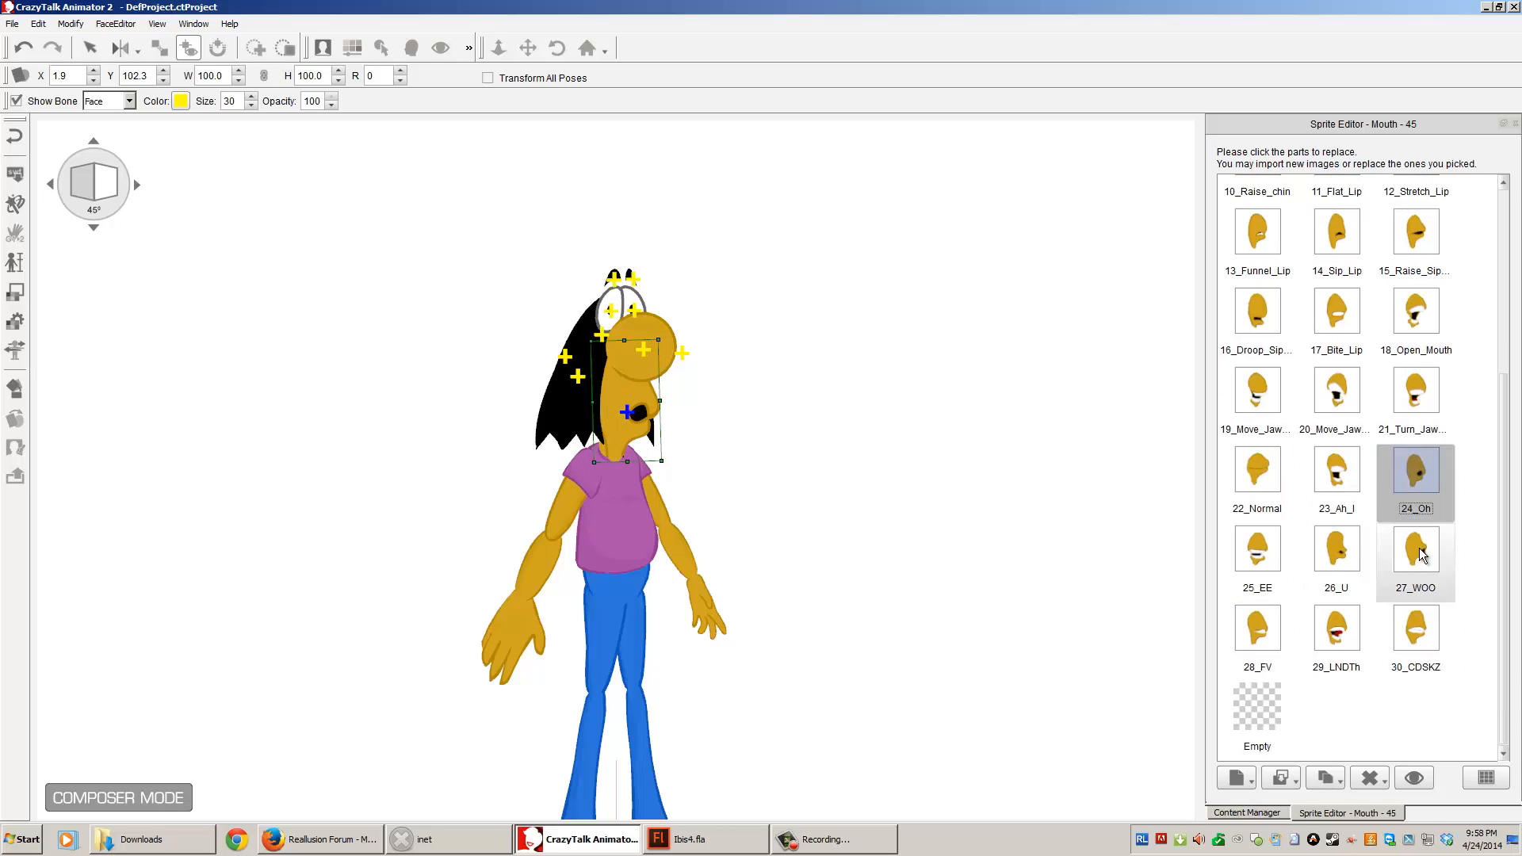
left_click(1257, 549)
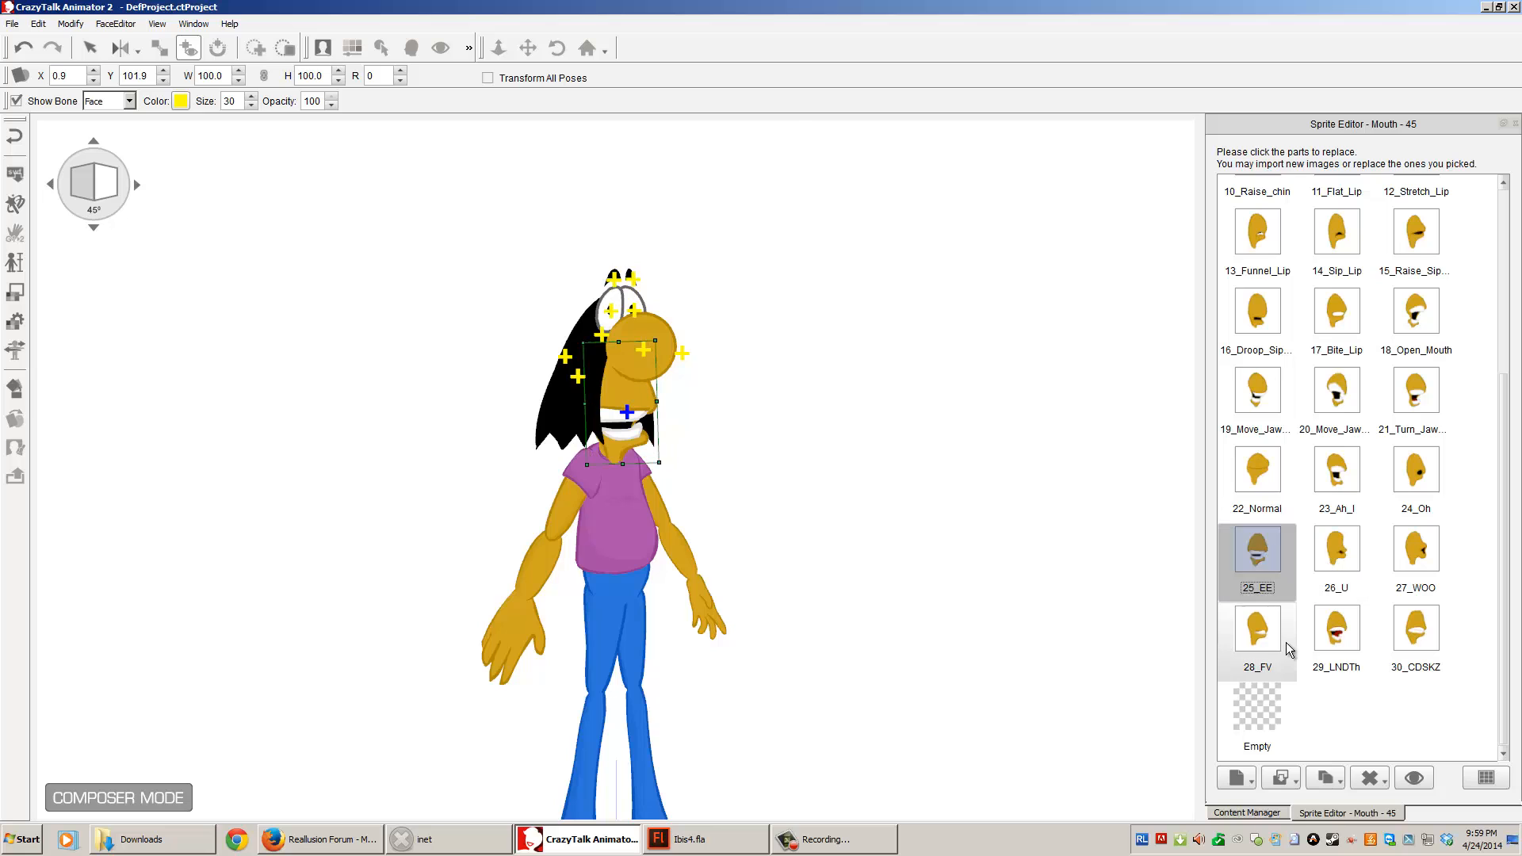
left_click(1414, 627)
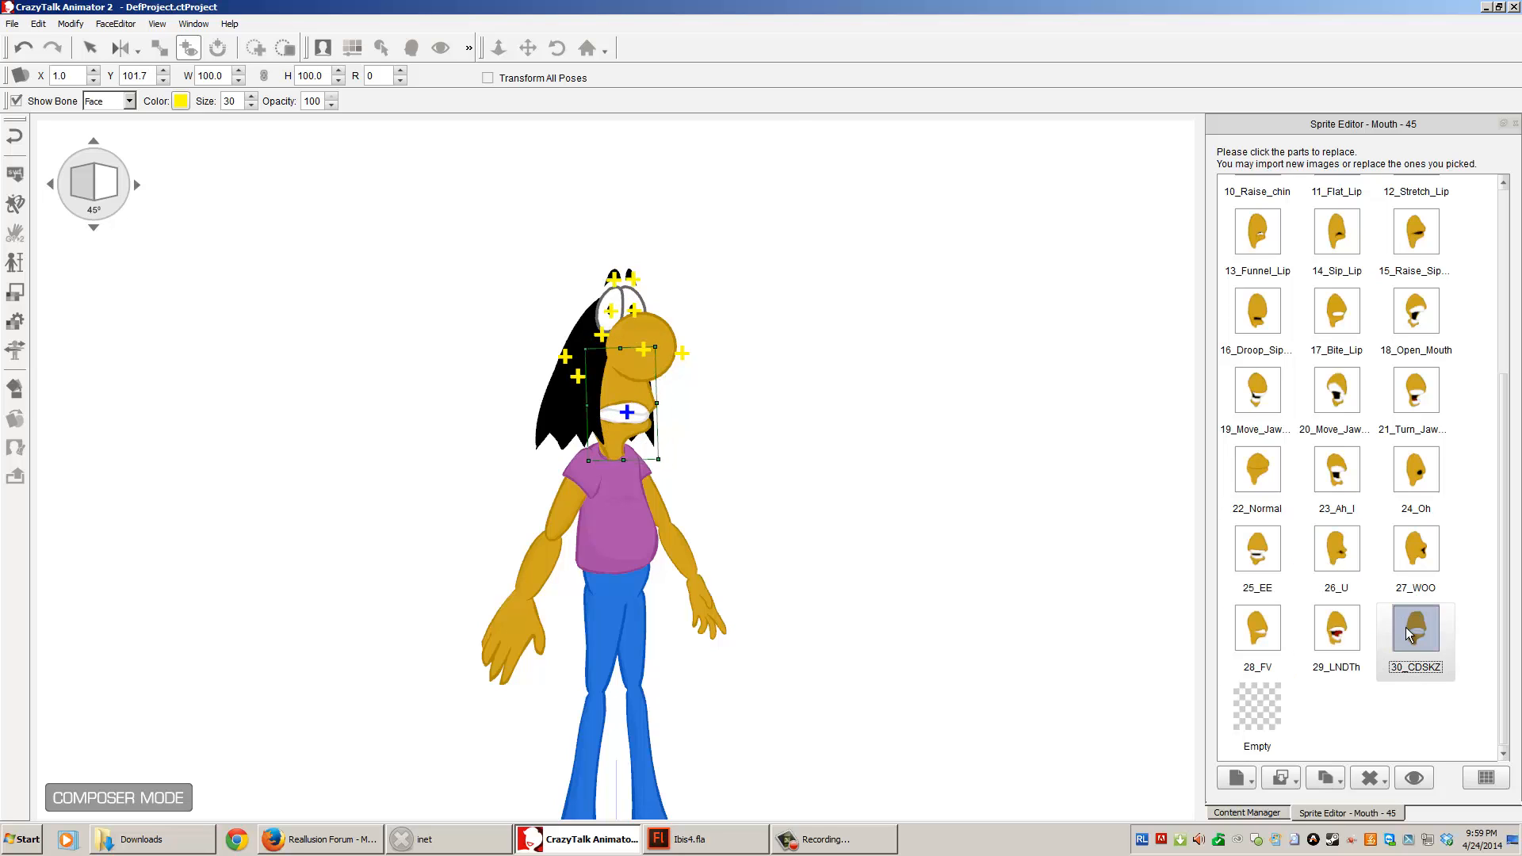
Step: At 90° side view, preview 01_Normal, jaw, 23_Ah_I, 26_U and 27_WOO mouth sprites
scroll("up", 3)
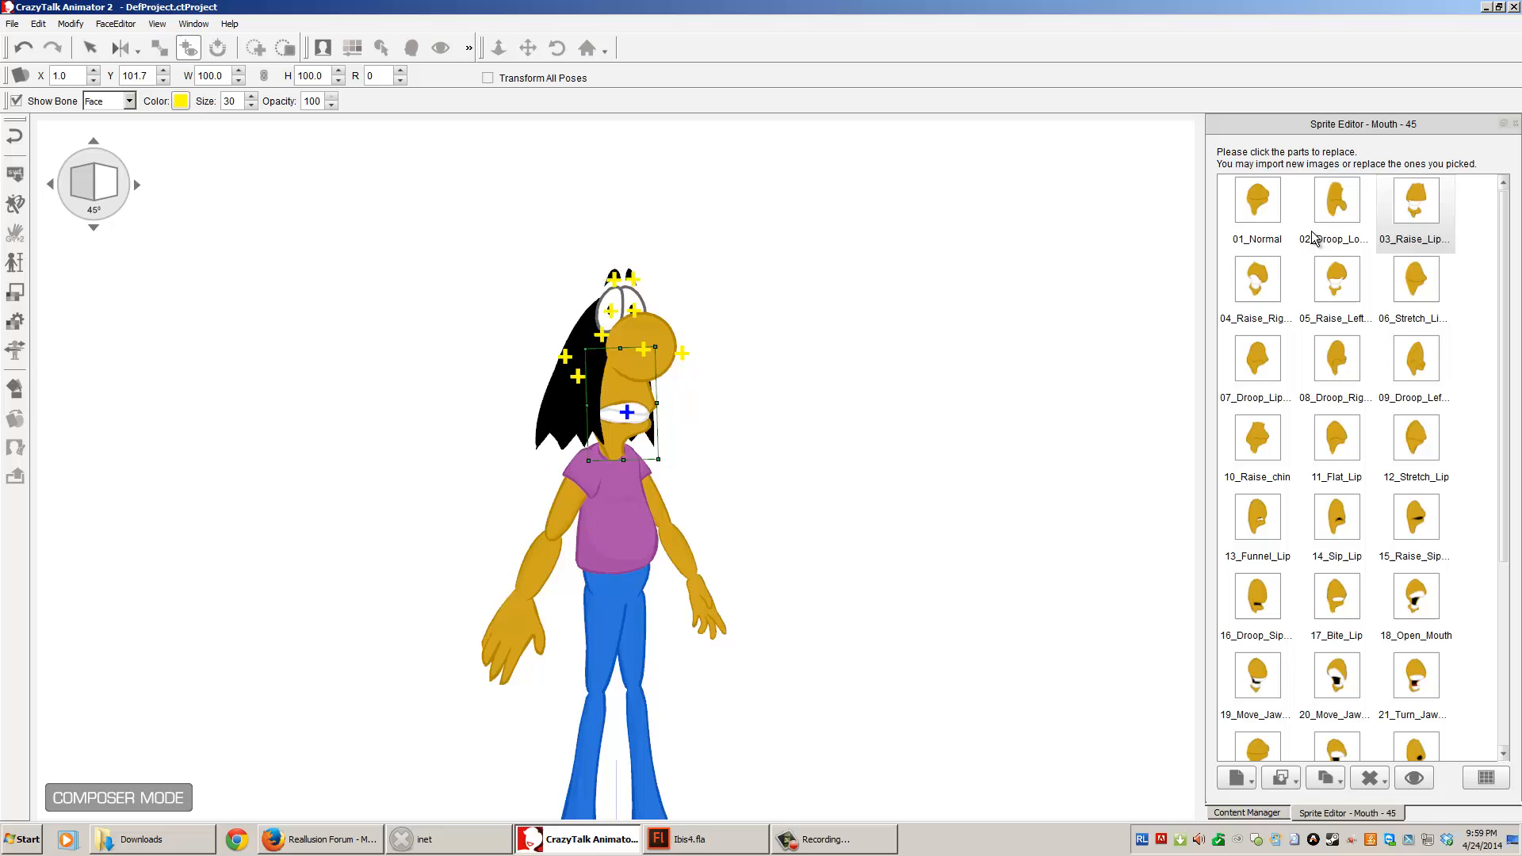
left_click(1257, 200)
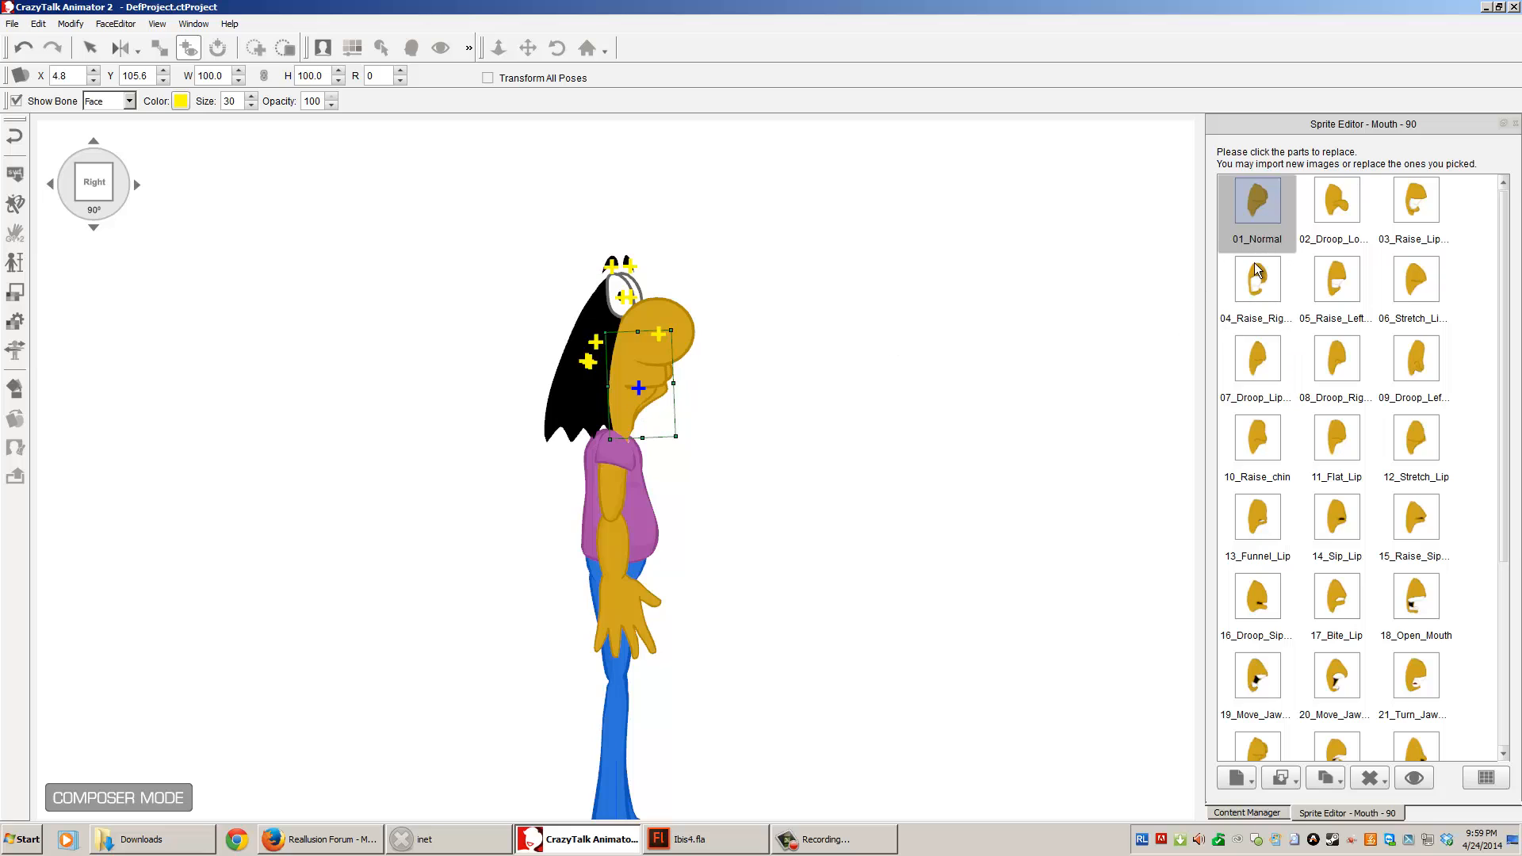
left_click(1255, 200)
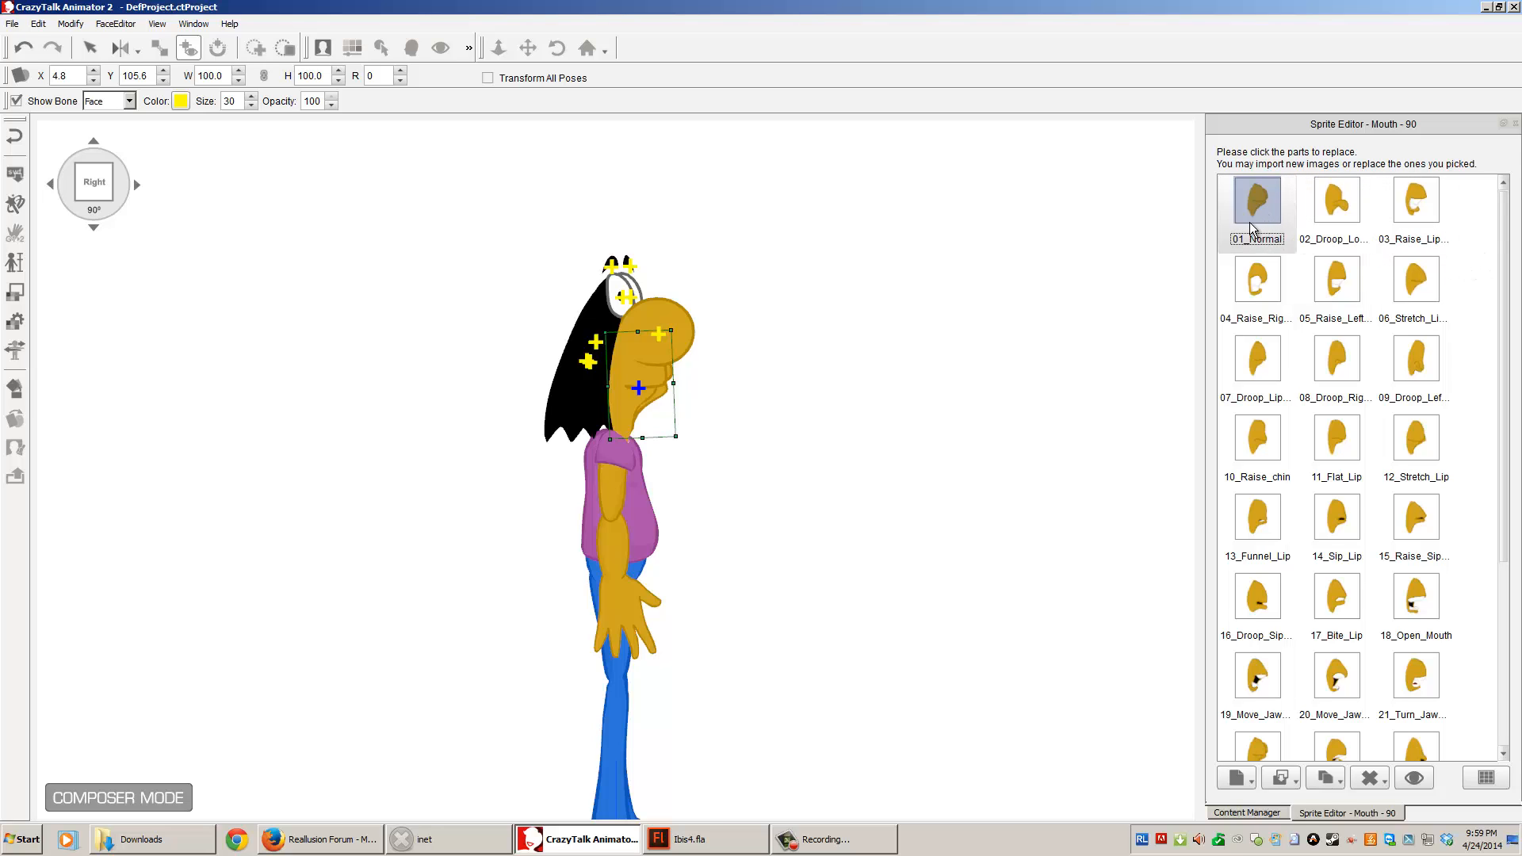
scroll("down", 3)
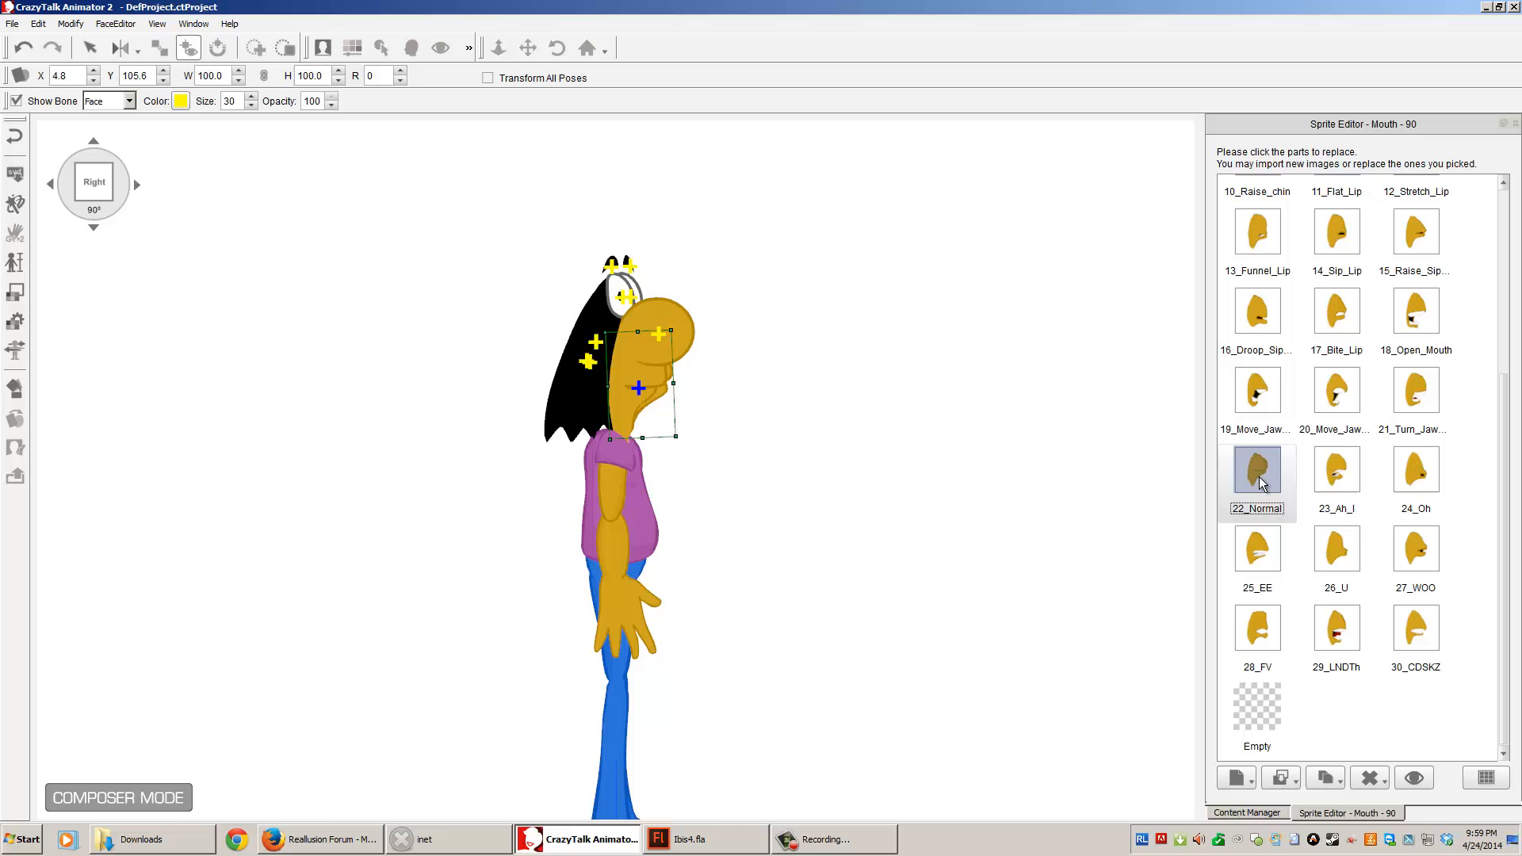
left_click(1256, 390)
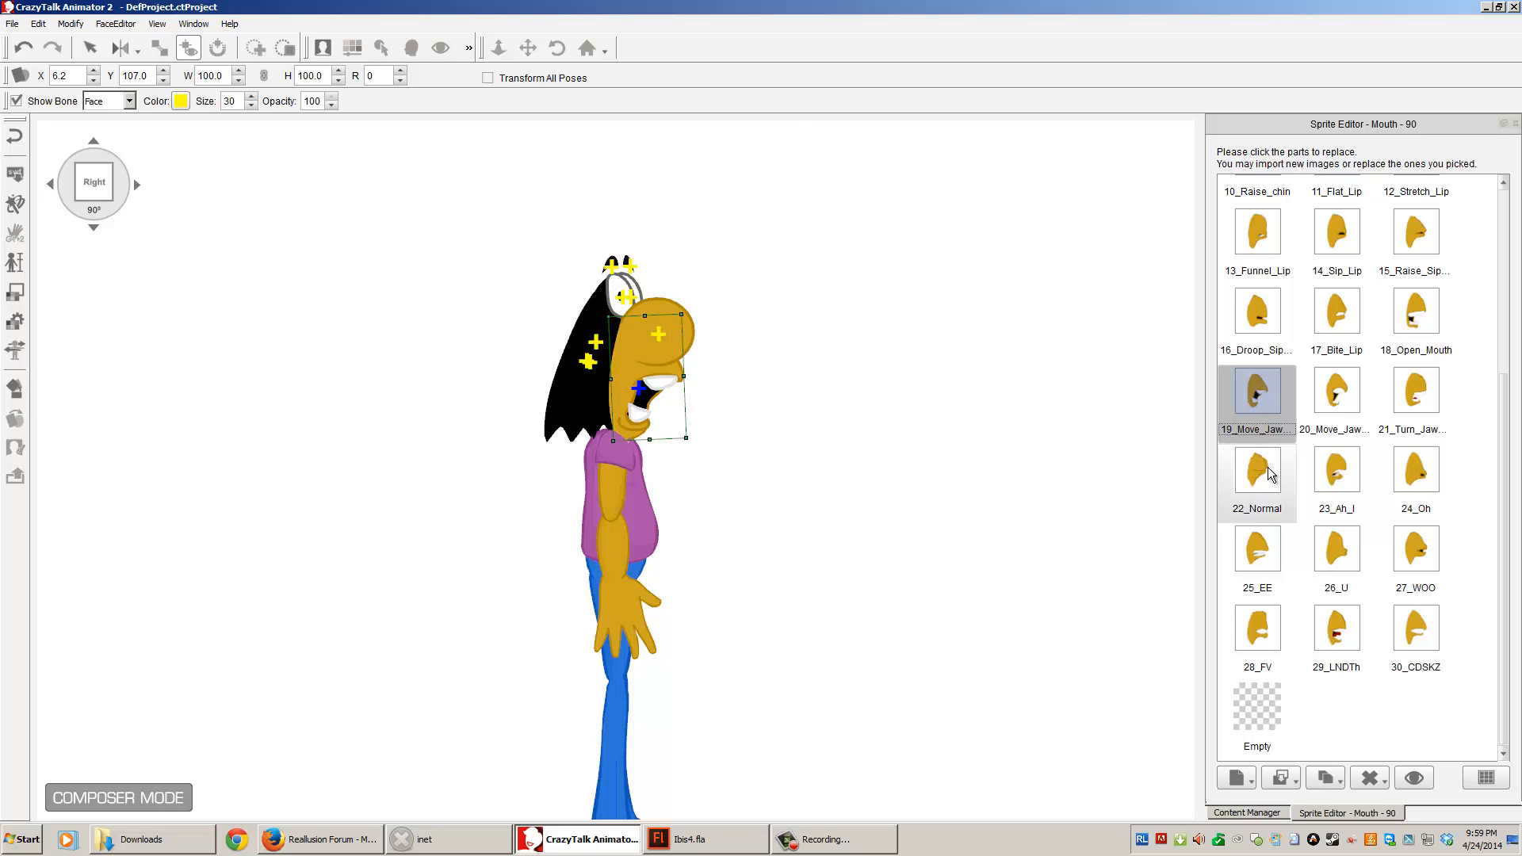
left_click(1336, 471)
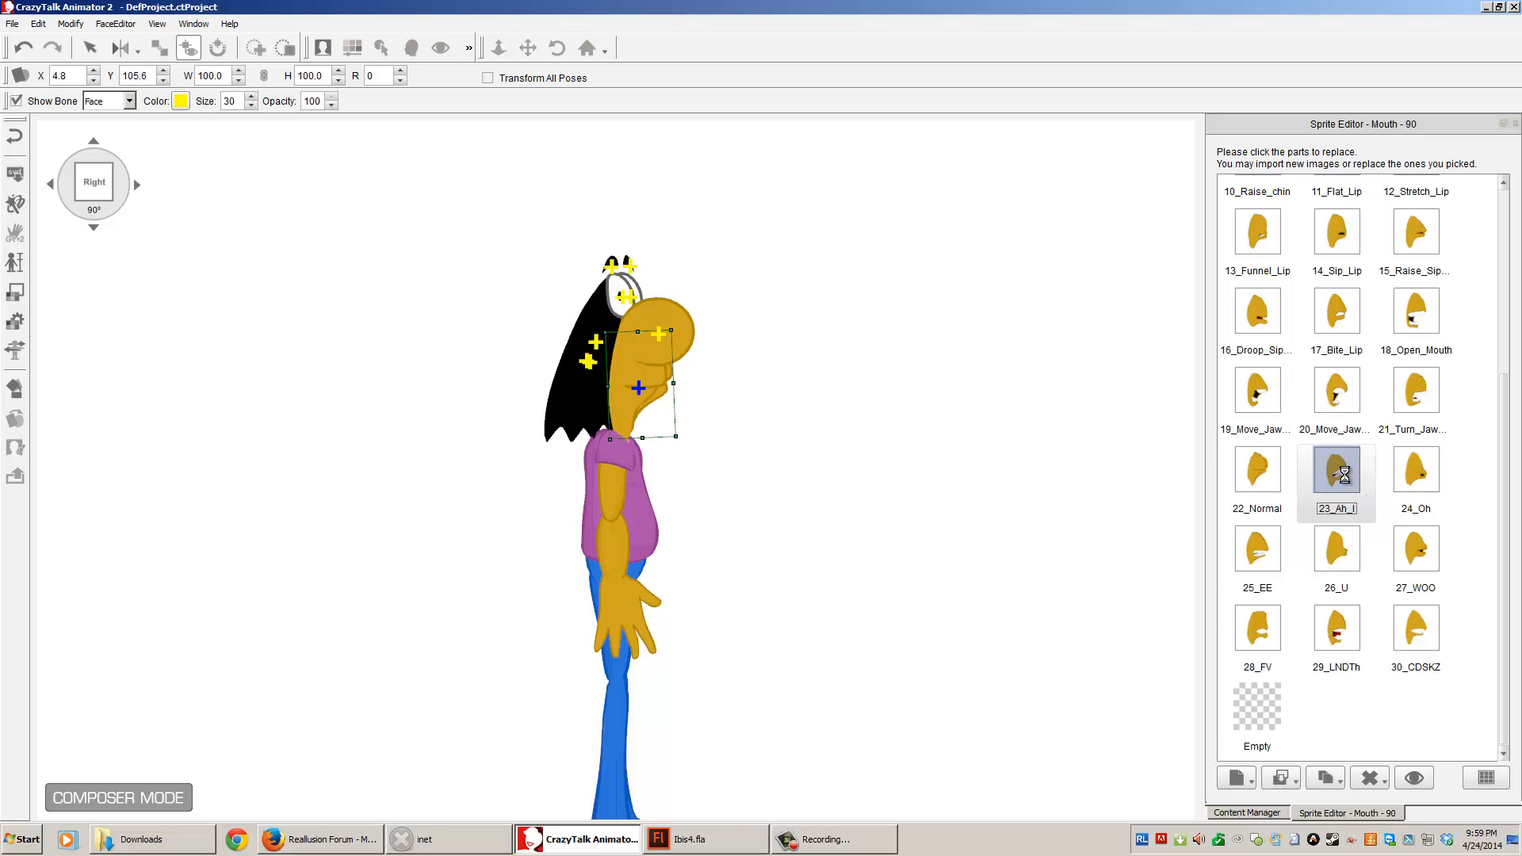
left_click(1336, 549)
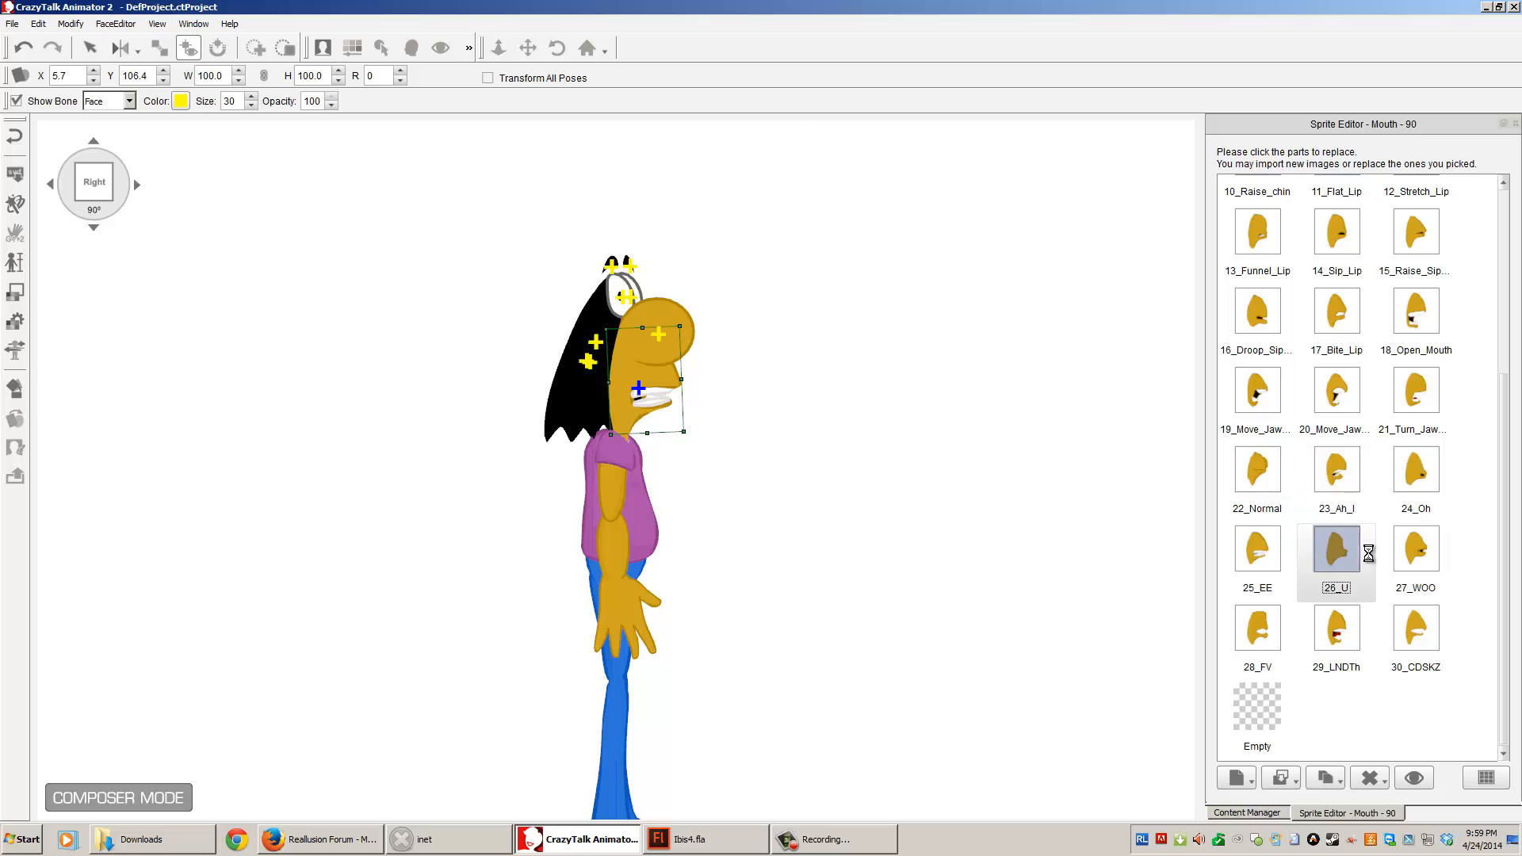
left_click(1414, 550)
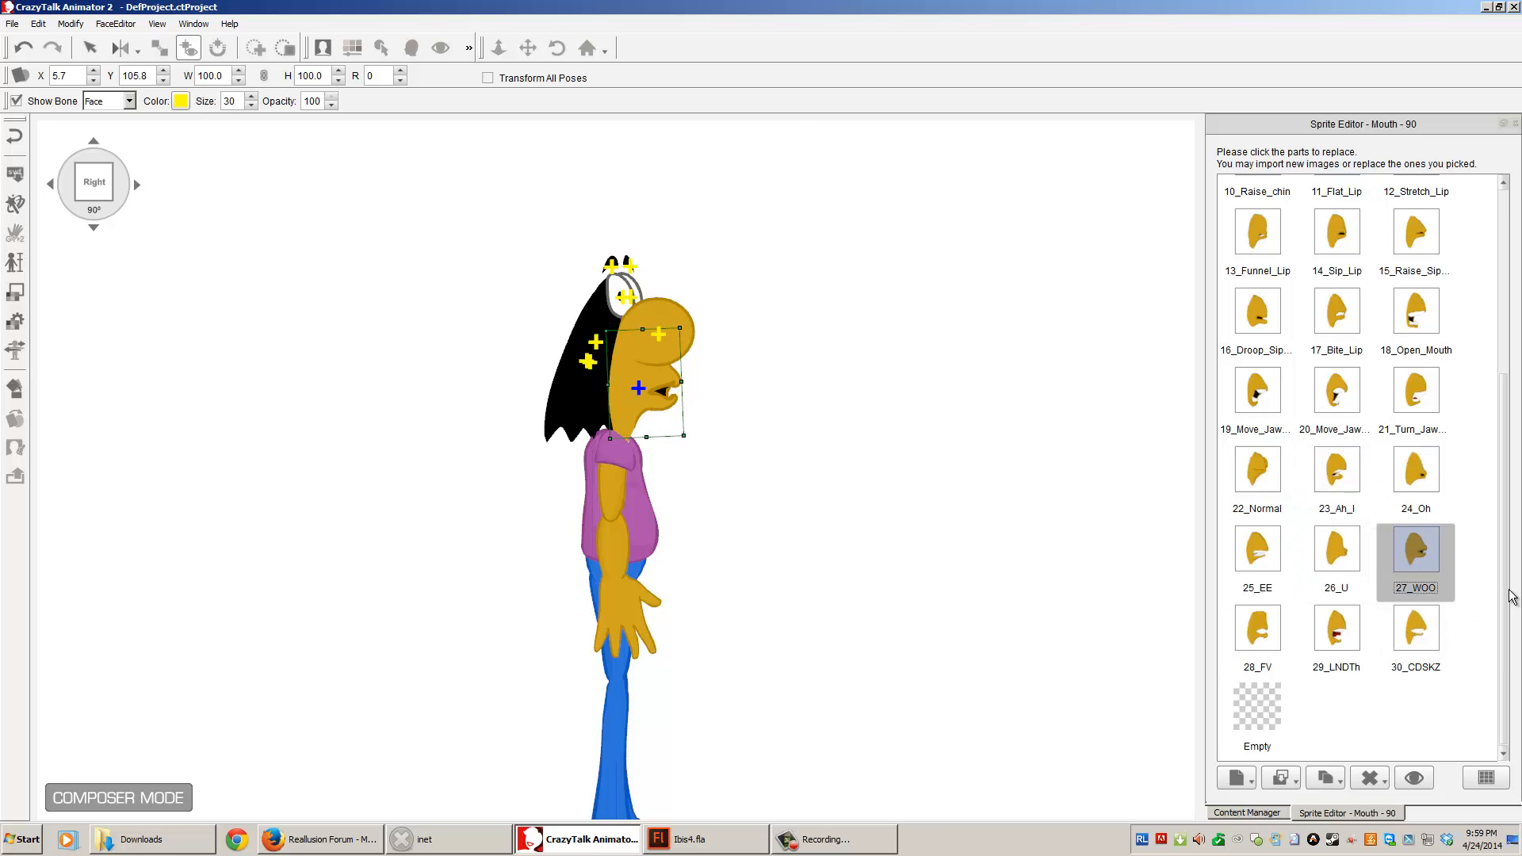
scroll("up", 3)
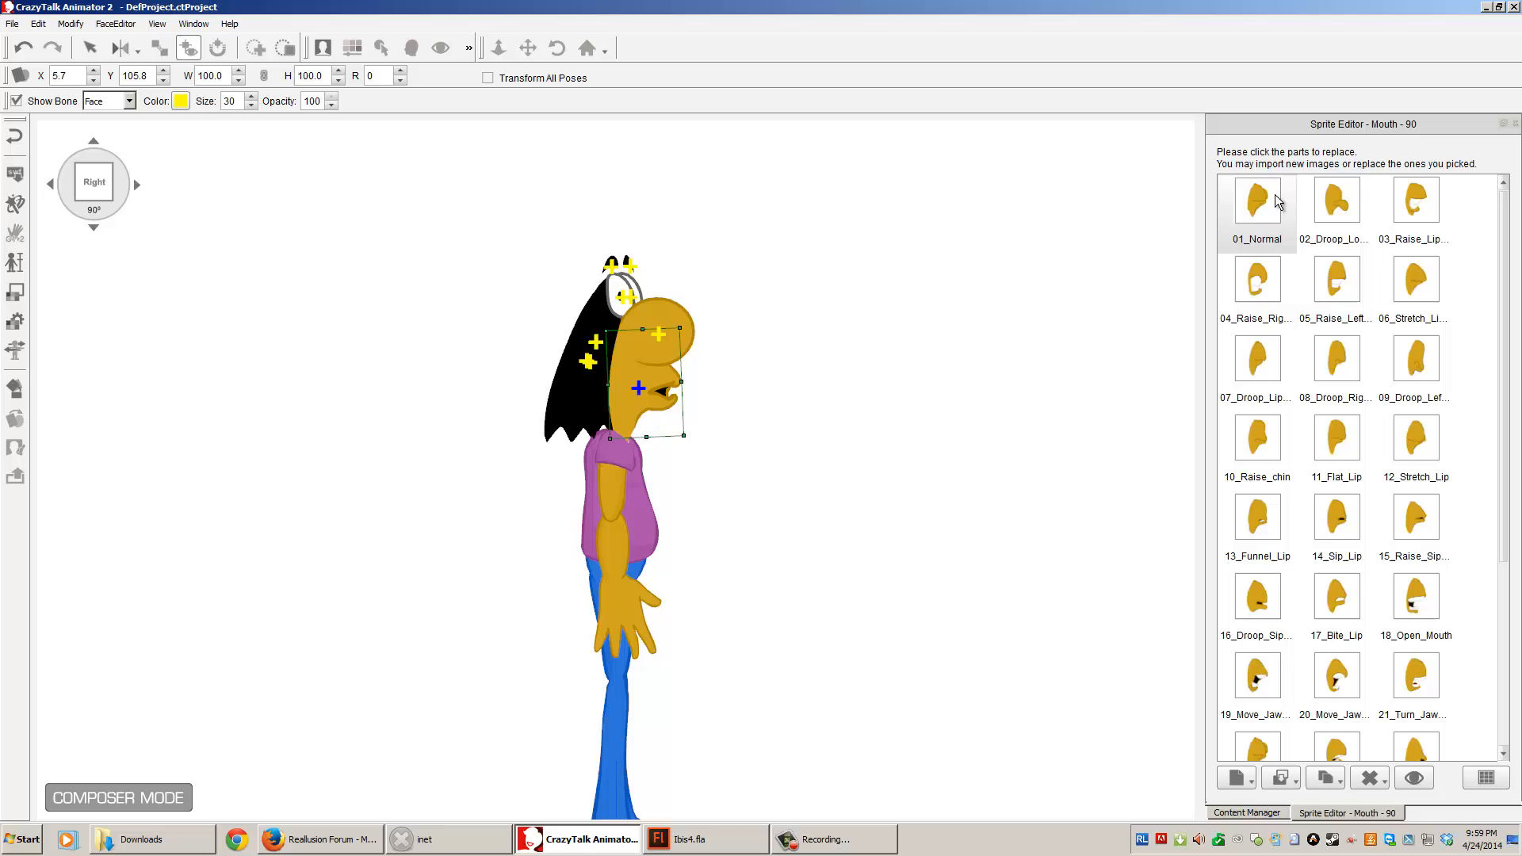
left_click(1256, 200)
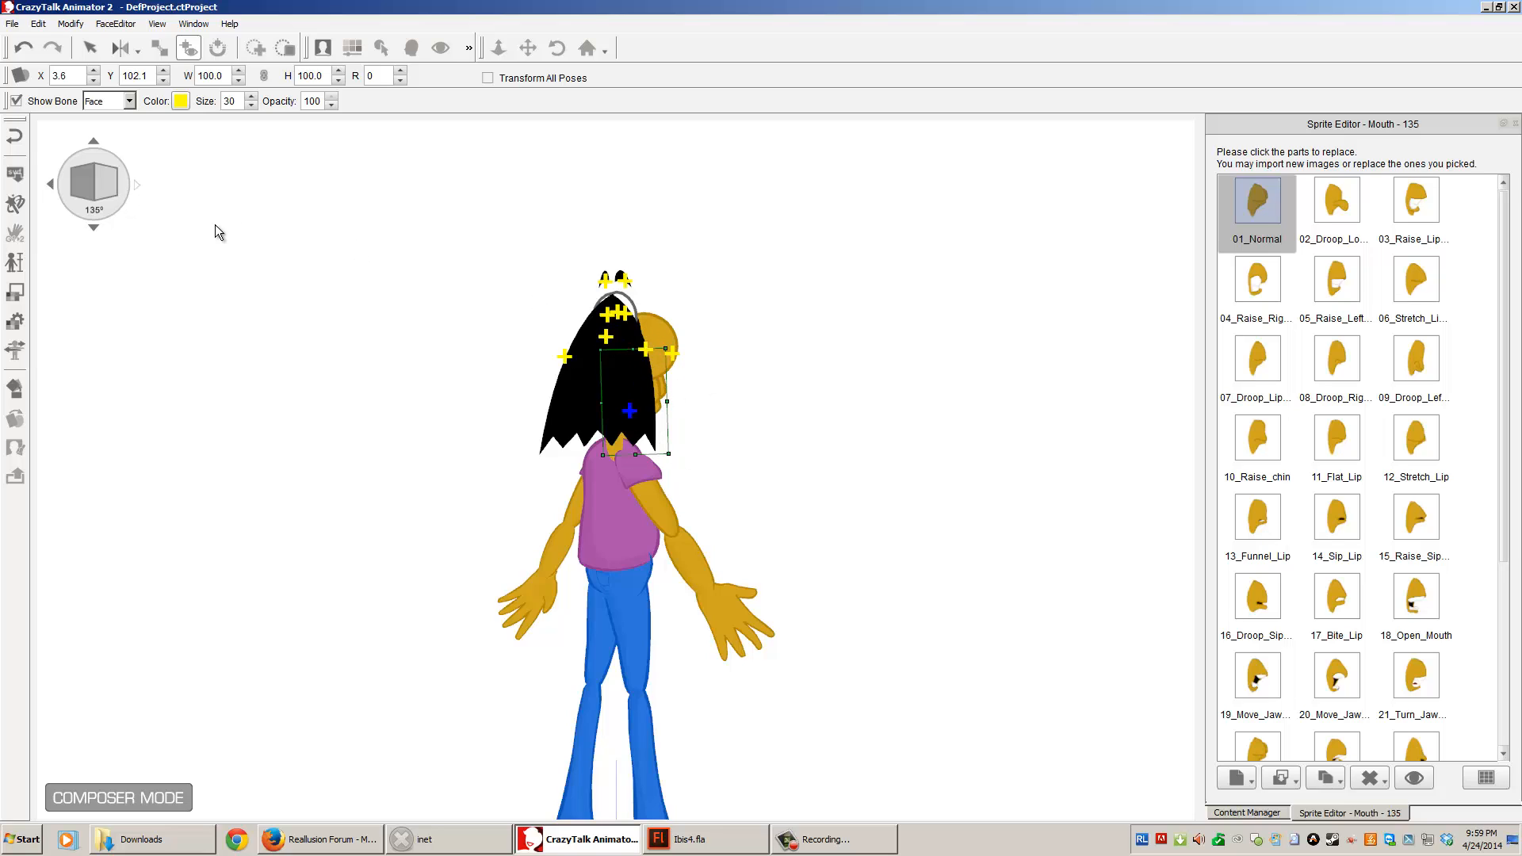
mouse_move(136, 191)
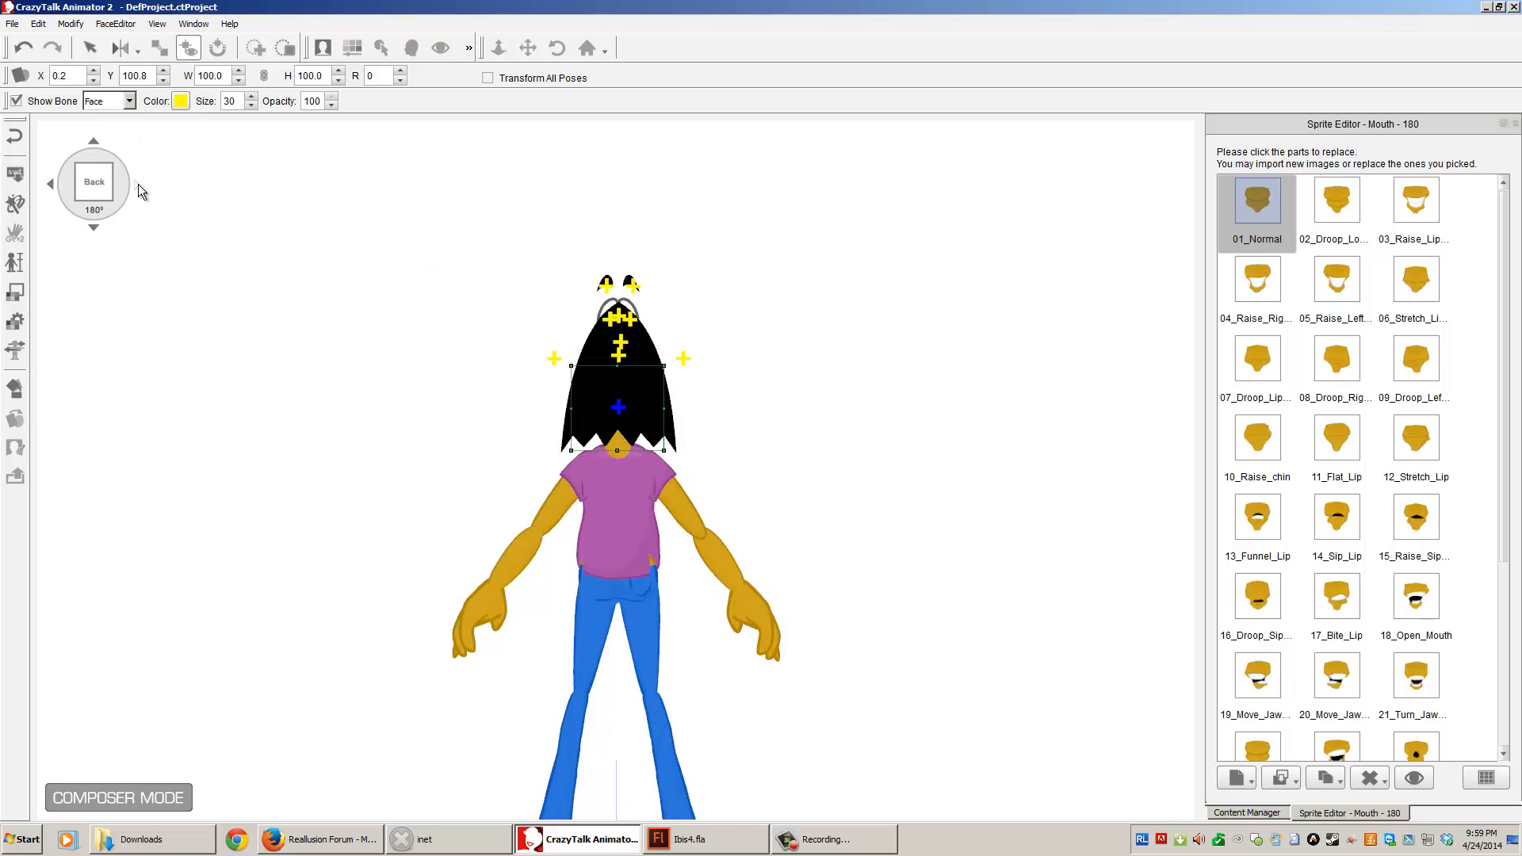
mouse_move(932, 384)
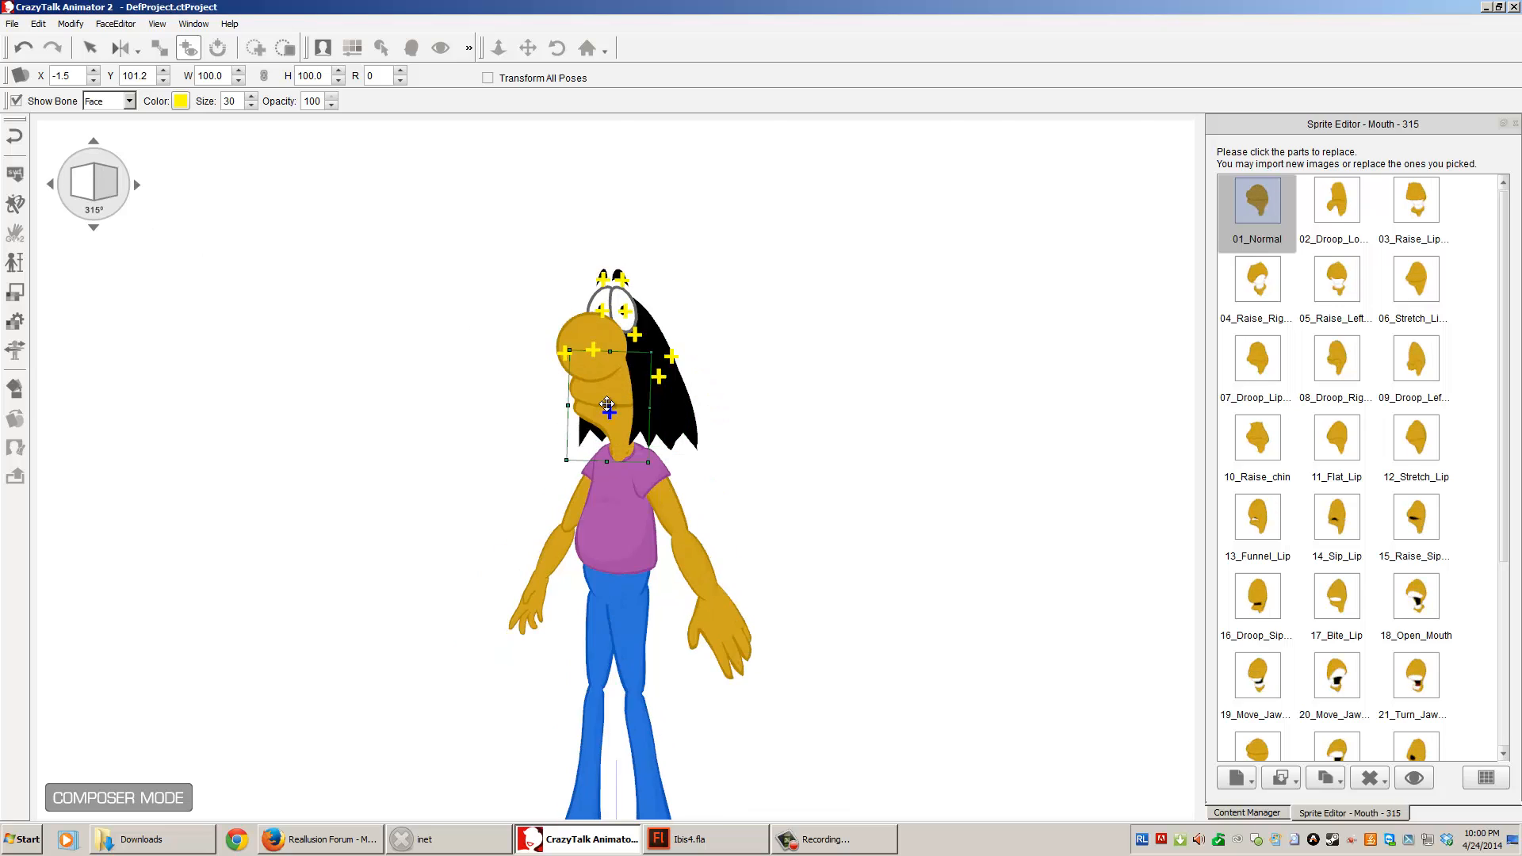
mouse_move(251, 189)
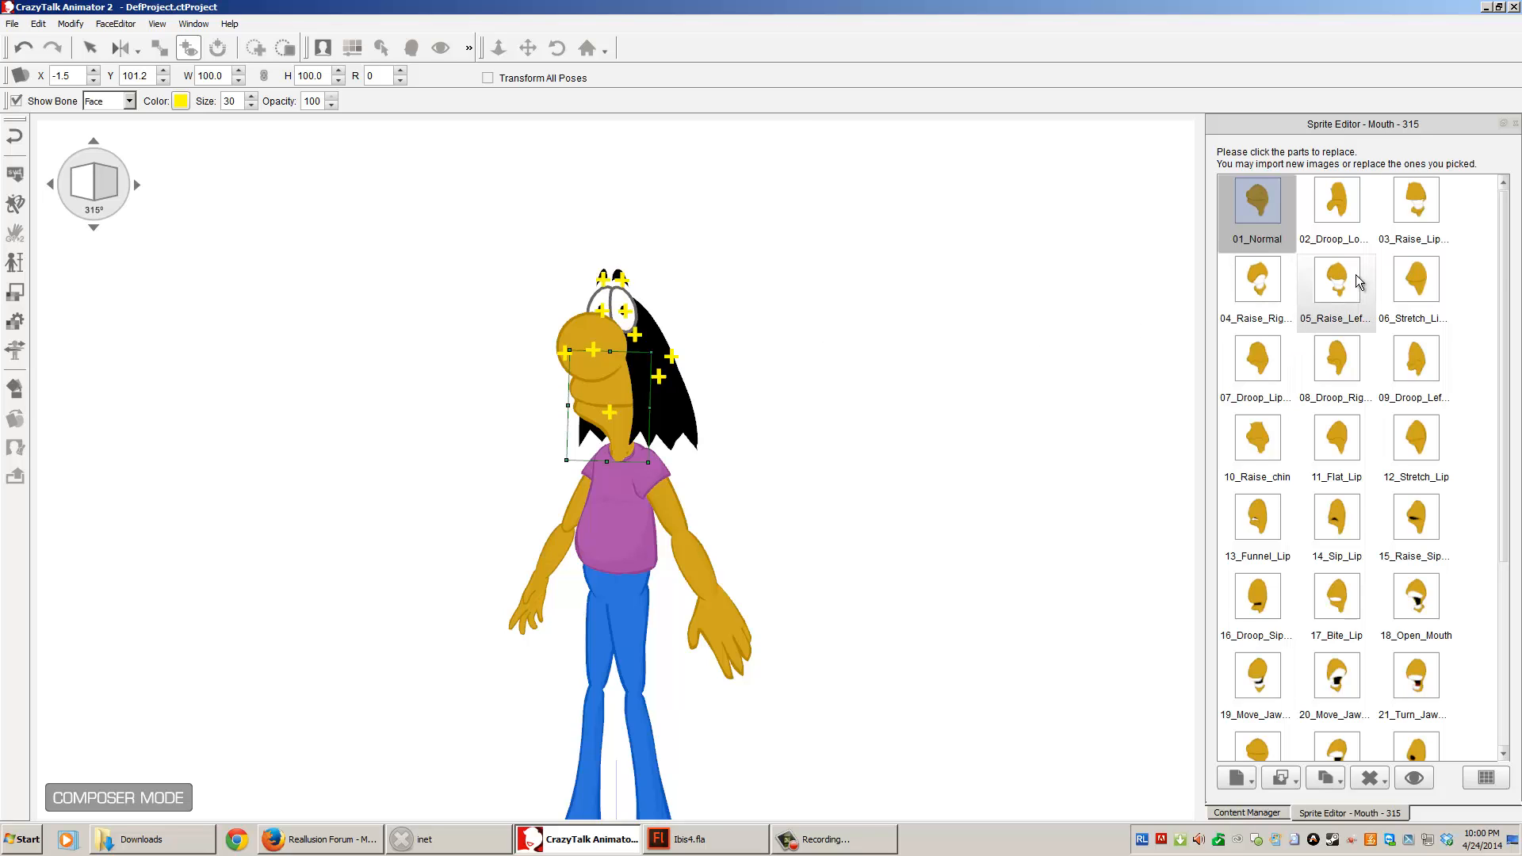
Step: Scroll to the lower mouth sprites and close the mouth Sprite Editor
scroll("down", 3)
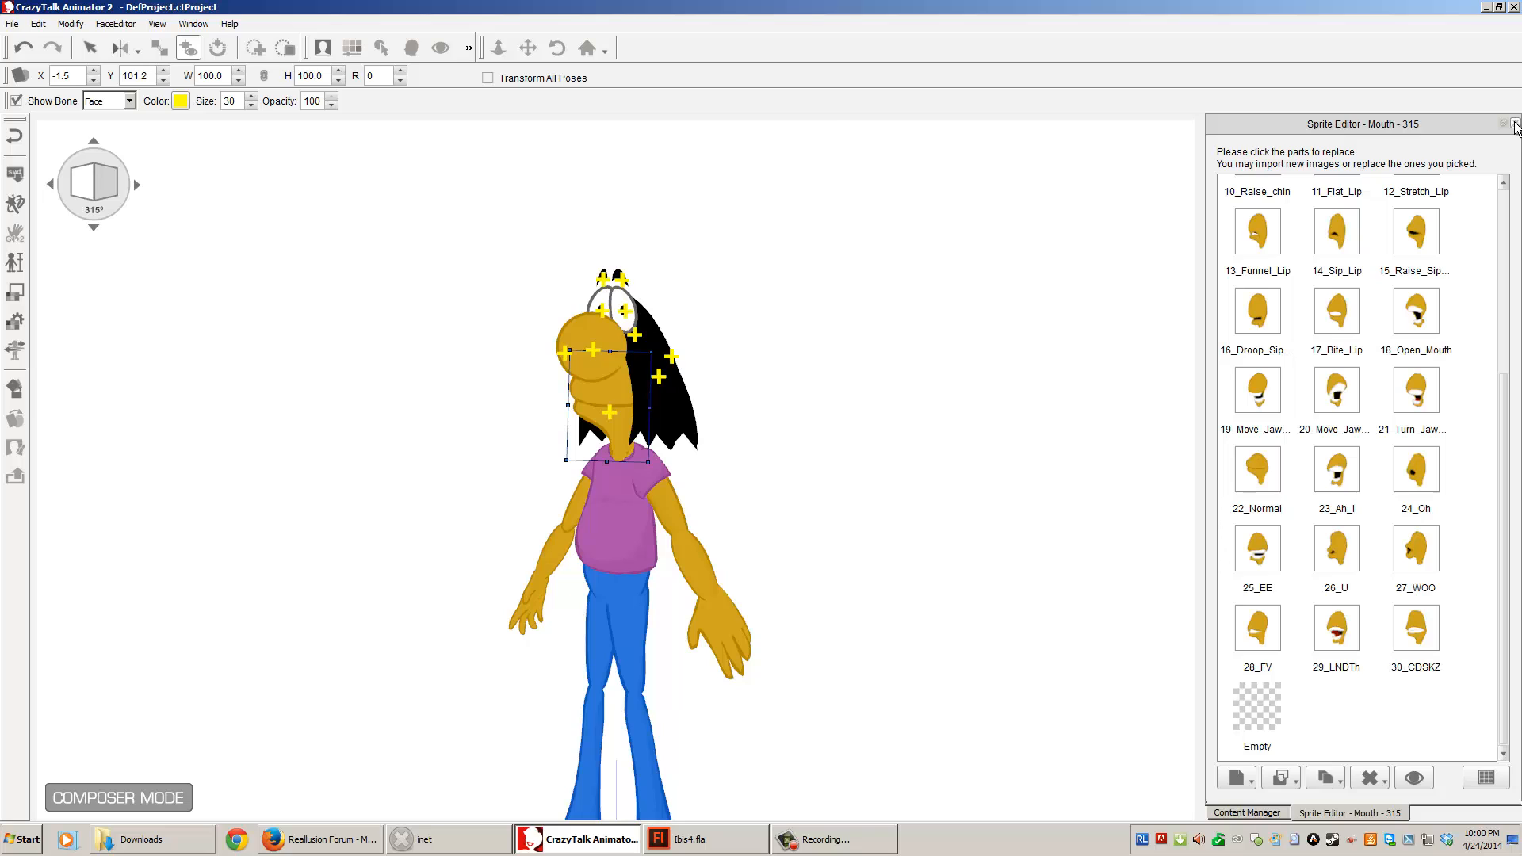
mouse_move(1004, 285)
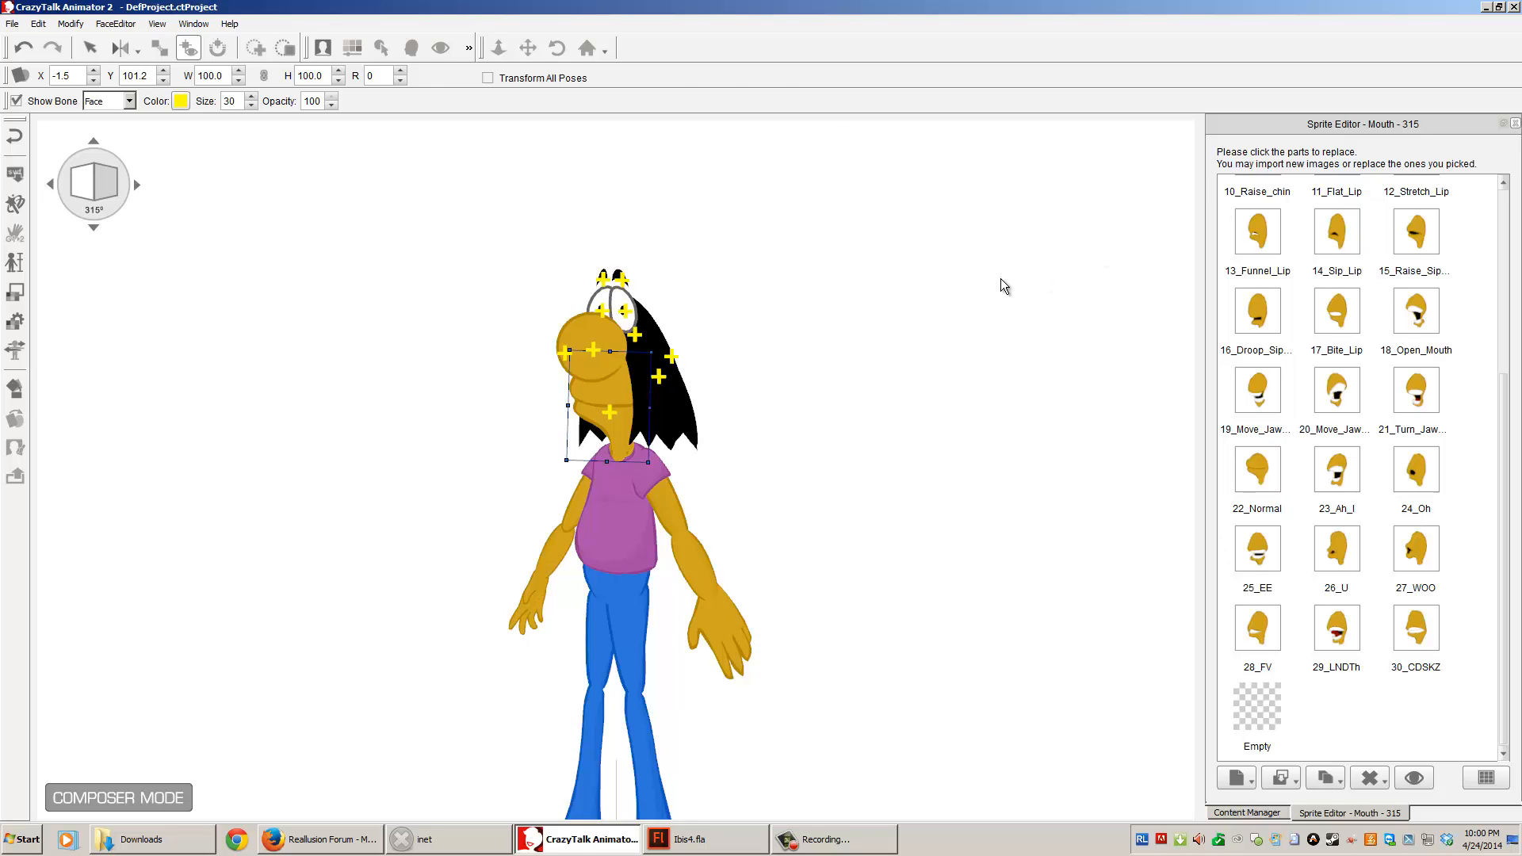
left_click(1246, 813)
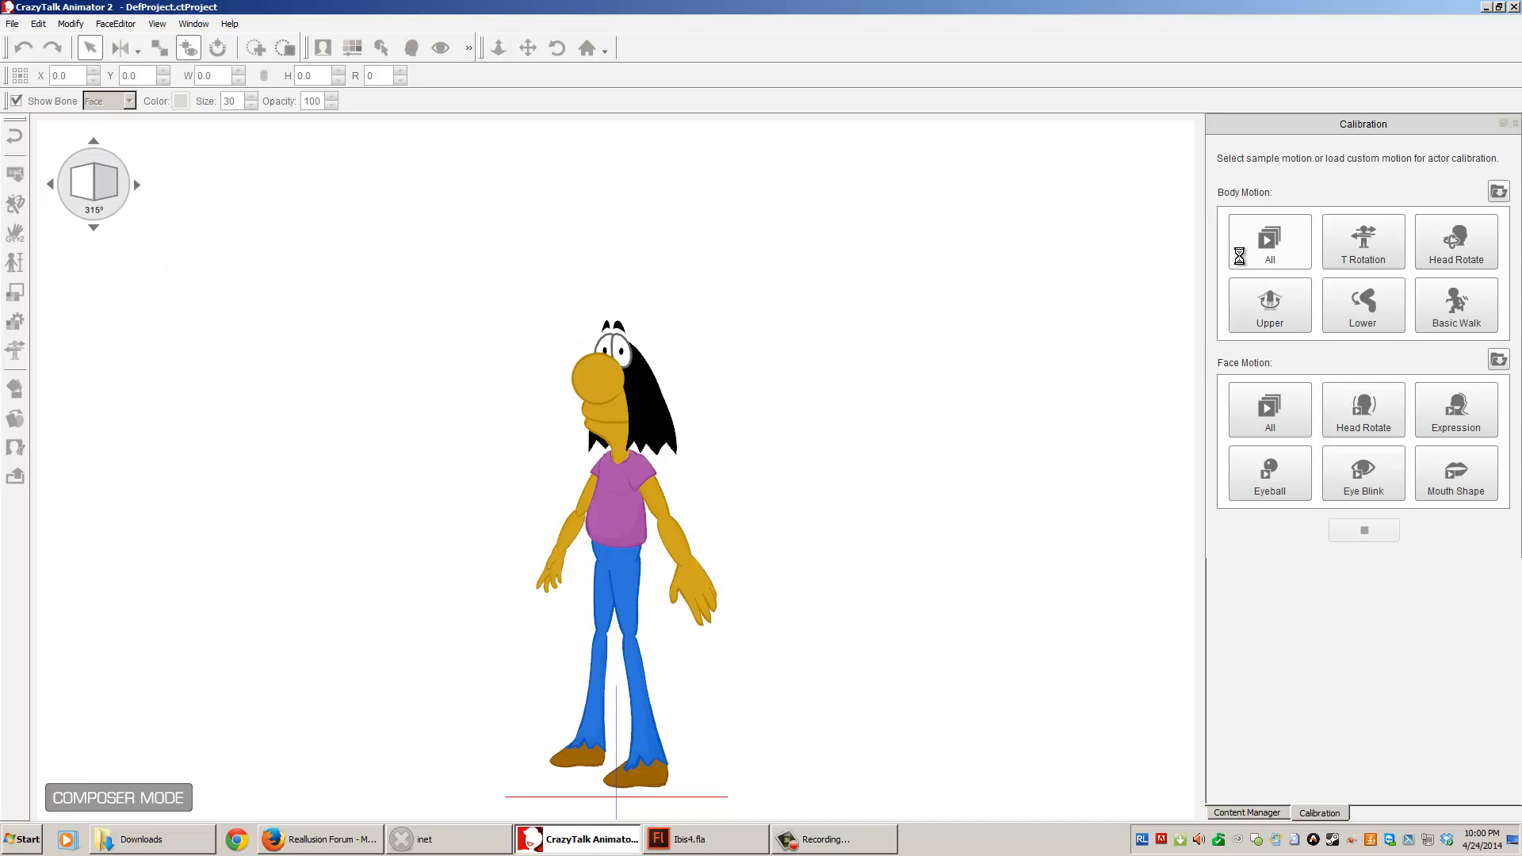
Step: Play all body calibration motions on the Ibis actor until it faces front again
left_click(1268, 241)
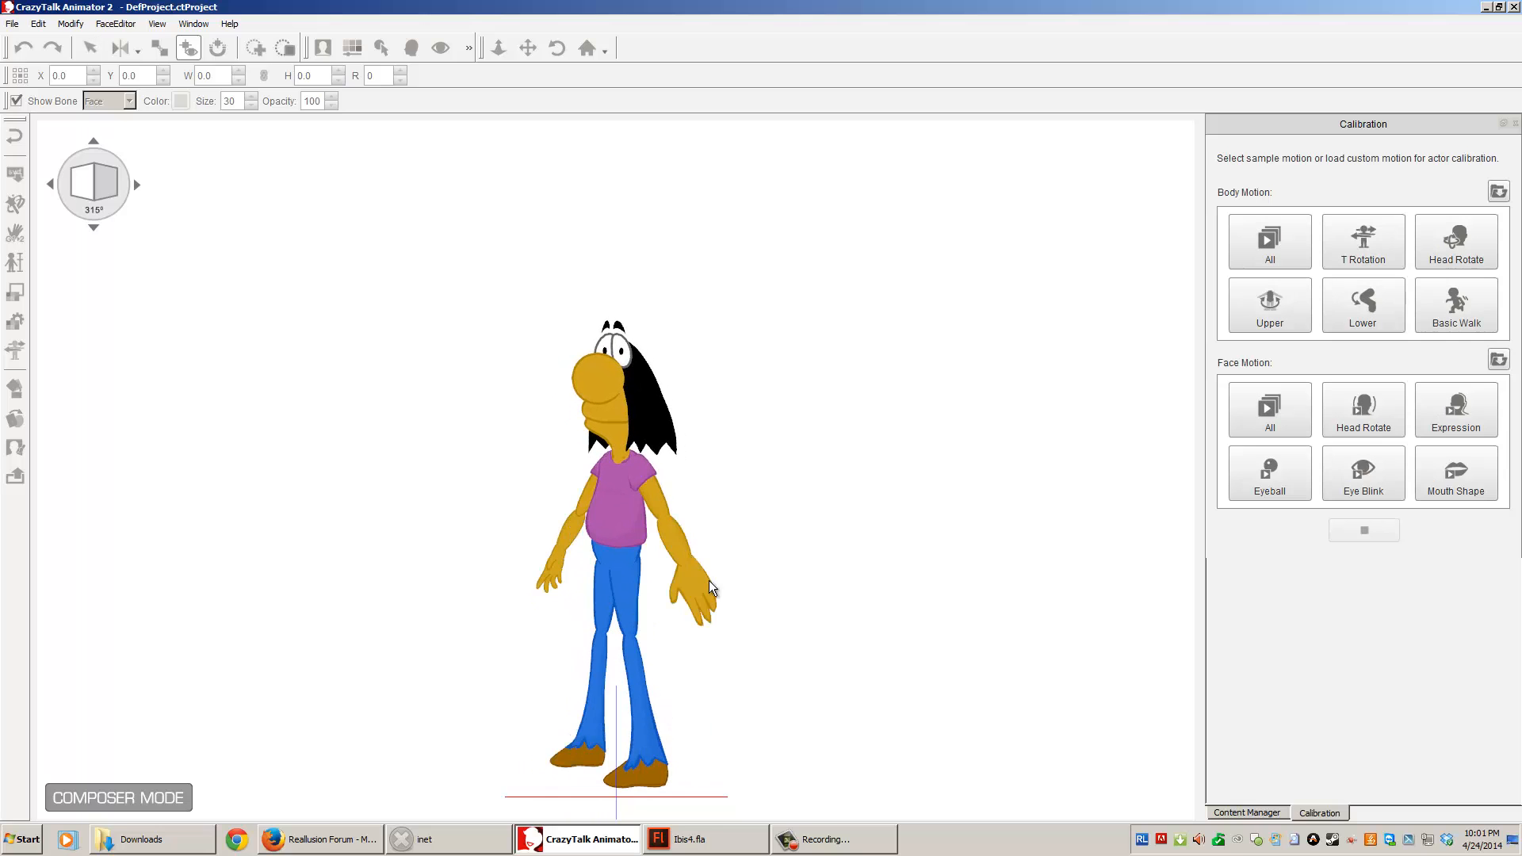
mouse_move(371, 315)
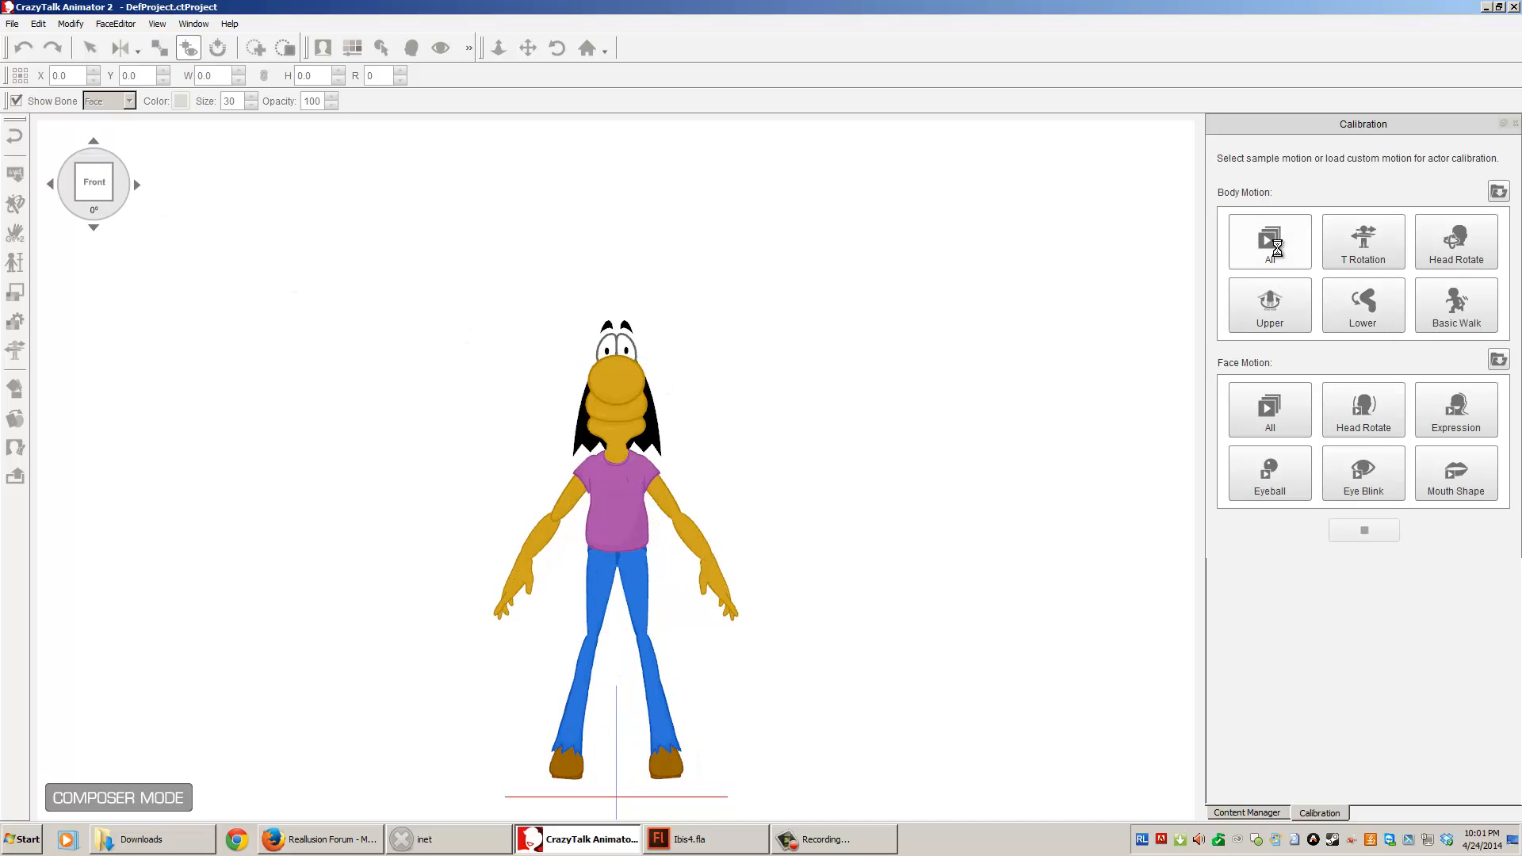
left_click(1269, 242)
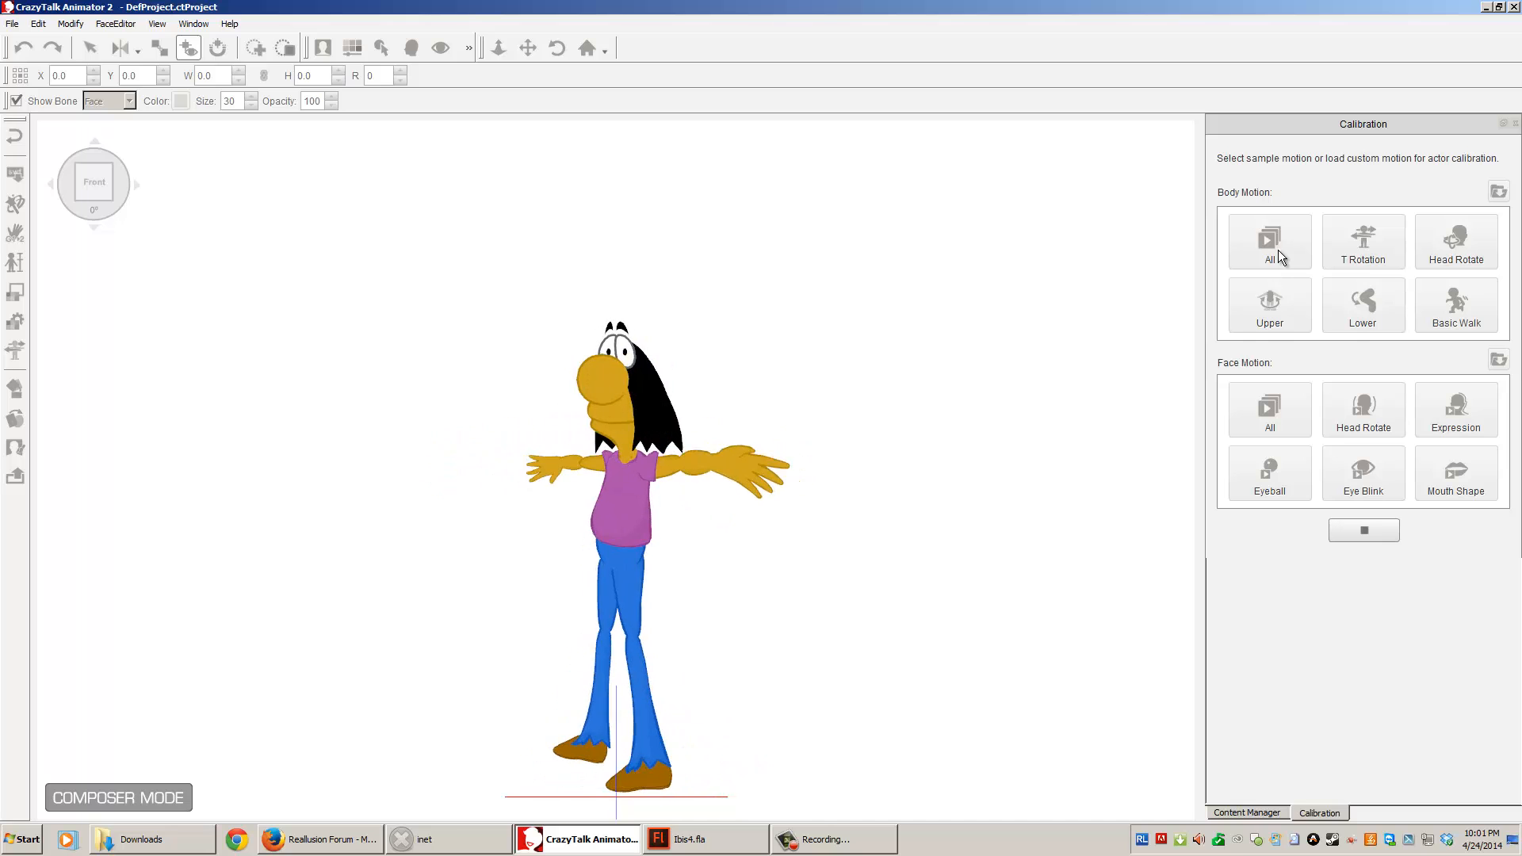
left_click(1269, 241)
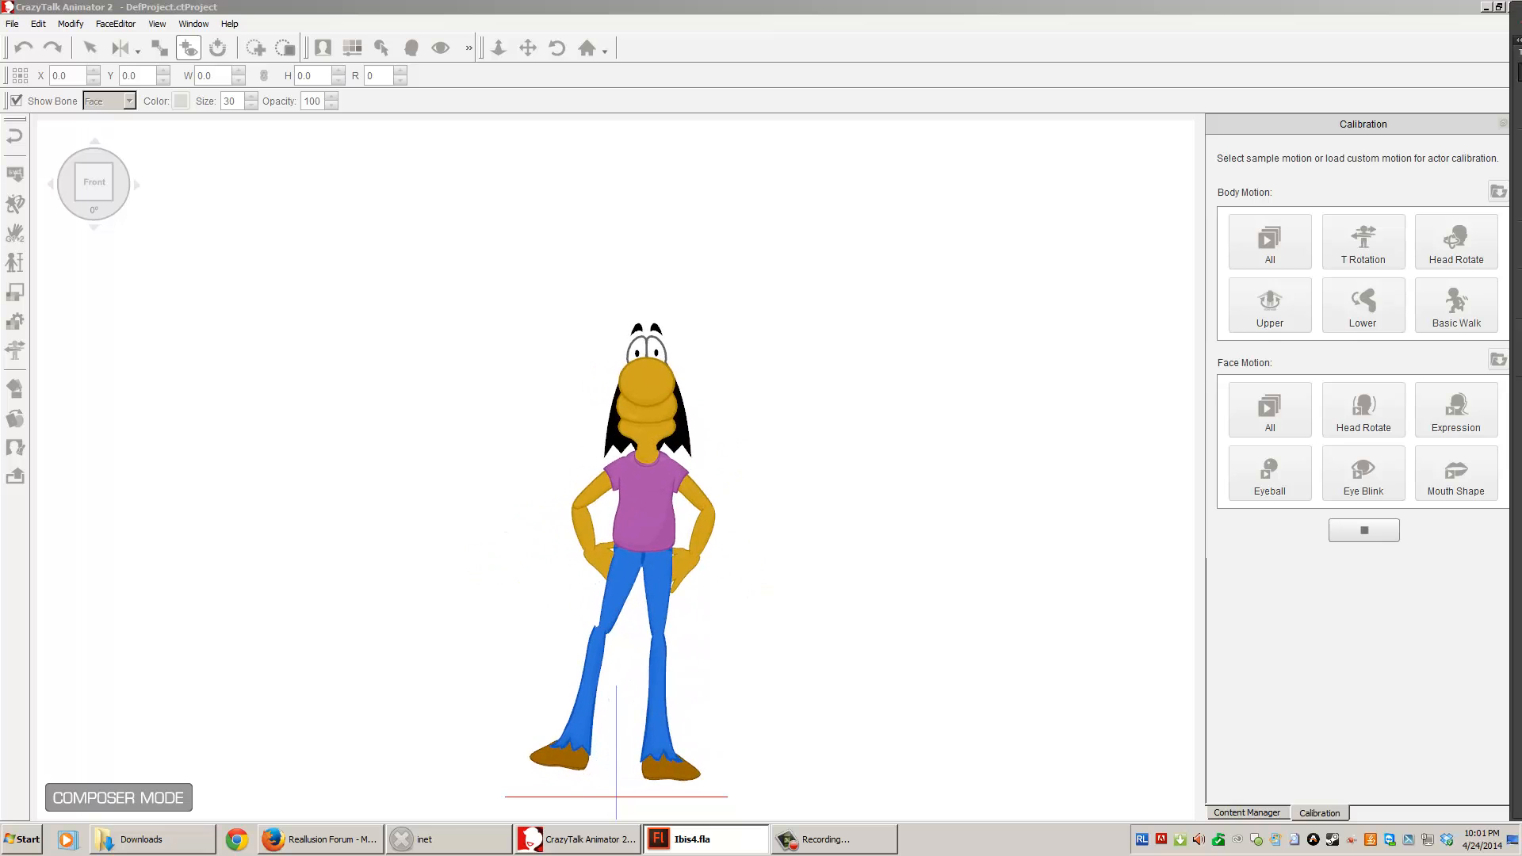
left_click(704, 838)
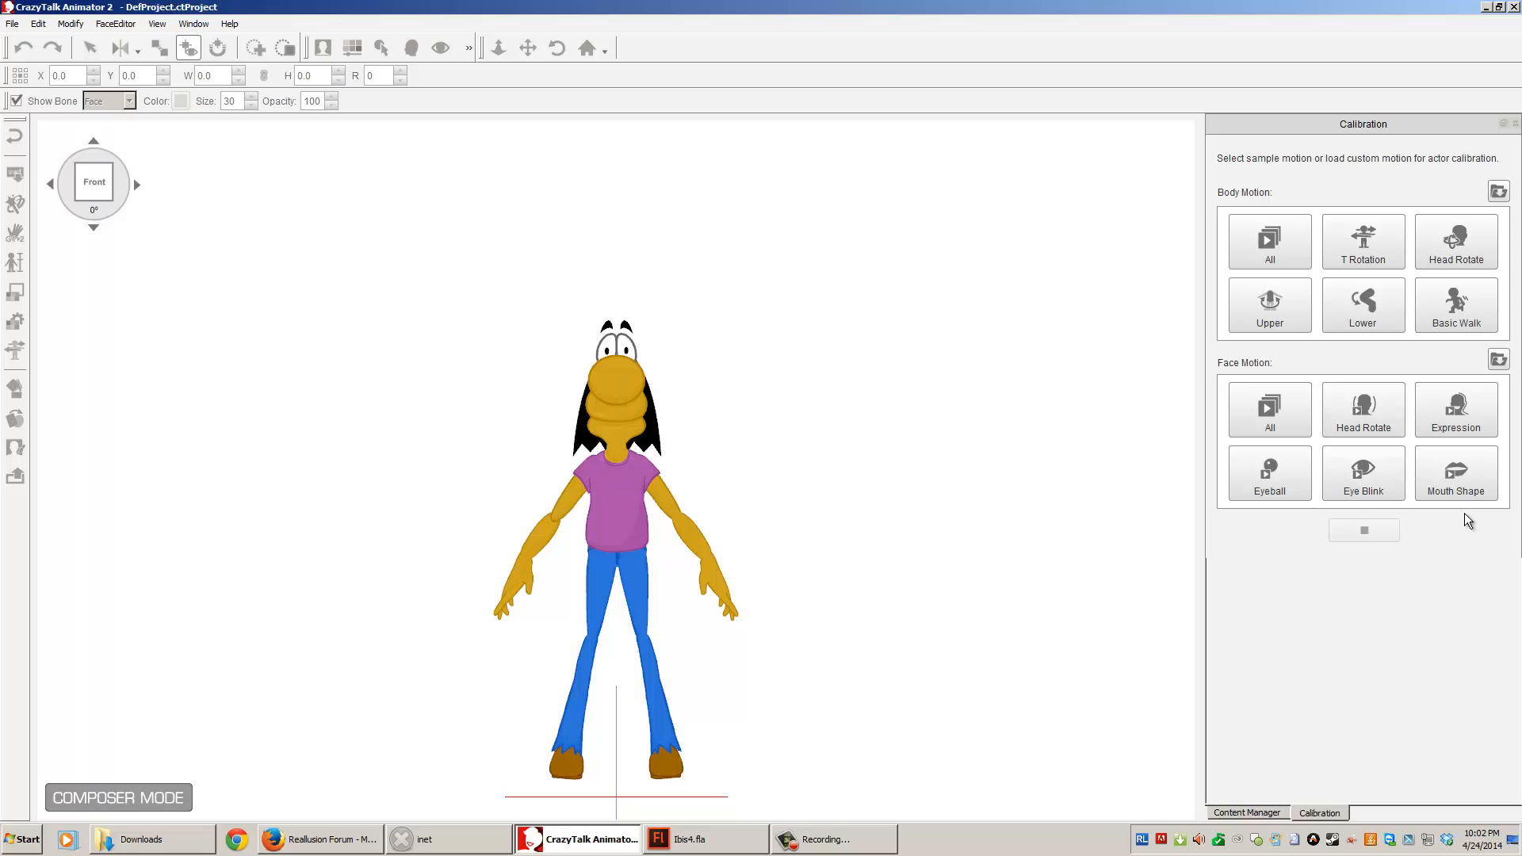
mouse_move(1456, 485)
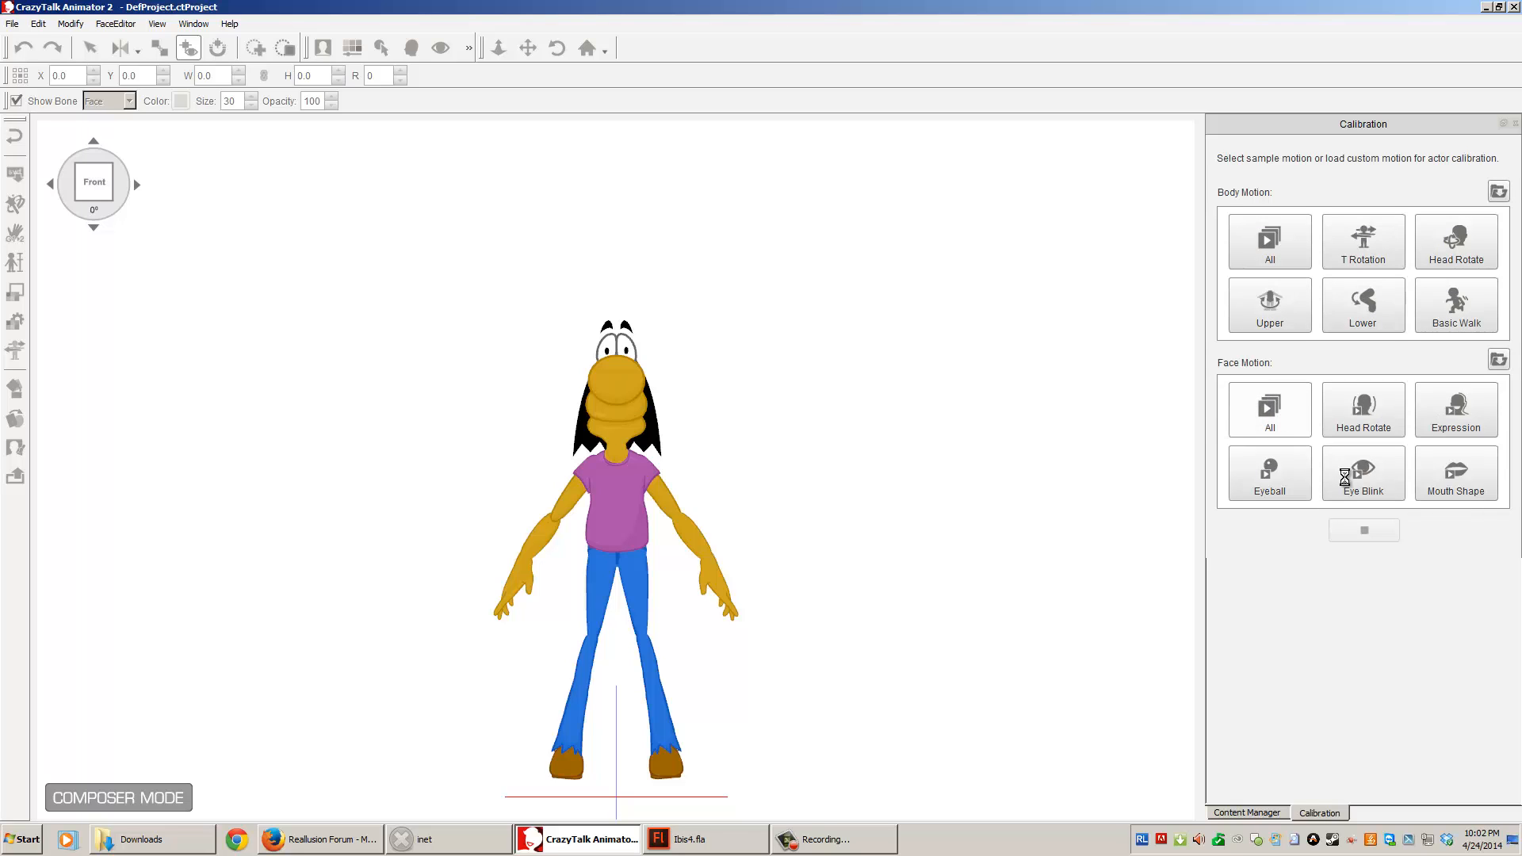
left_click(1362, 475)
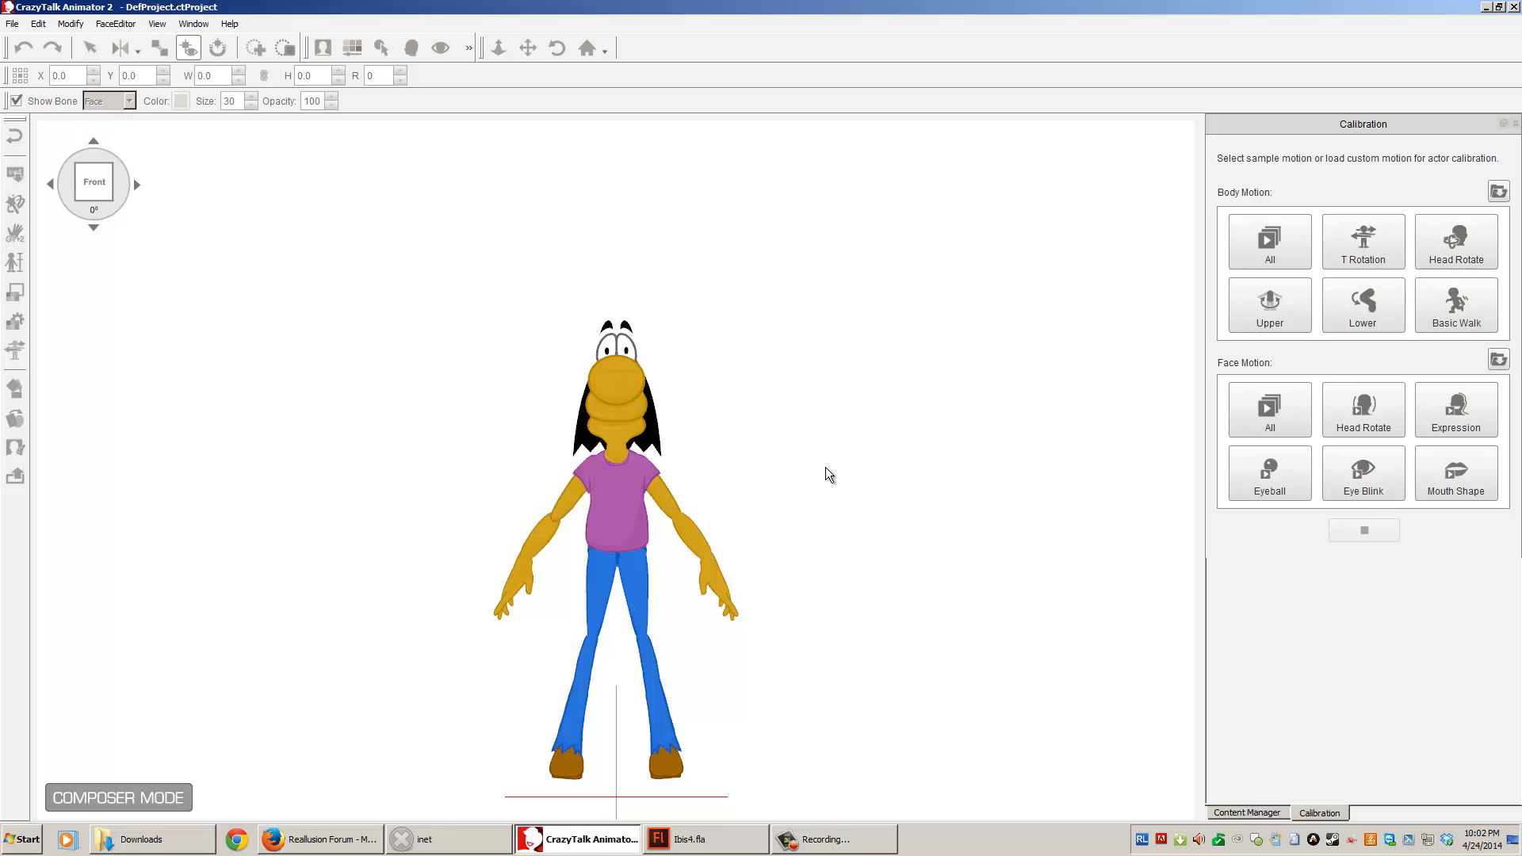
mouse_move(870, 504)
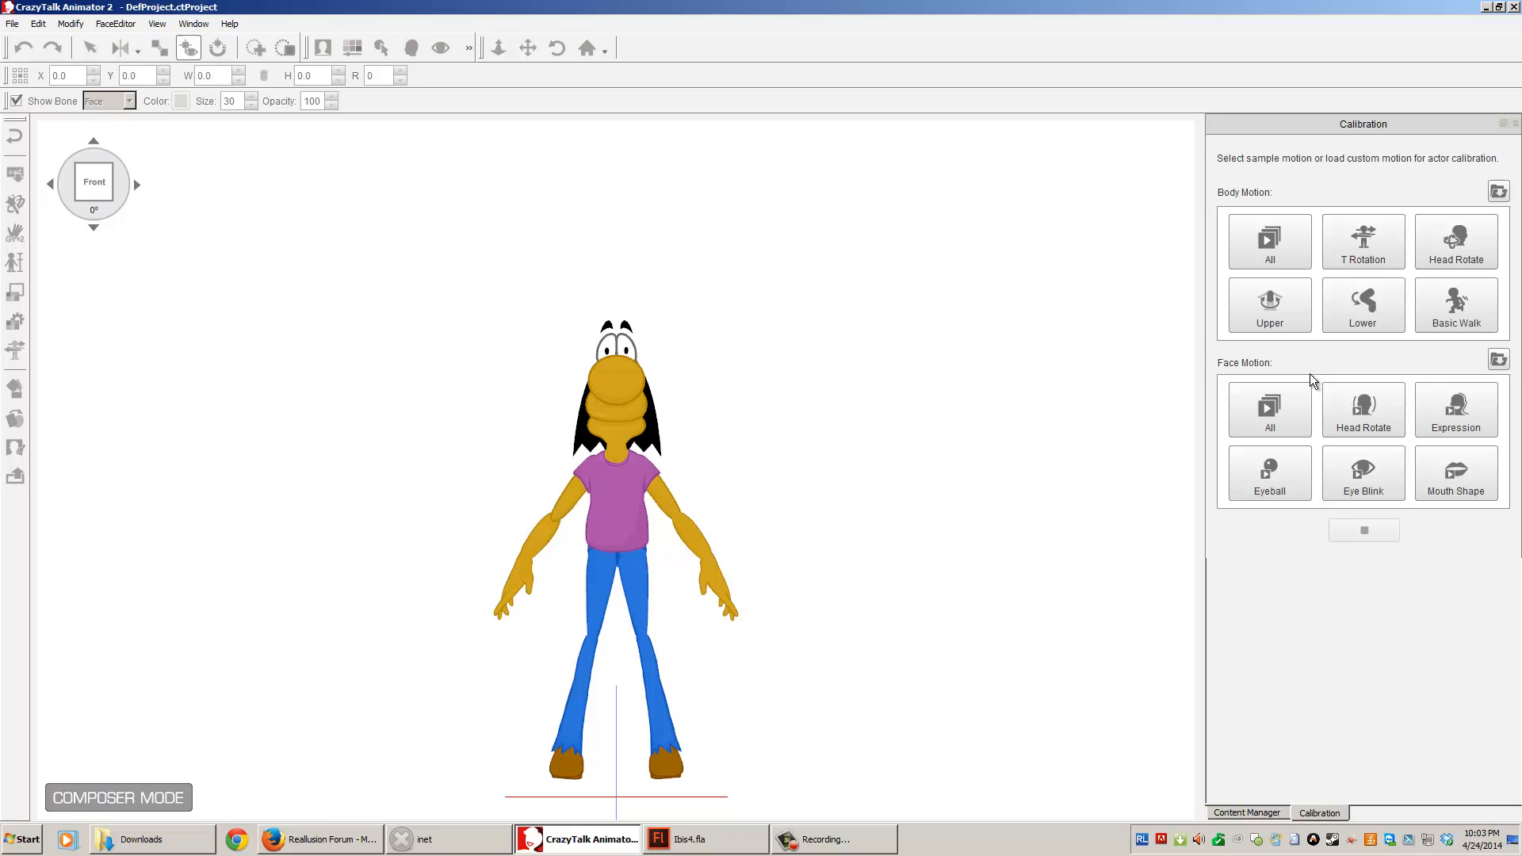
mouse_move(1276, 571)
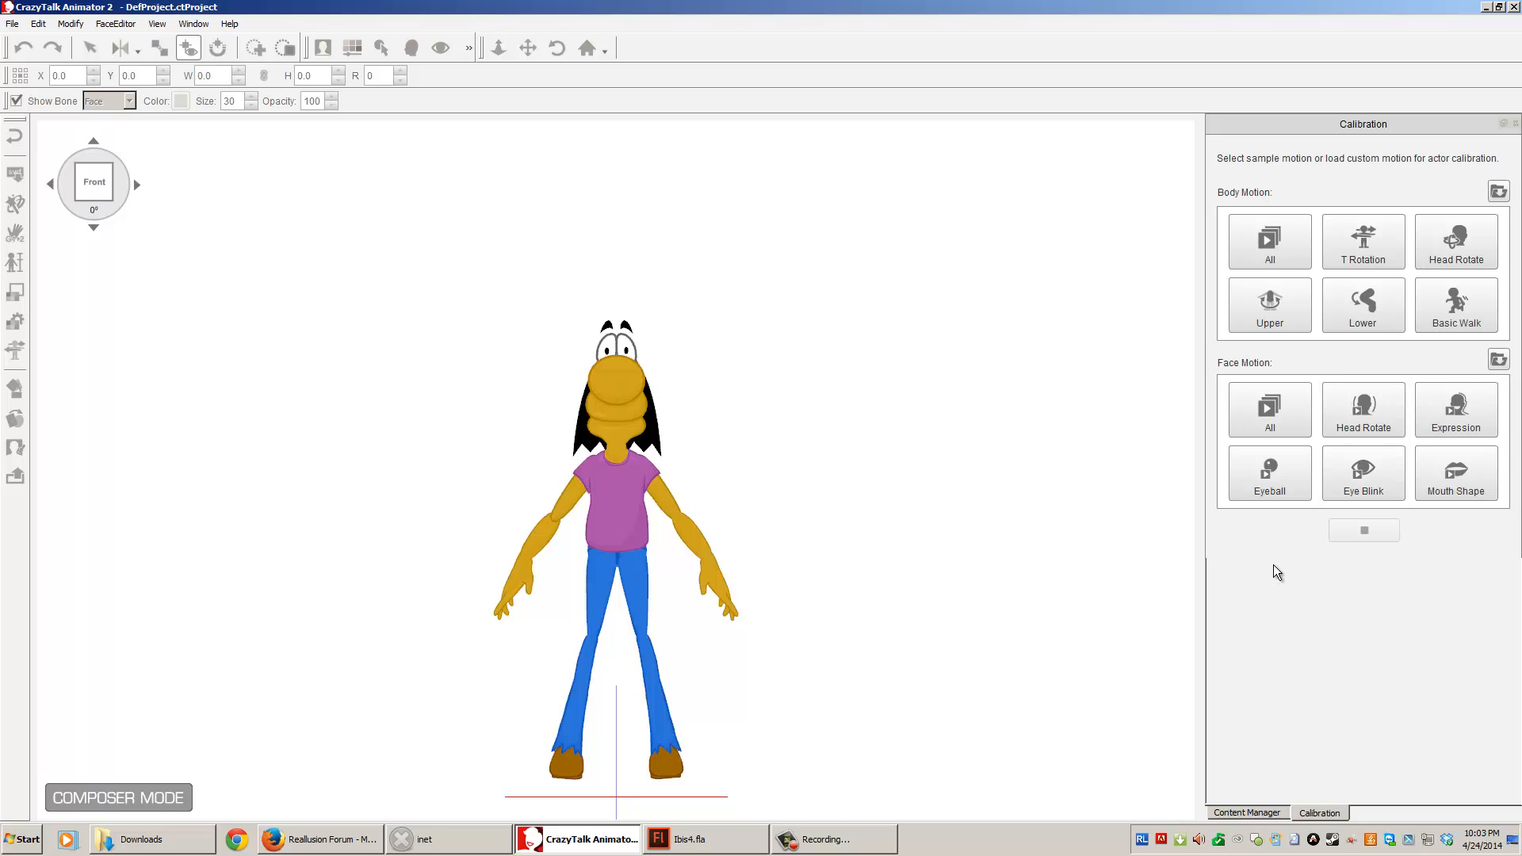
mouse_move(1367, 573)
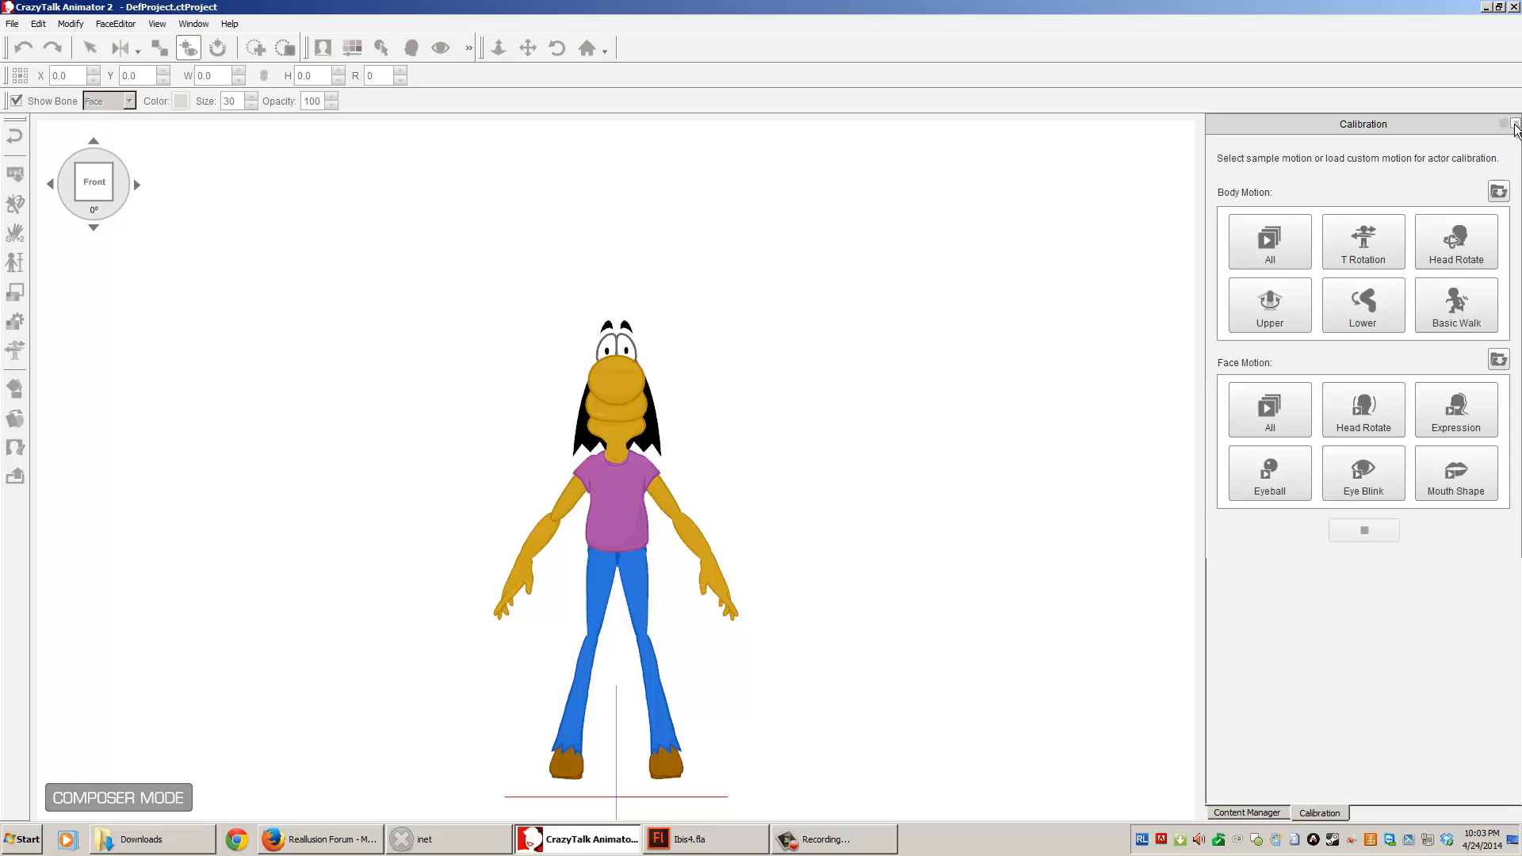
Step: Close the calibration motion panel to reveal the actor template library
left_click(1246, 812)
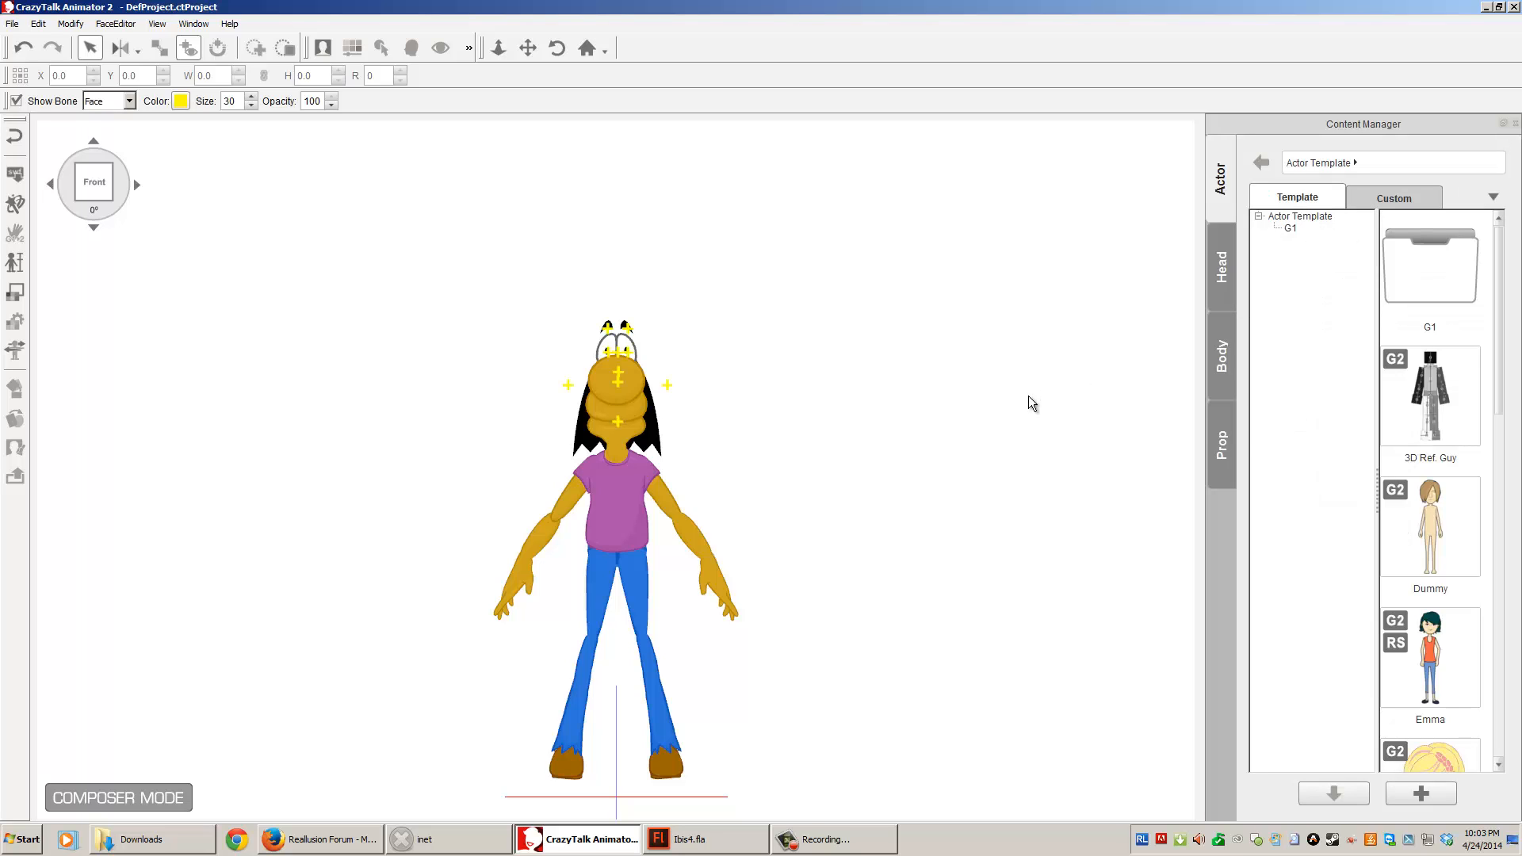
mouse_move(544, 521)
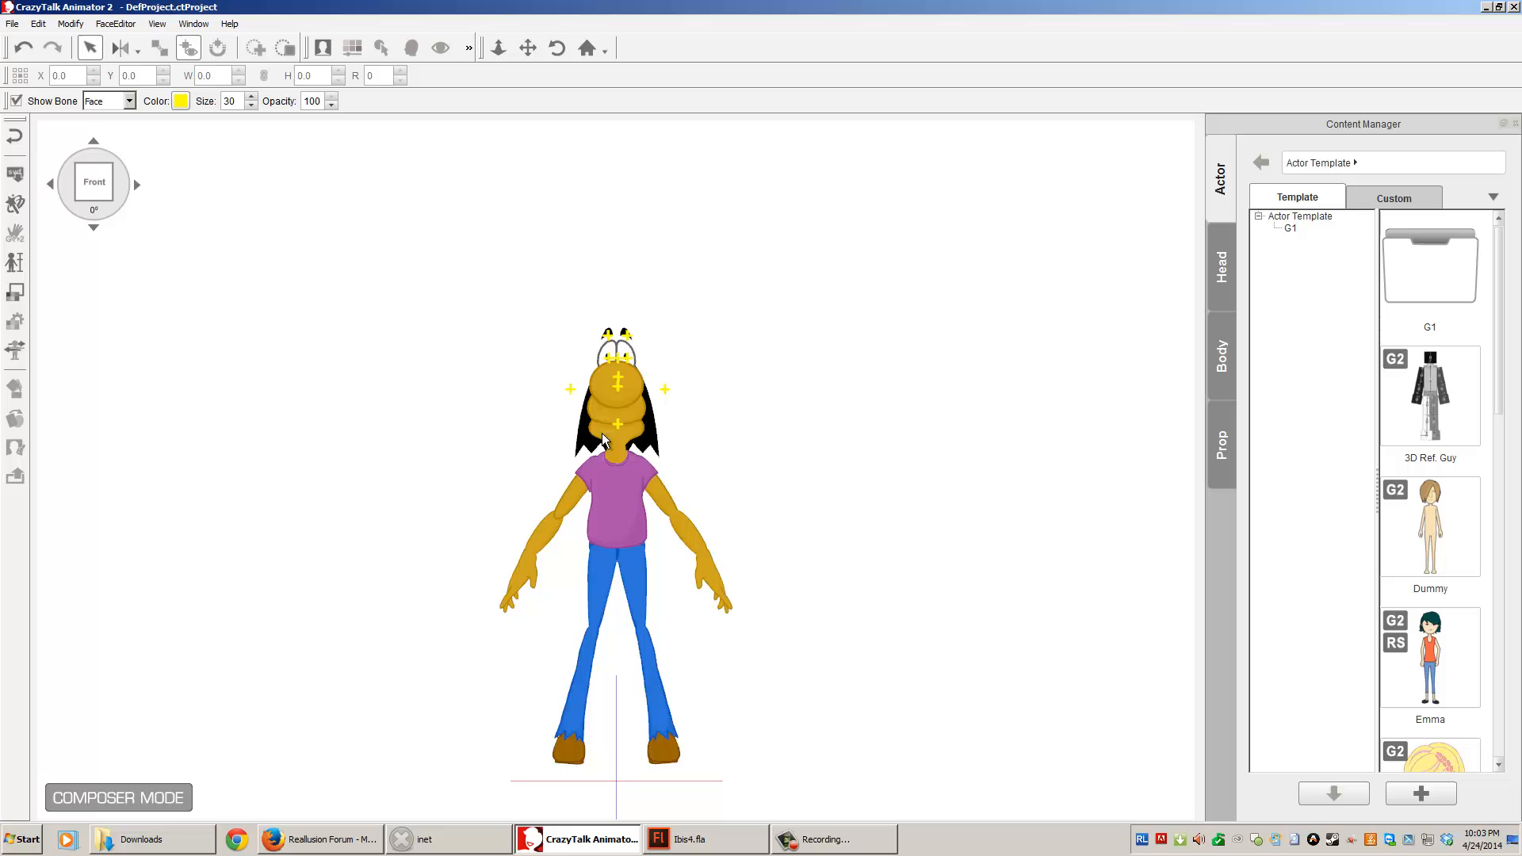
mouse_move(682, 622)
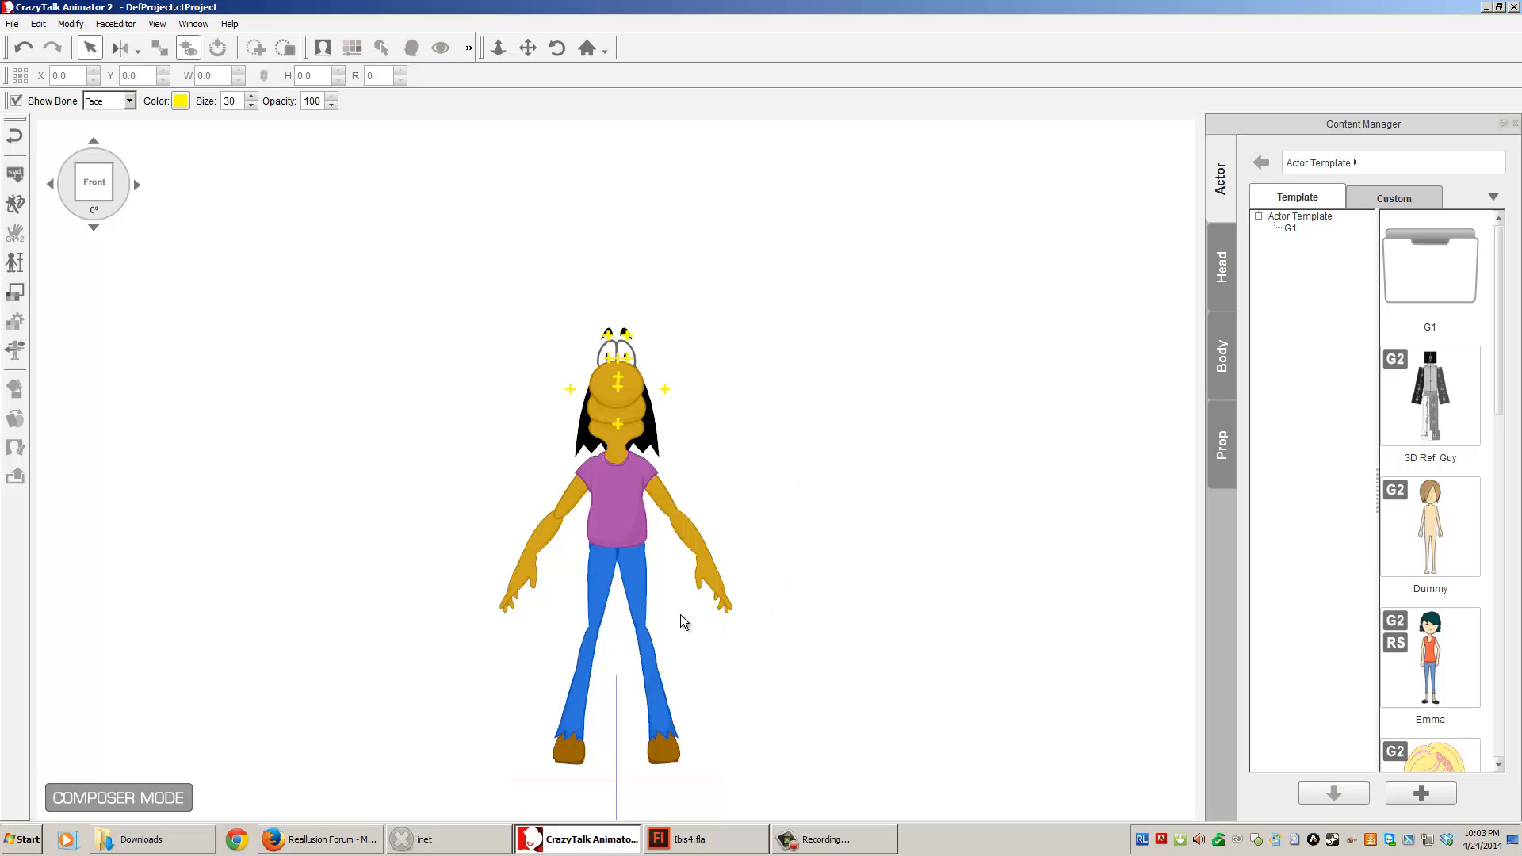
mouse_move(804, 657)
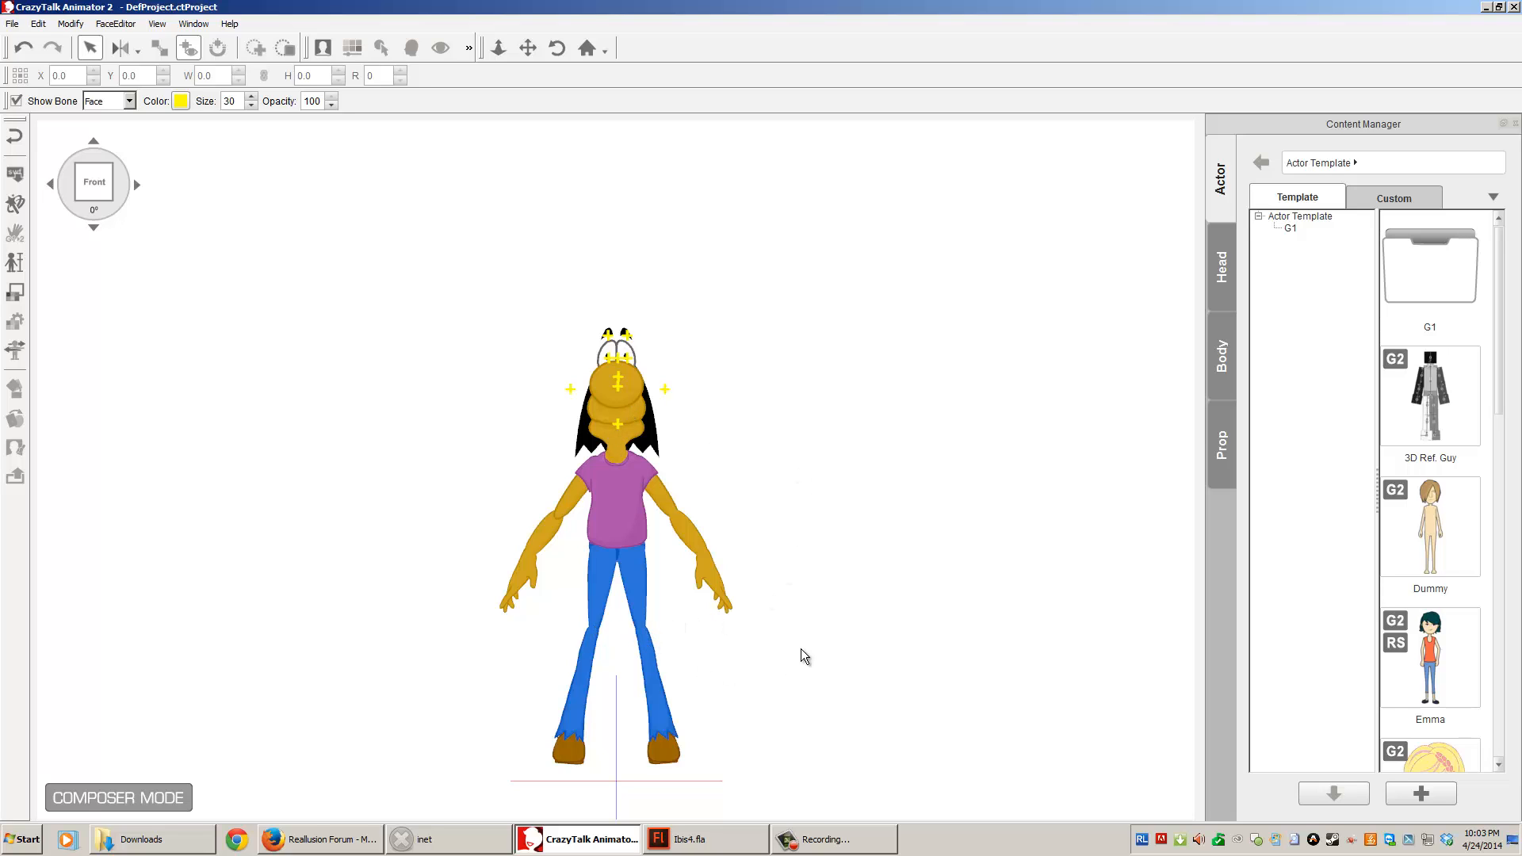
mouse_move(865, 649)
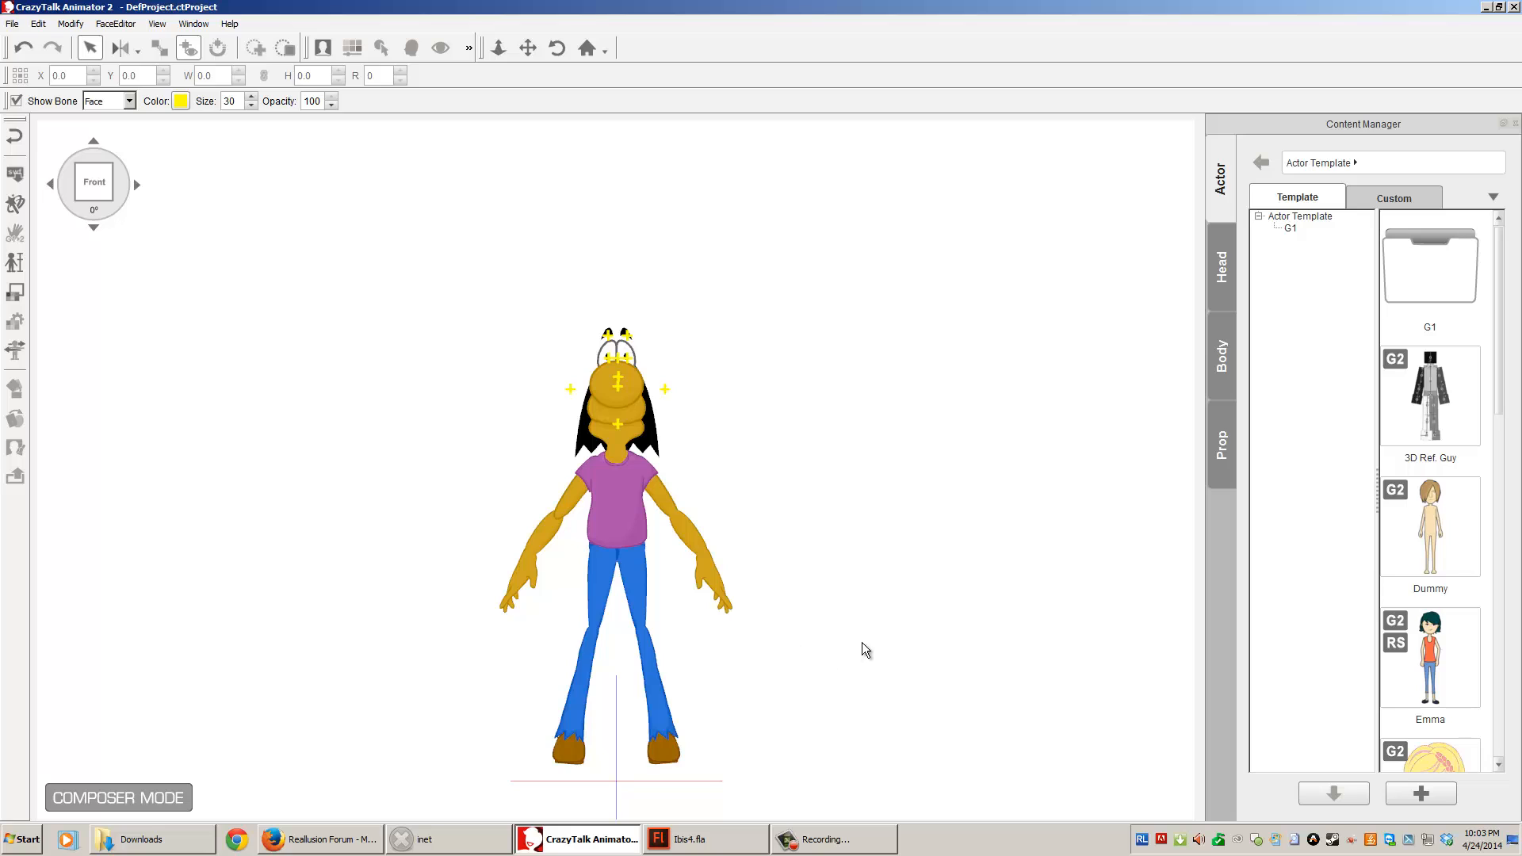